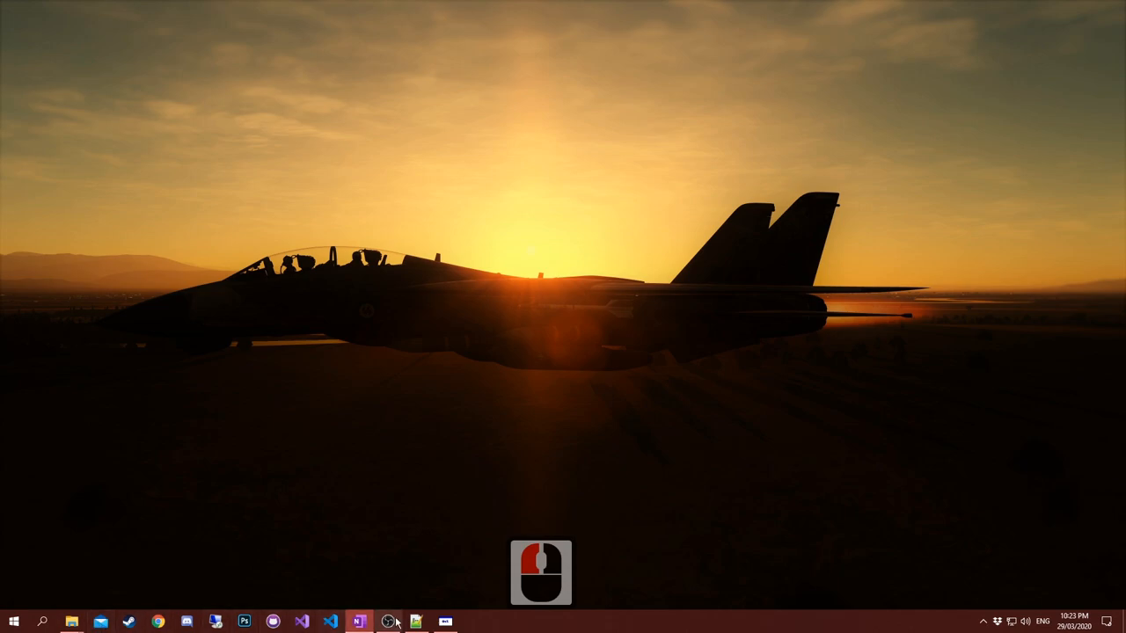
# Bring the VMA-211 AV-8B description.lua forward and highlight the AV8B1 and second part names.
pyautogui.click(357, 623)
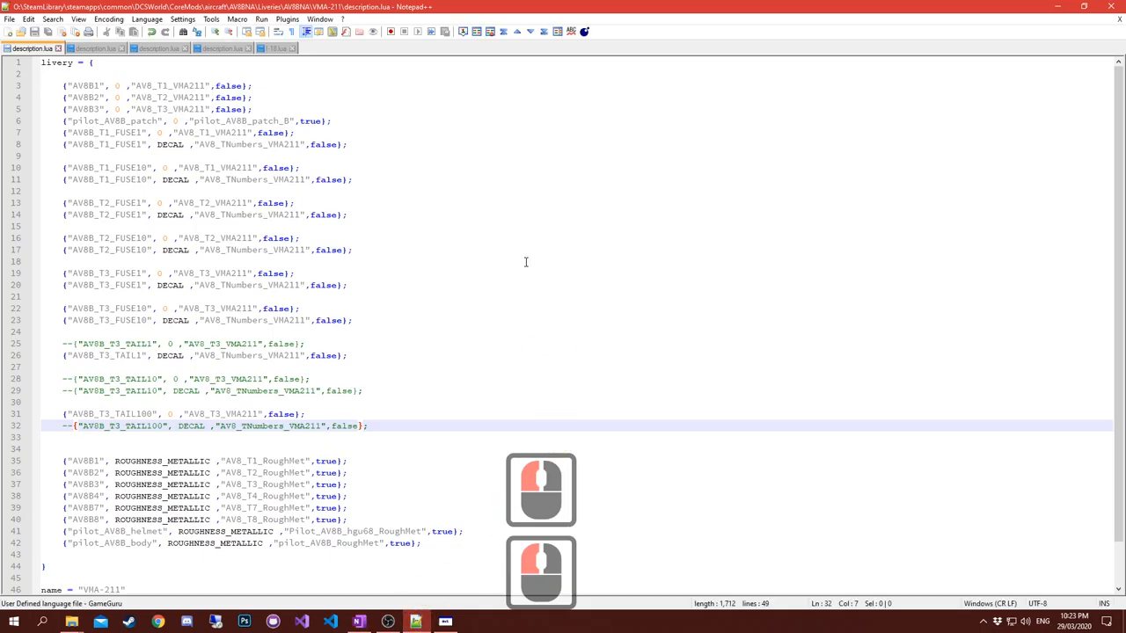
pyautogui.moveTo(295, 223)
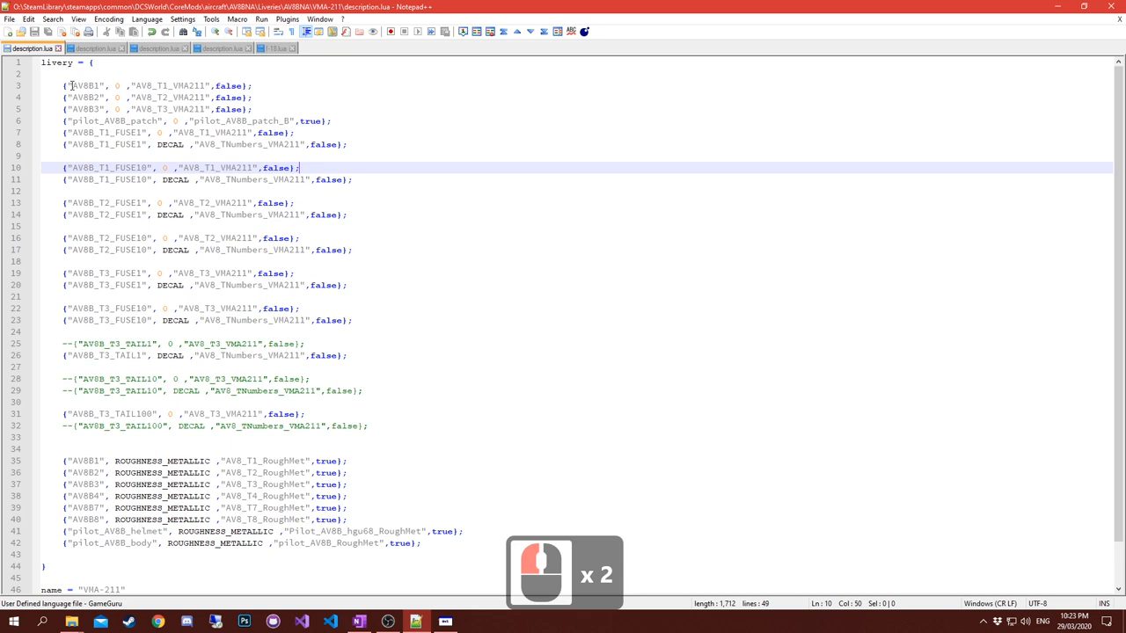
pyautogui.doubleClick(84, 85)
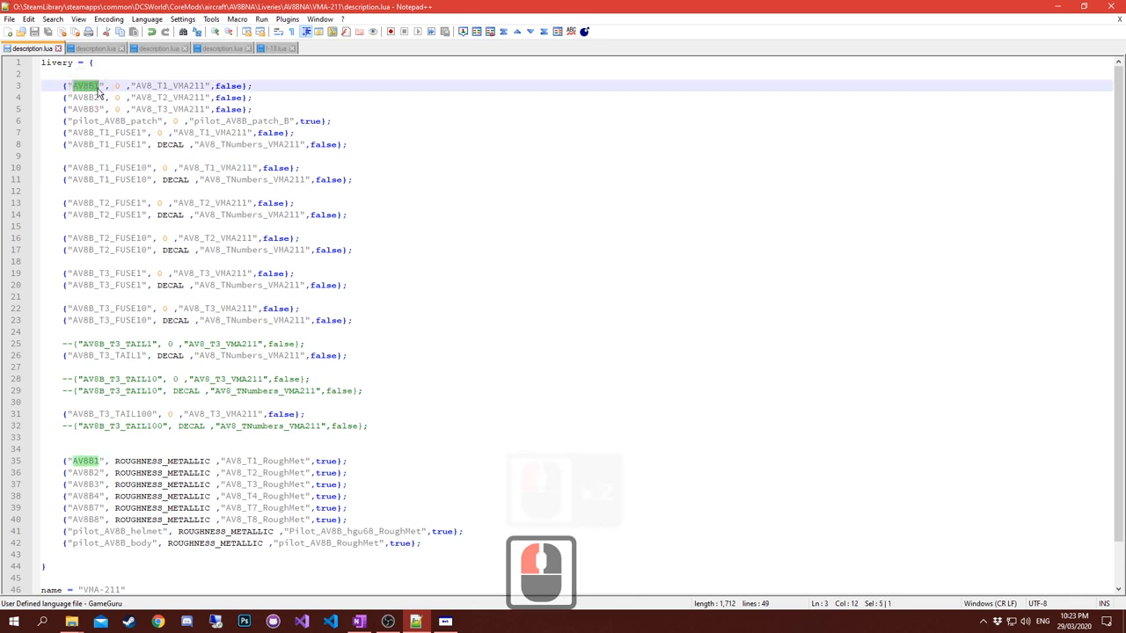
pyautogui.click(74, 97)
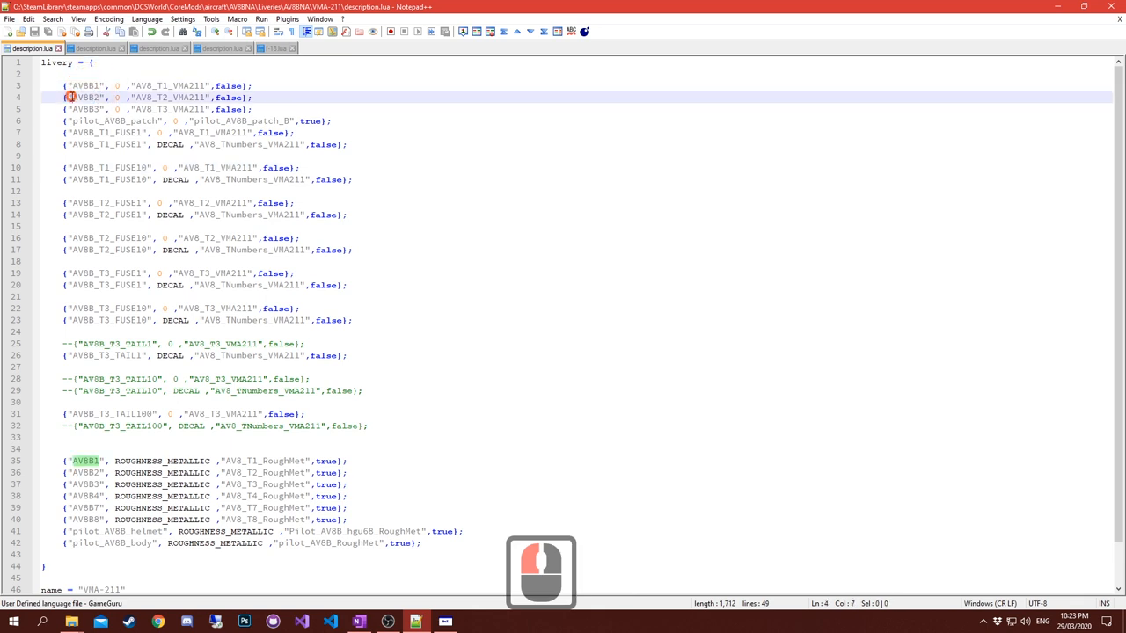
pyautogui.doubleClick(88, 98)
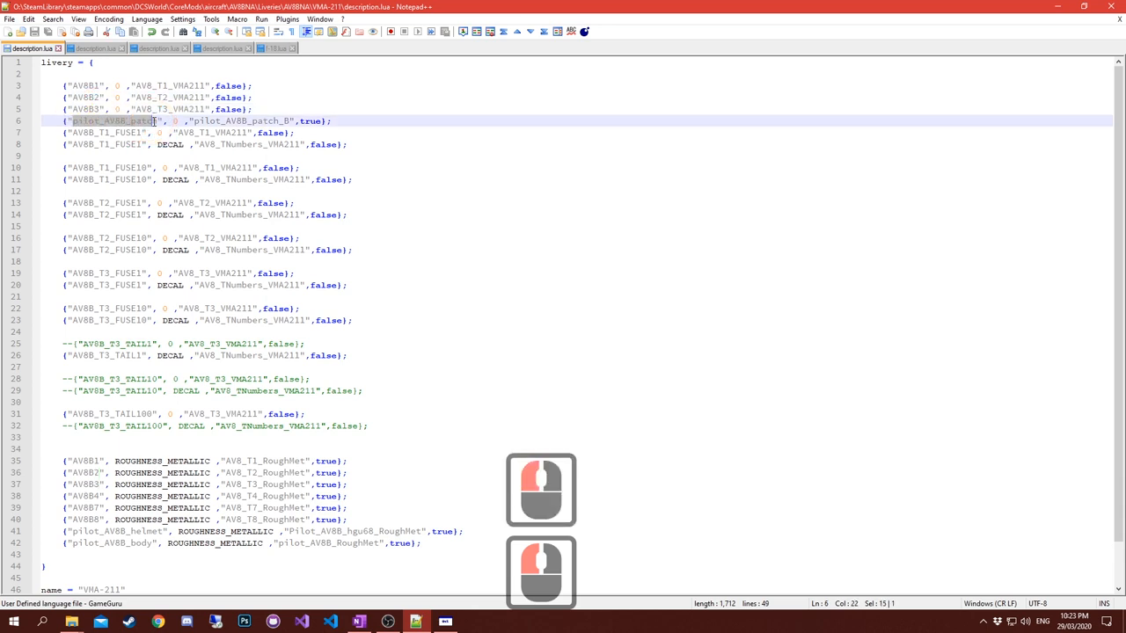
# Highlight the pilot patch and fuselage part names and the 0 channel value matches.
pyautogui.doubleClick(73, 132)
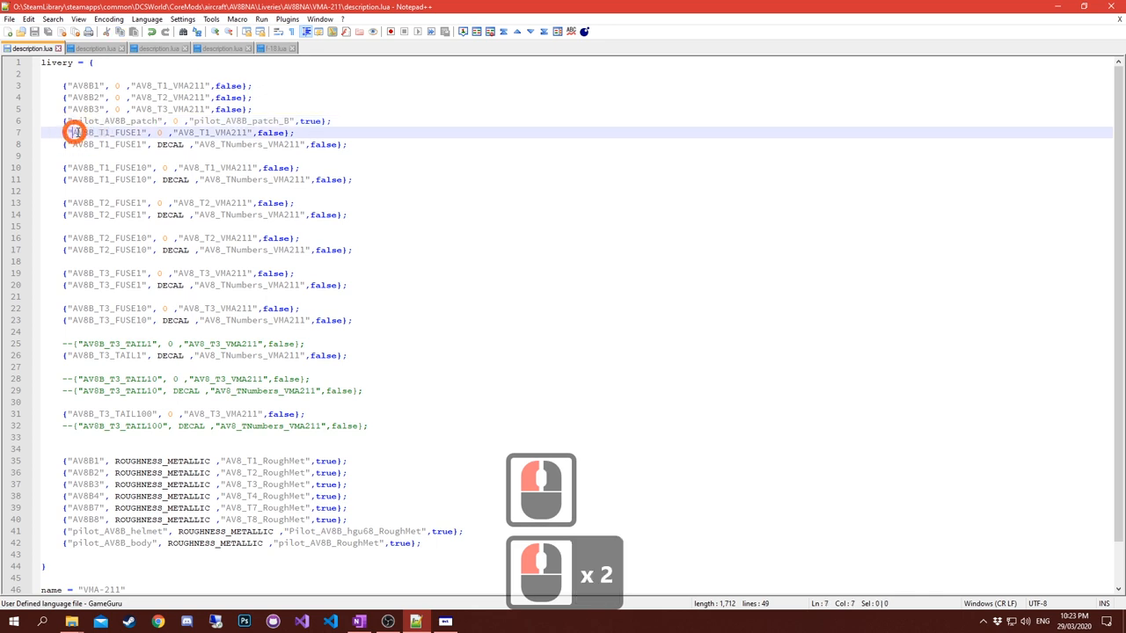
pyautogui.doubleClick(106, 132)
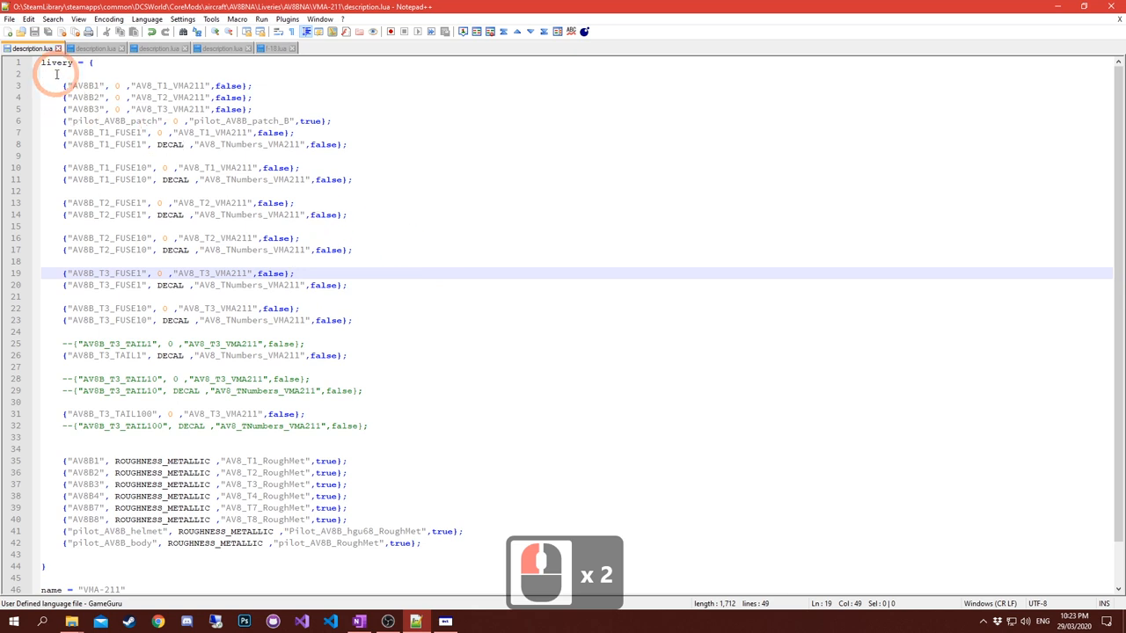
pyautogui.moveTo(117, 85)
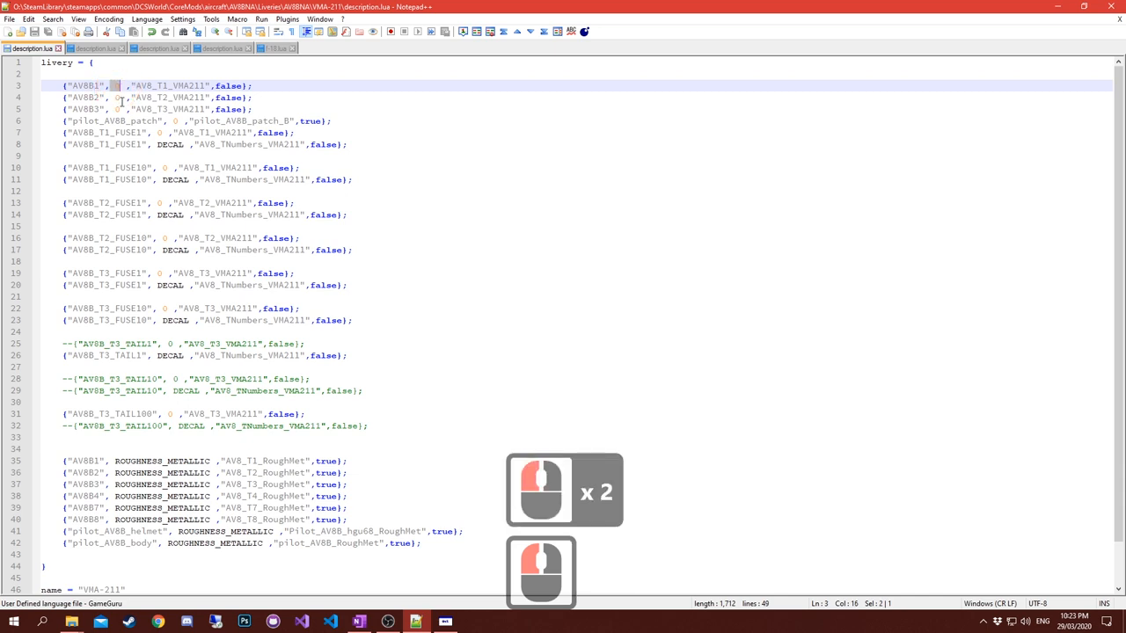
pyautogui.doubleClick(116, 85)
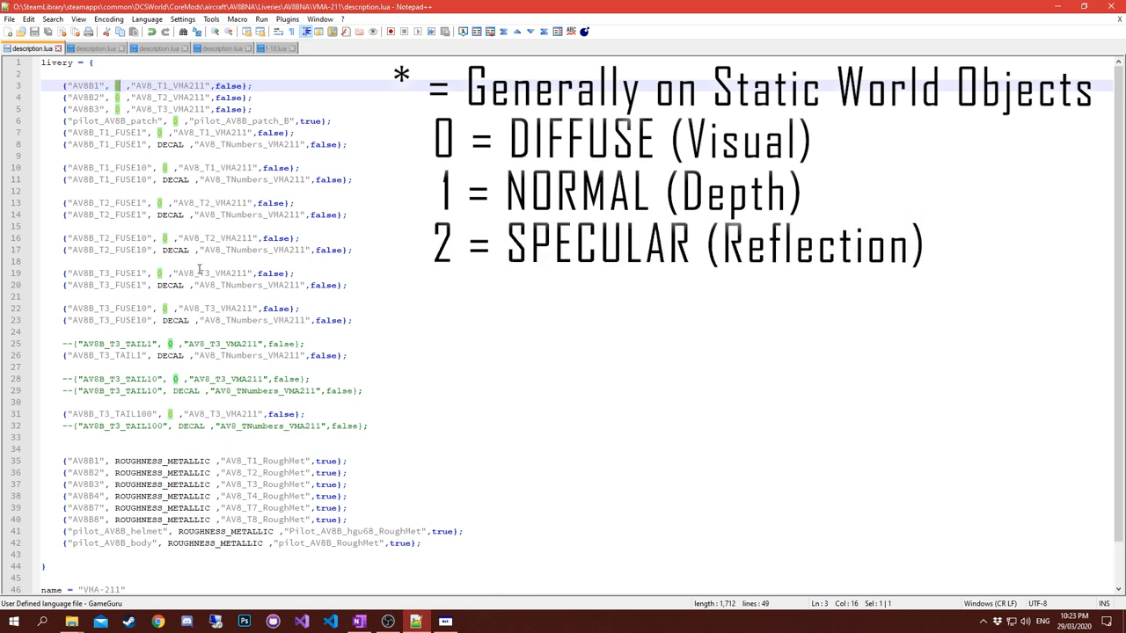
pyautogui.moveTo(172, 204)
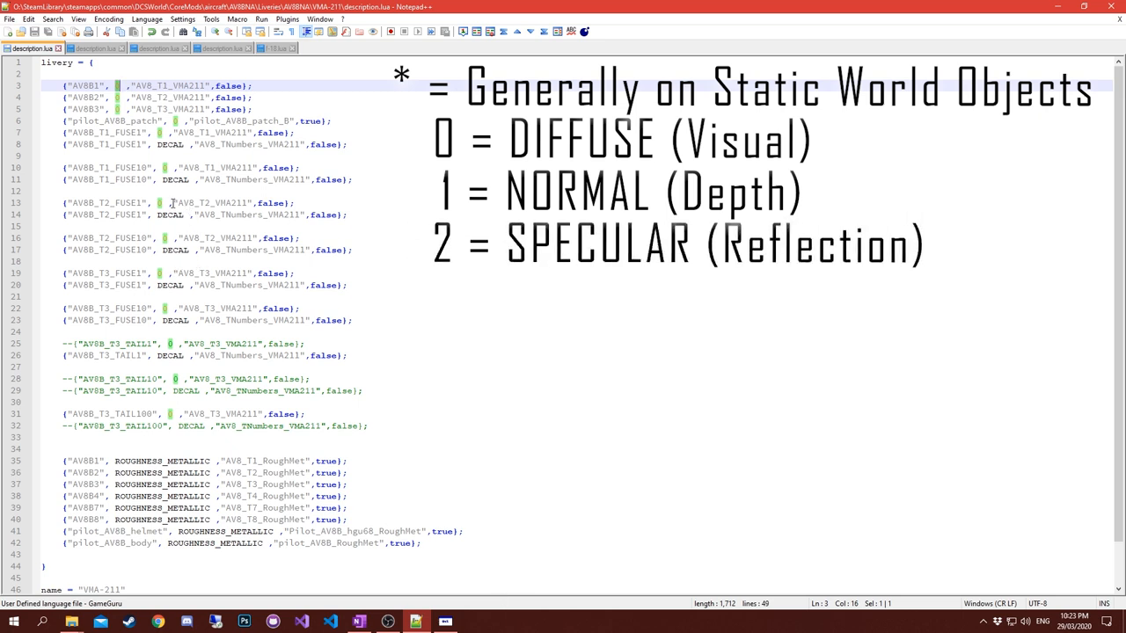
# Mark a fuselage texture entry, then the tail decal entry referencing the TNumbers texture.
pyautogui.click(162, 204)
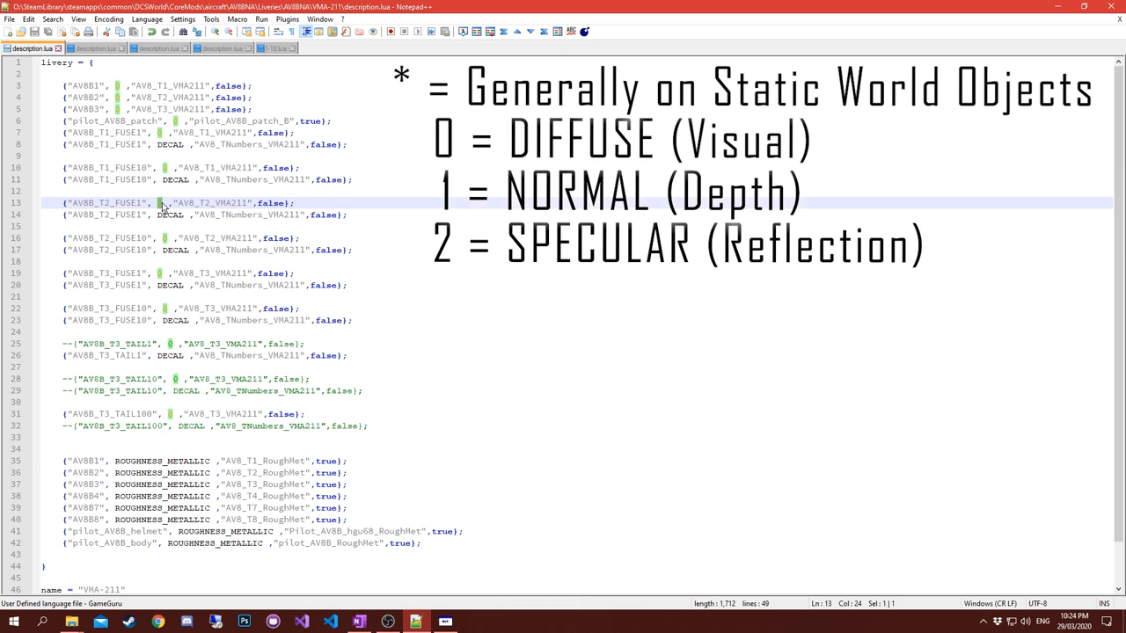
pyautogui.moveTo(165, 218)
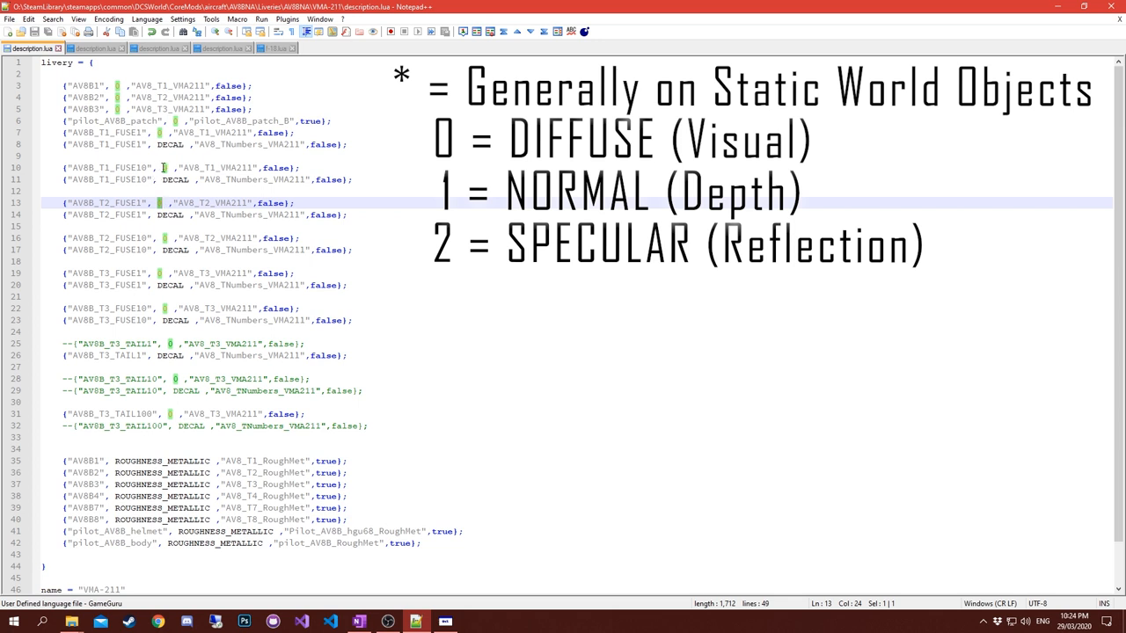
pyautogui.click(185, 351)
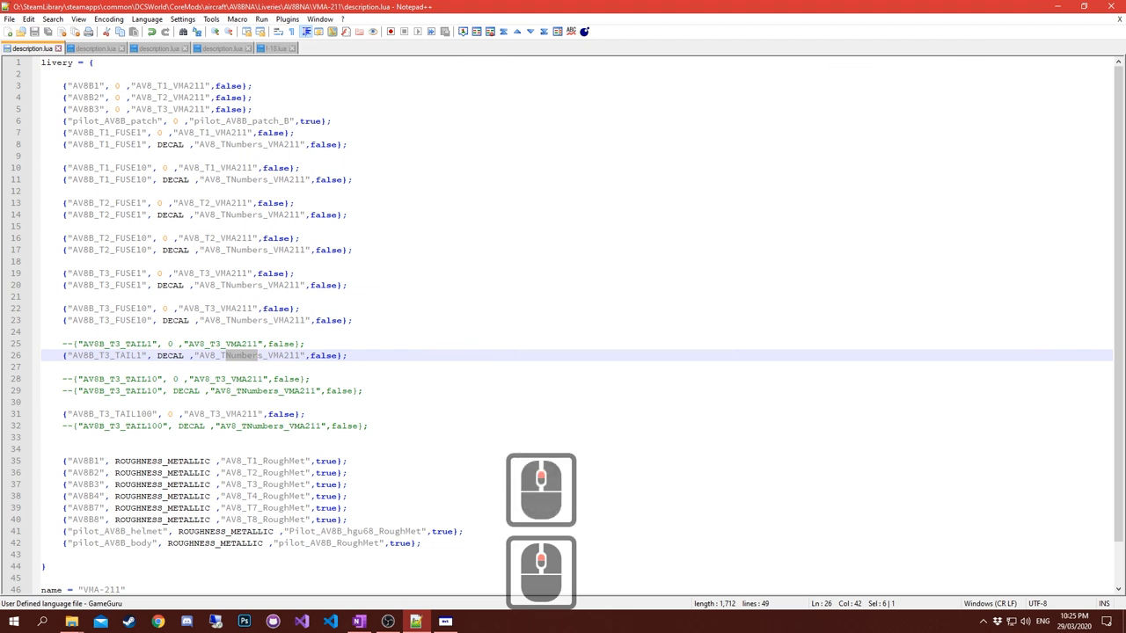
pyautogui.moveTo(422, 243)
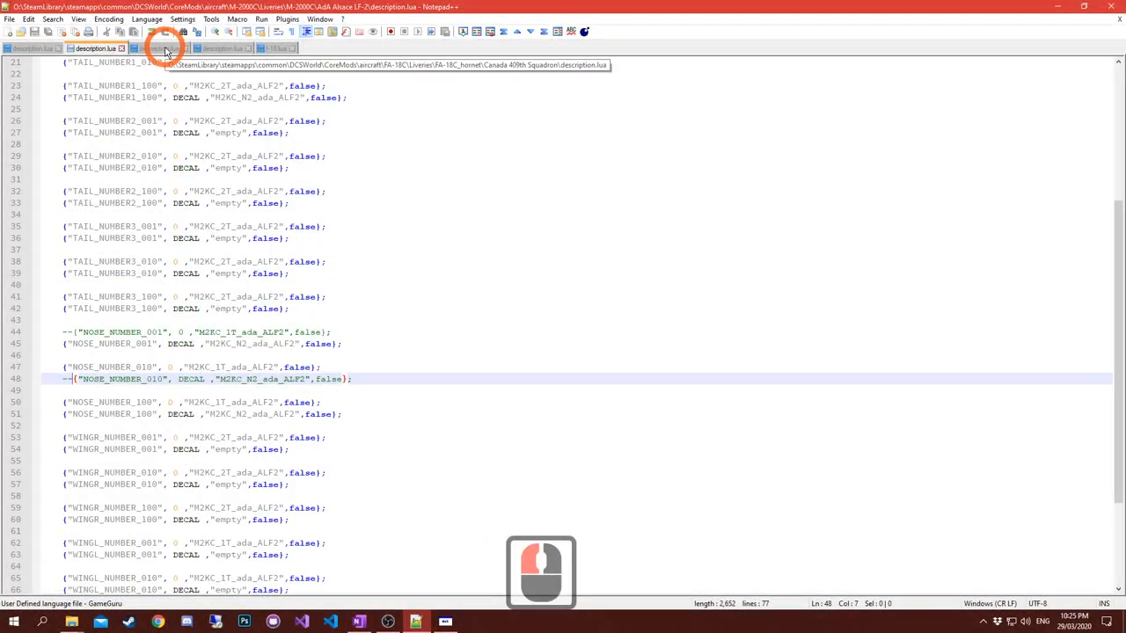
# Browse into the VMA-211 livery folder and select its description.lua beside the DDS textures.
pyautogui.click(158, 47)
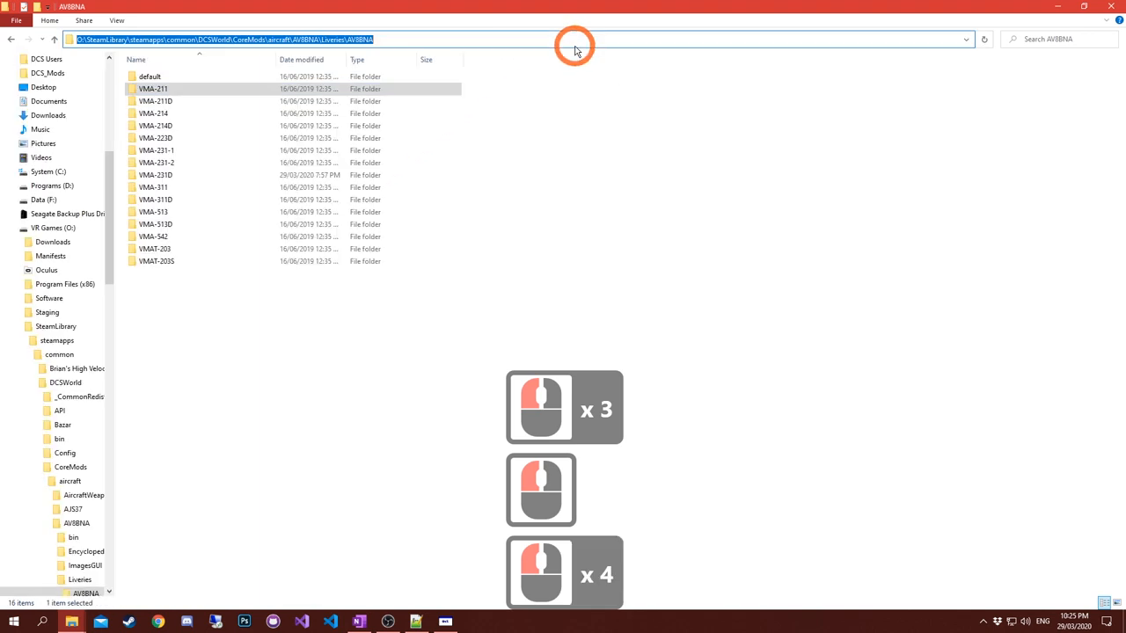
pyautogui.doubleClick(153, 88)
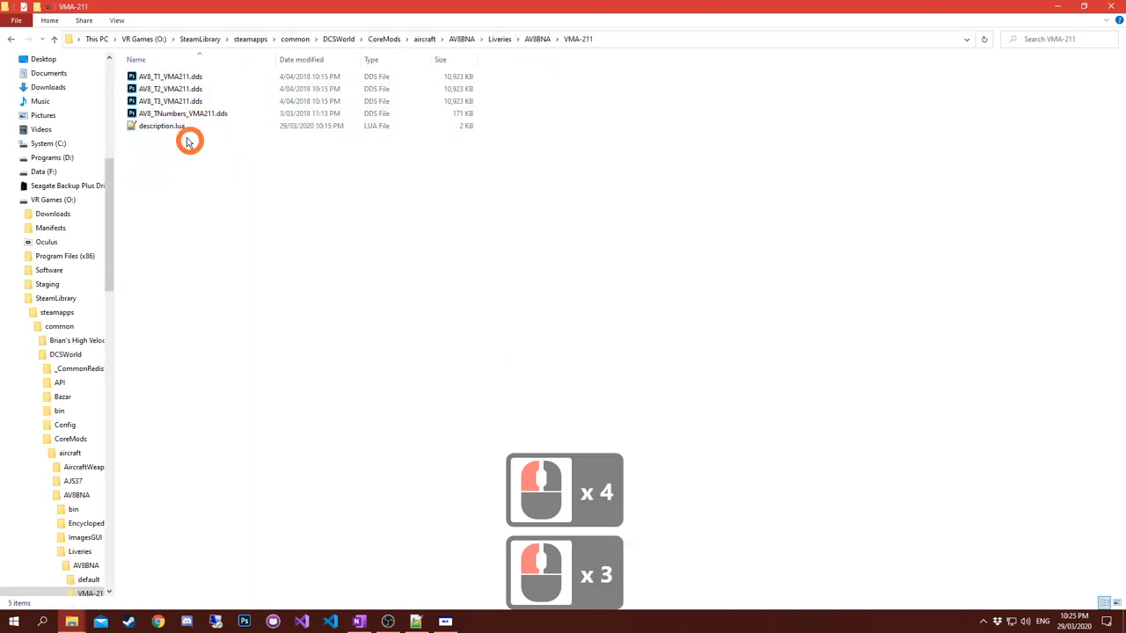
pyautogui.click(161, 127)
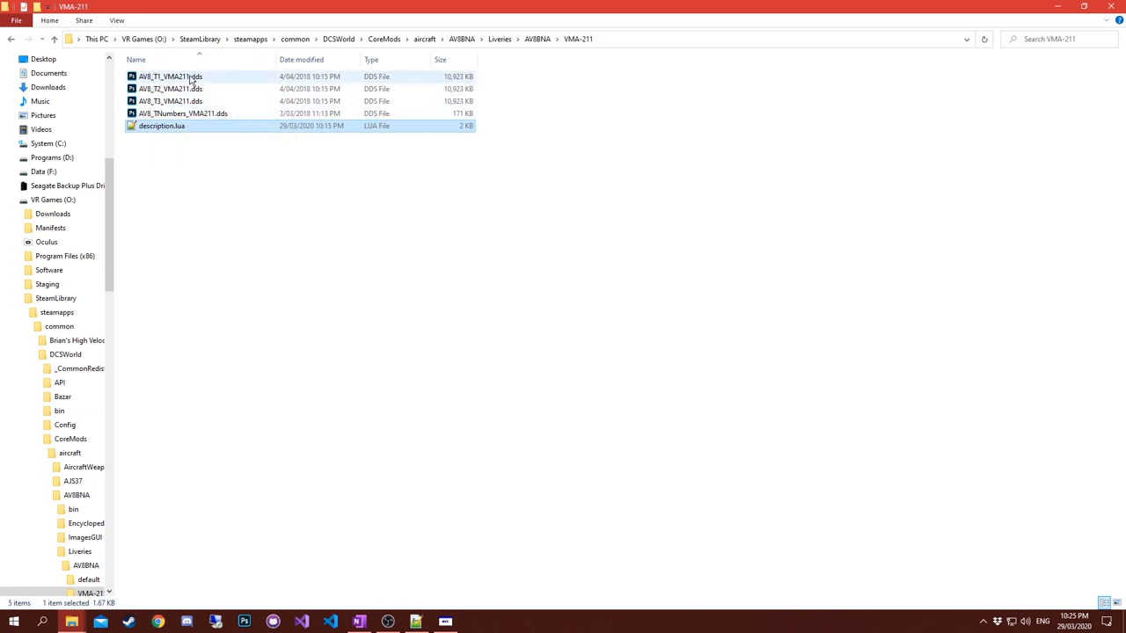
pyautogui.moveTo(148, 95)
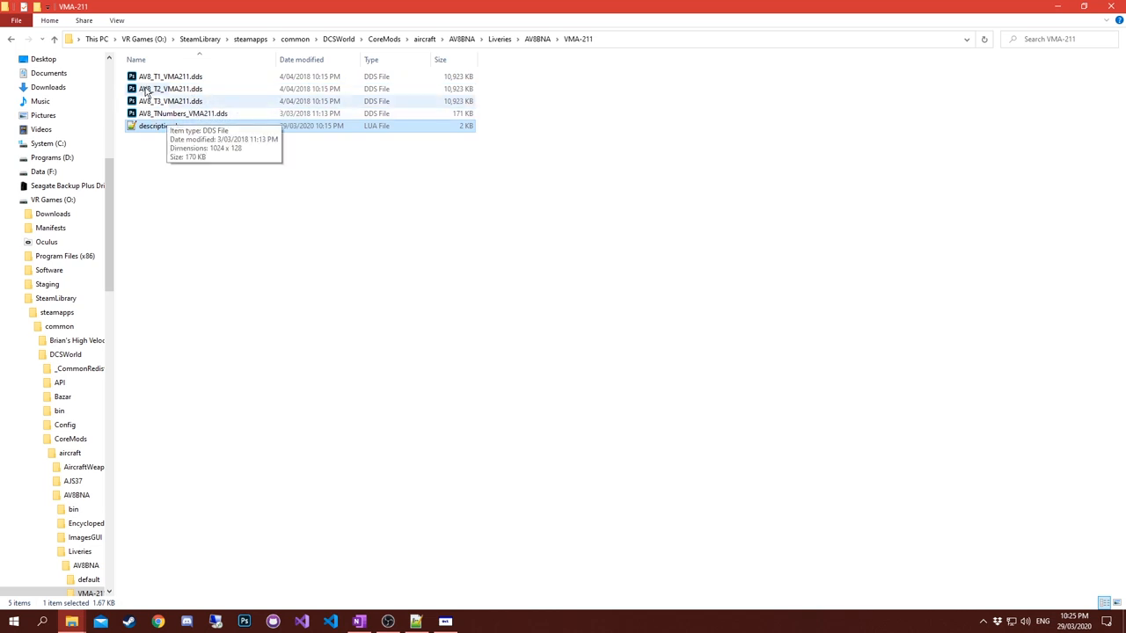
pyautogui.click(162, 126)
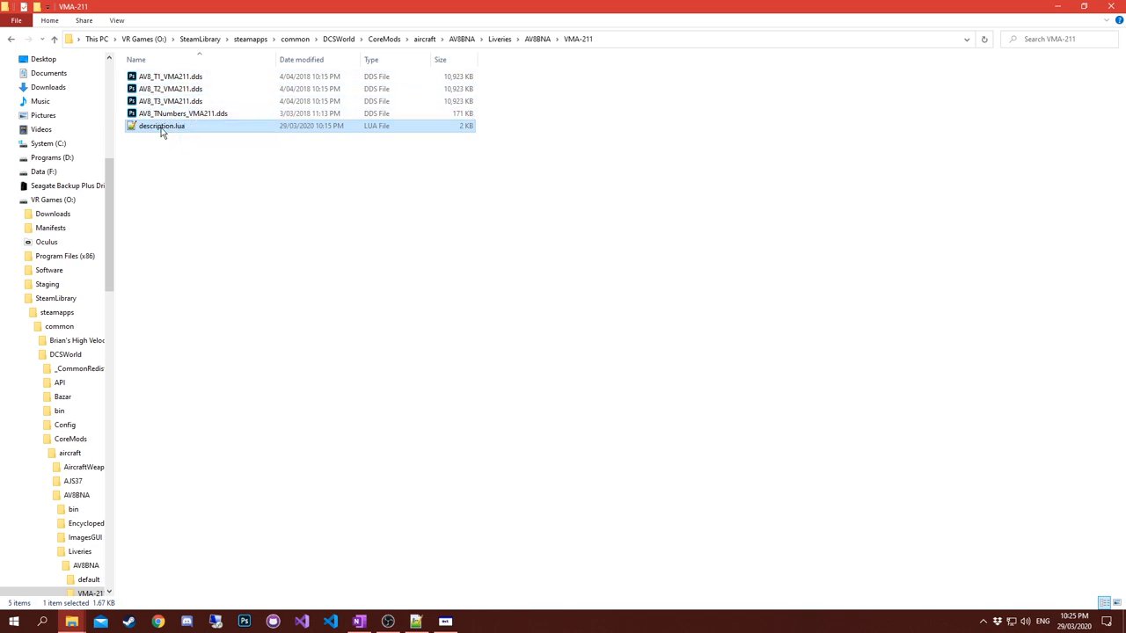
pyautogui.moveTo(176, 141)
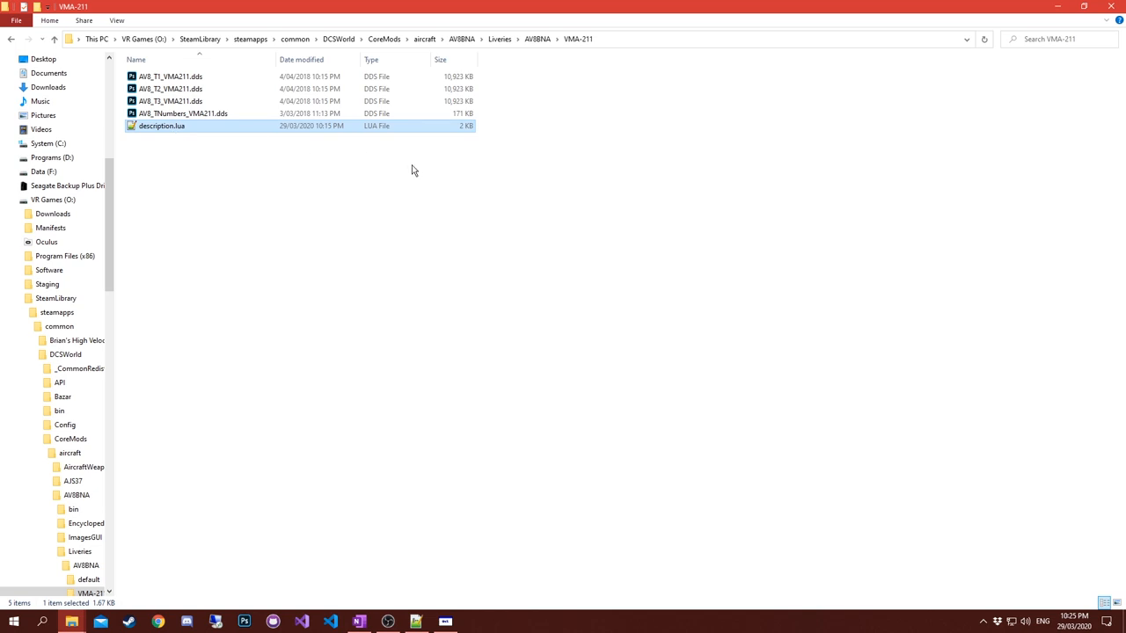
pyautogui.moveTo(271, 142)
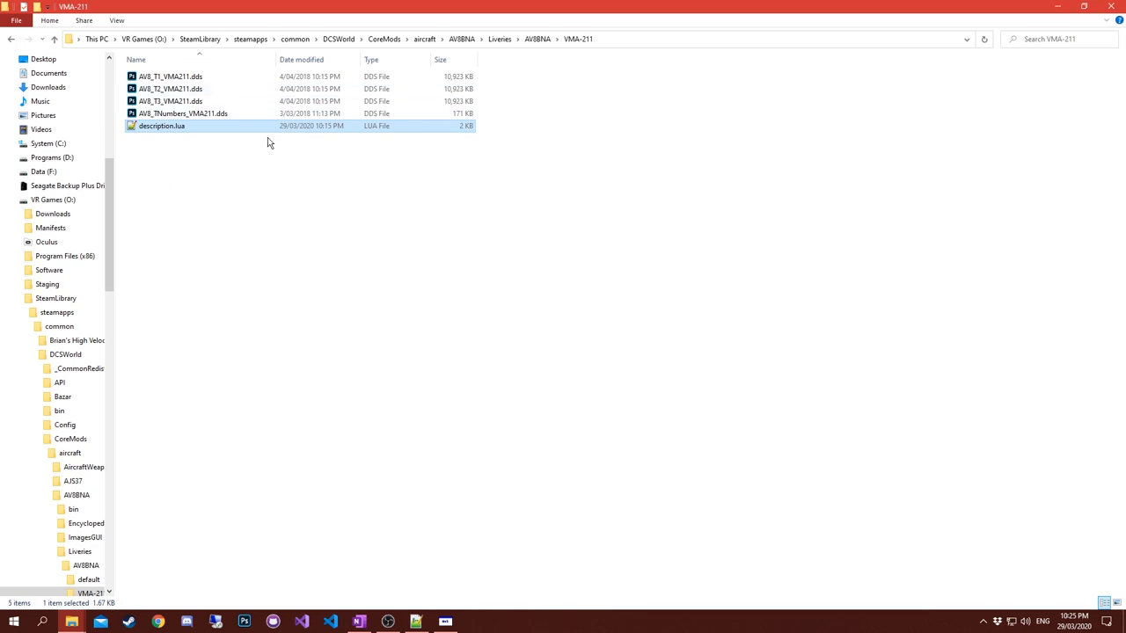
pyautogui.moveTo(162, 139)
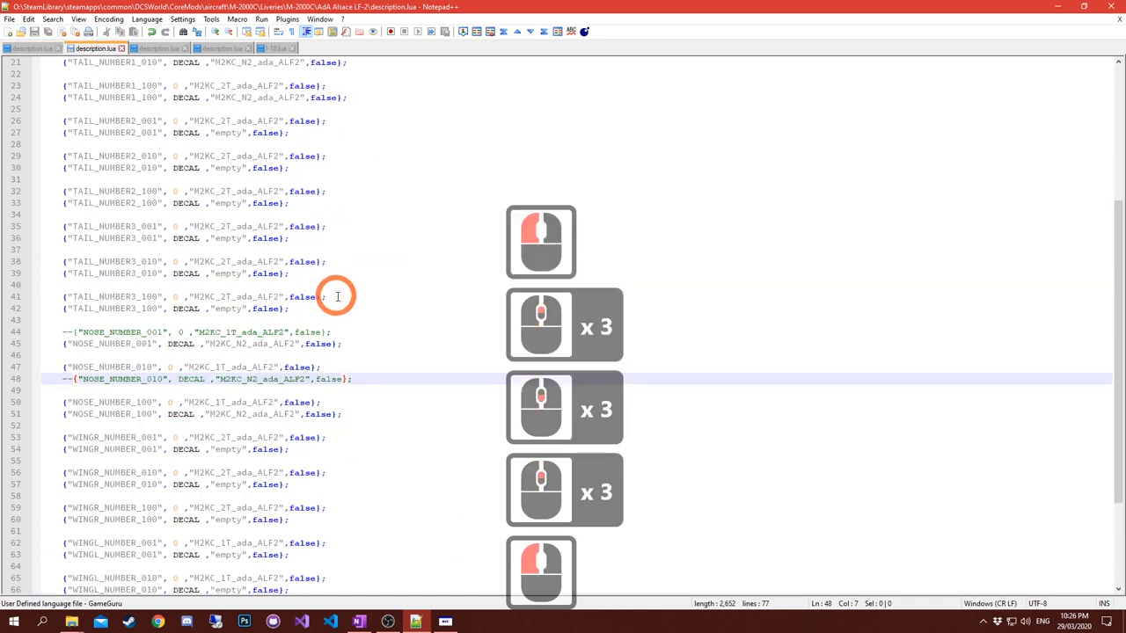
# Scroll down through the Canada 409 Squadron bort number nose entries.
pyautogui.scroll(-3)
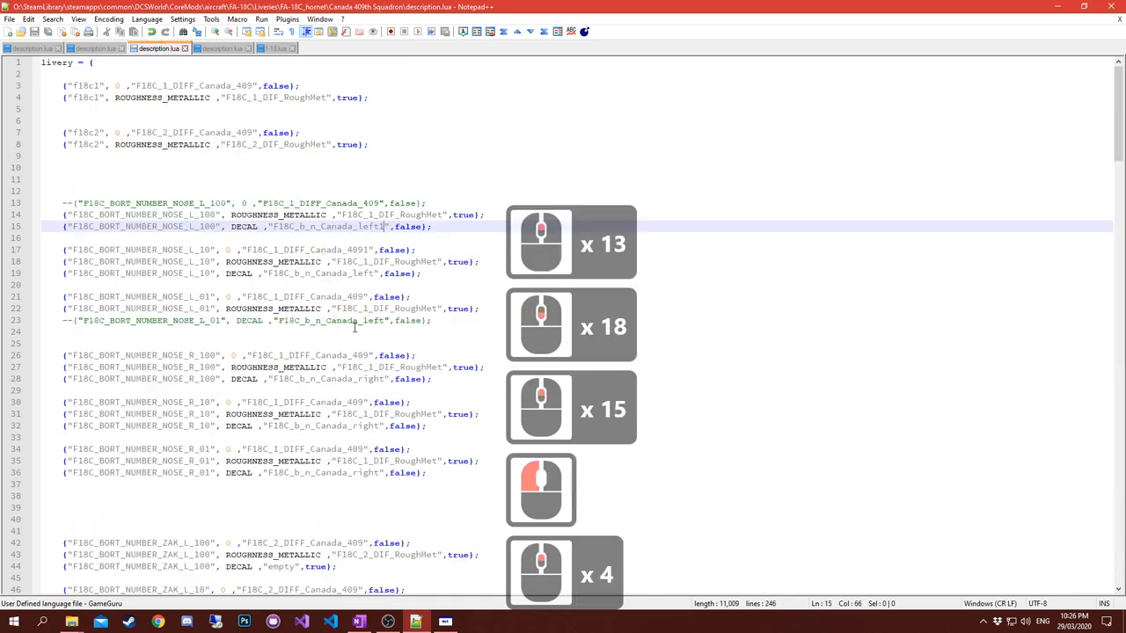
pyautogui.scroll(-3)
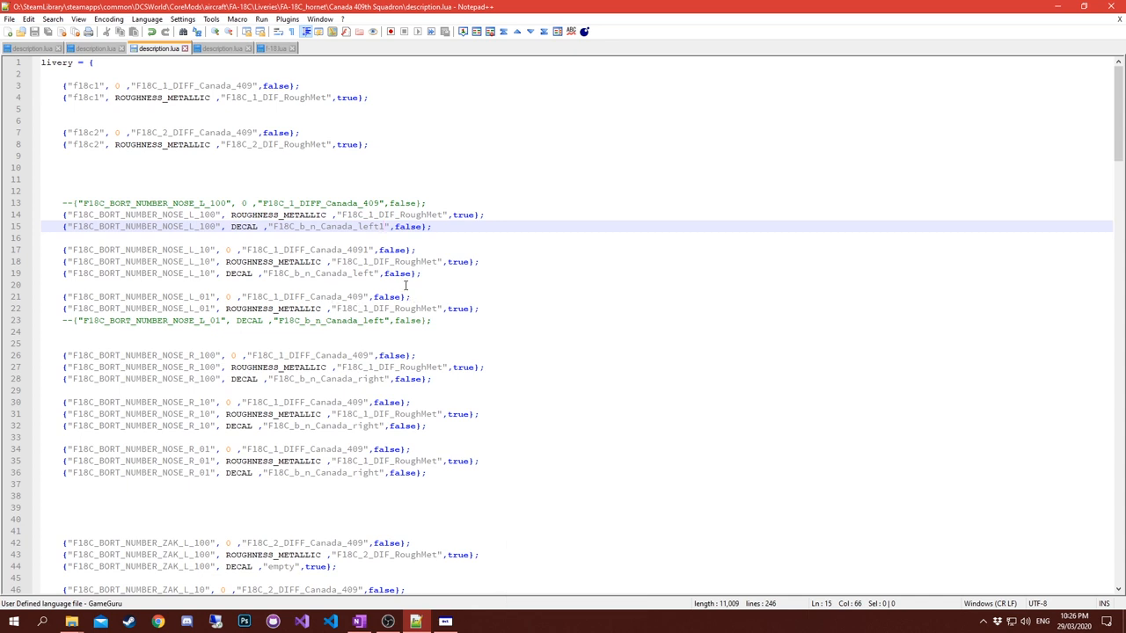
# Flip between the F/A-18C texture listing and the Canada 409 file, scanning their entries.
pyautogui.click(274, 48)
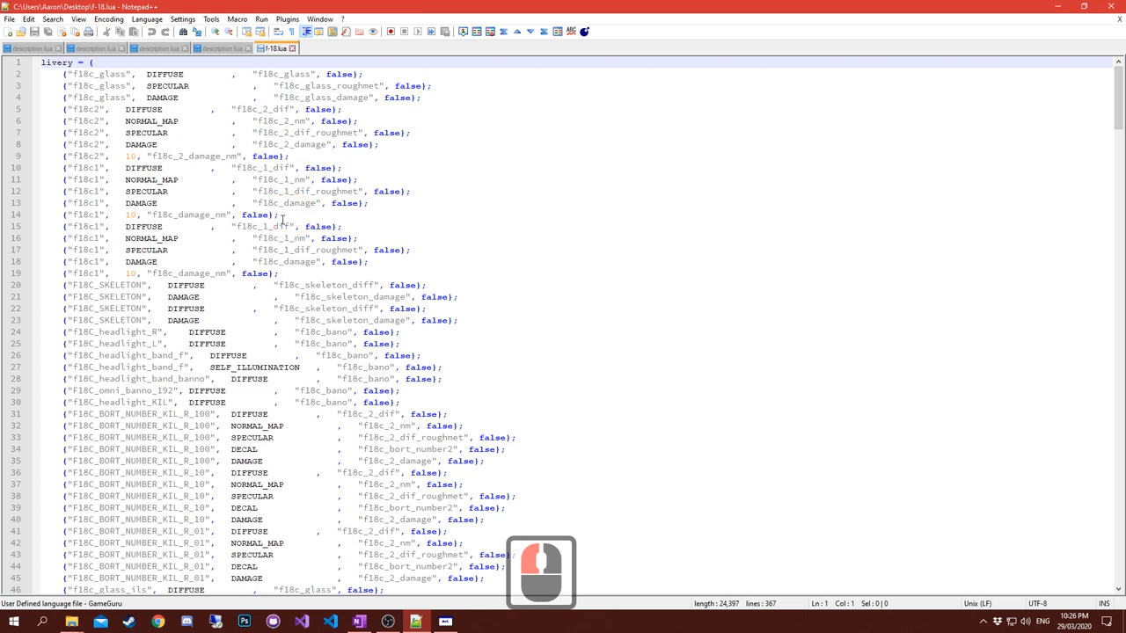
pyautogui.scroll(-3)
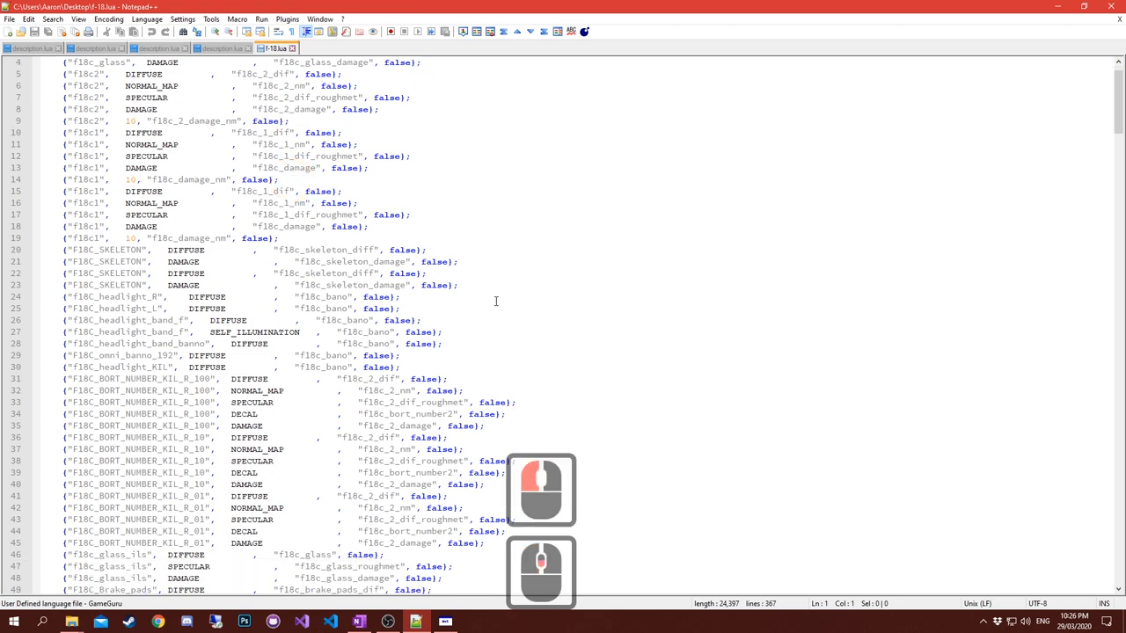
pyautogui.scroll(3)
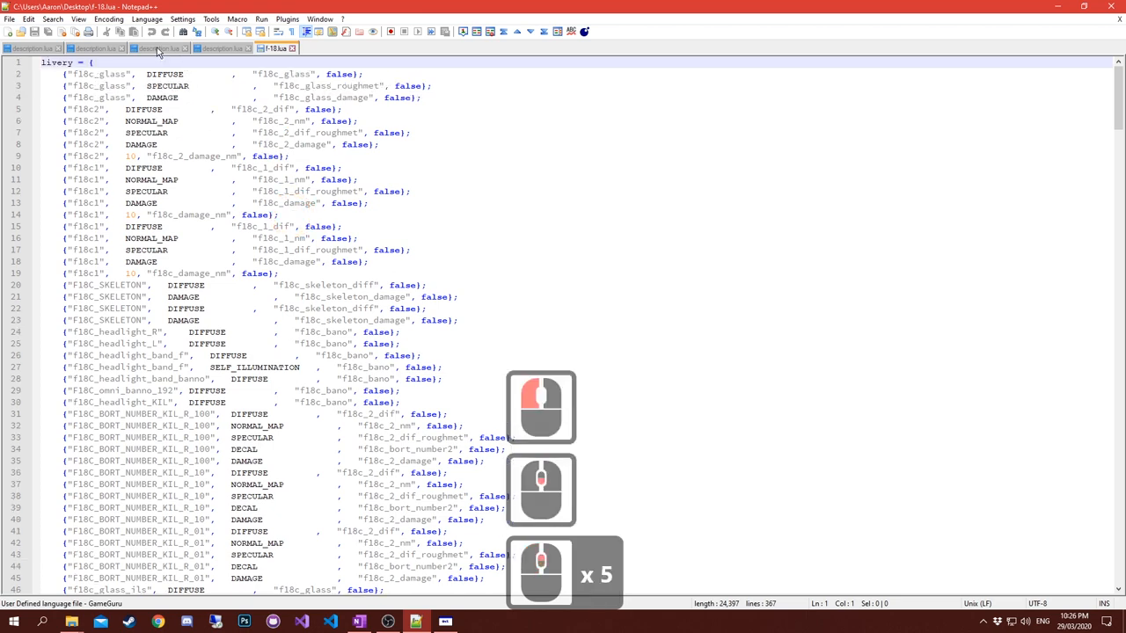
pyautogui.click(158, 49)
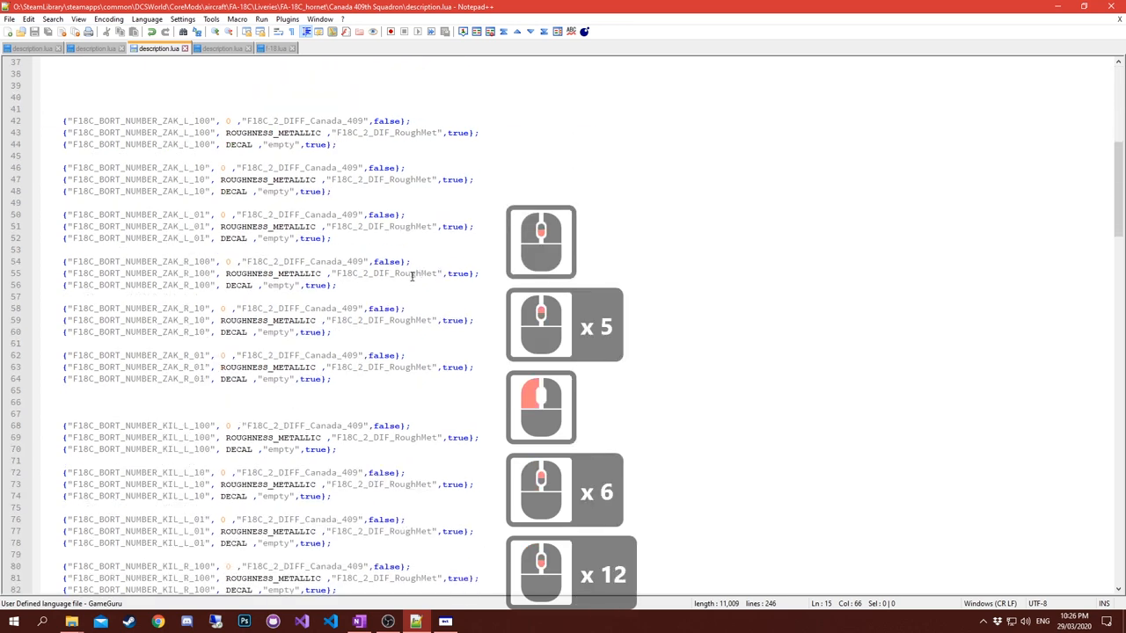
pyautogui.scroll(-3)
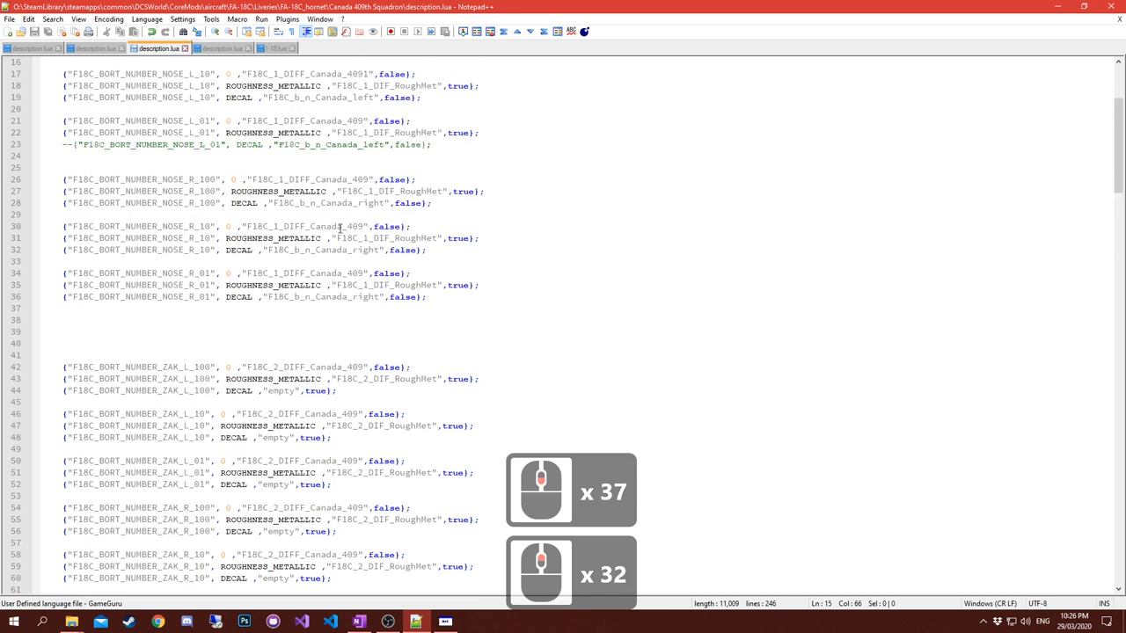
# Scroll through the complete F/A-18C livery file's bort number entries, then return to the VMA-211 folder.
pyautogui.click(274, 47)
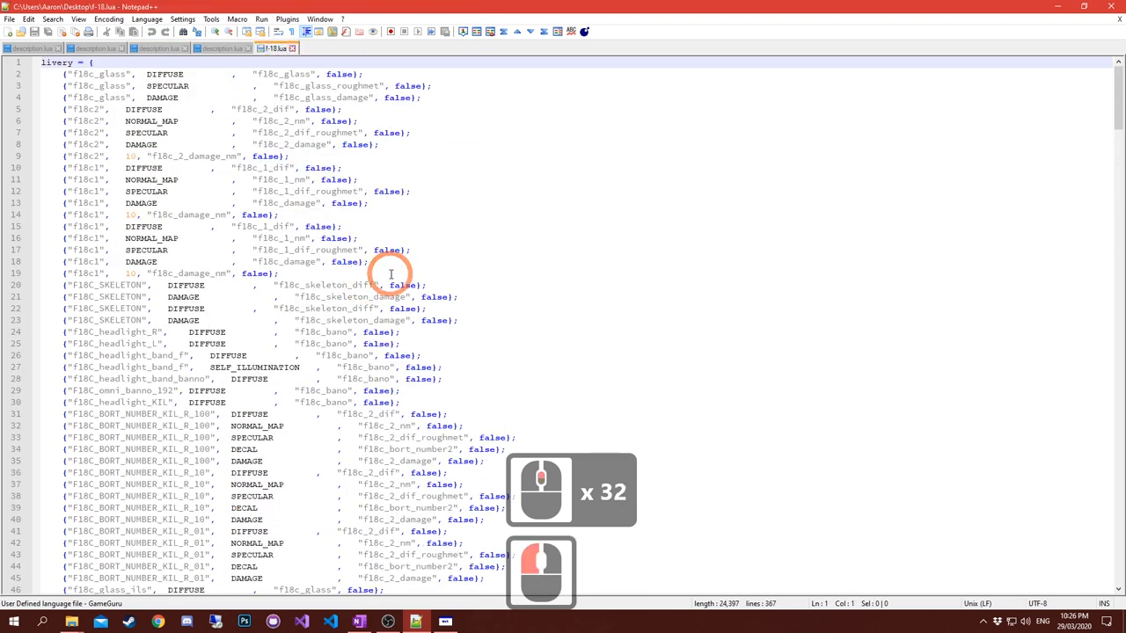
pyautogui.scroll(-3)
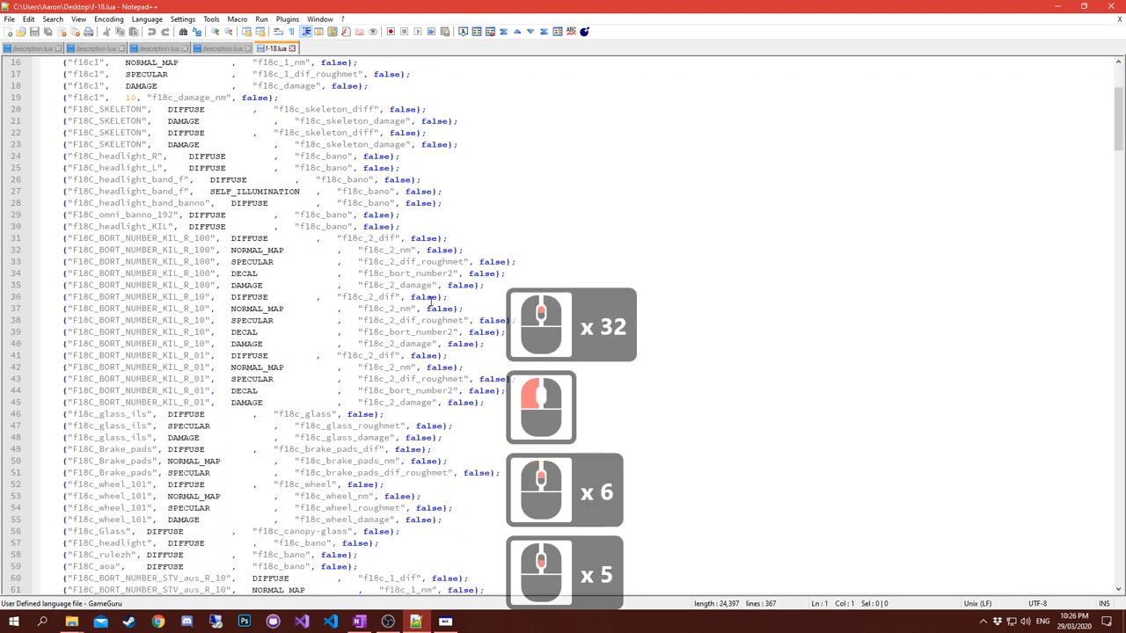
pyautogui.scroll(-3)
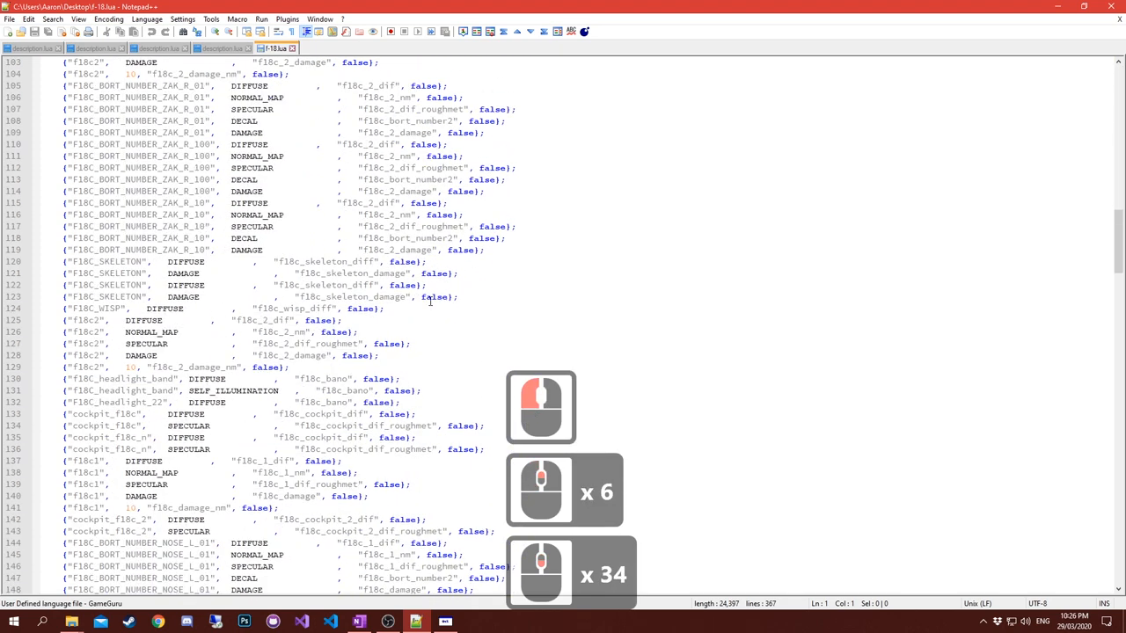
pyautogui.scroll(-3)
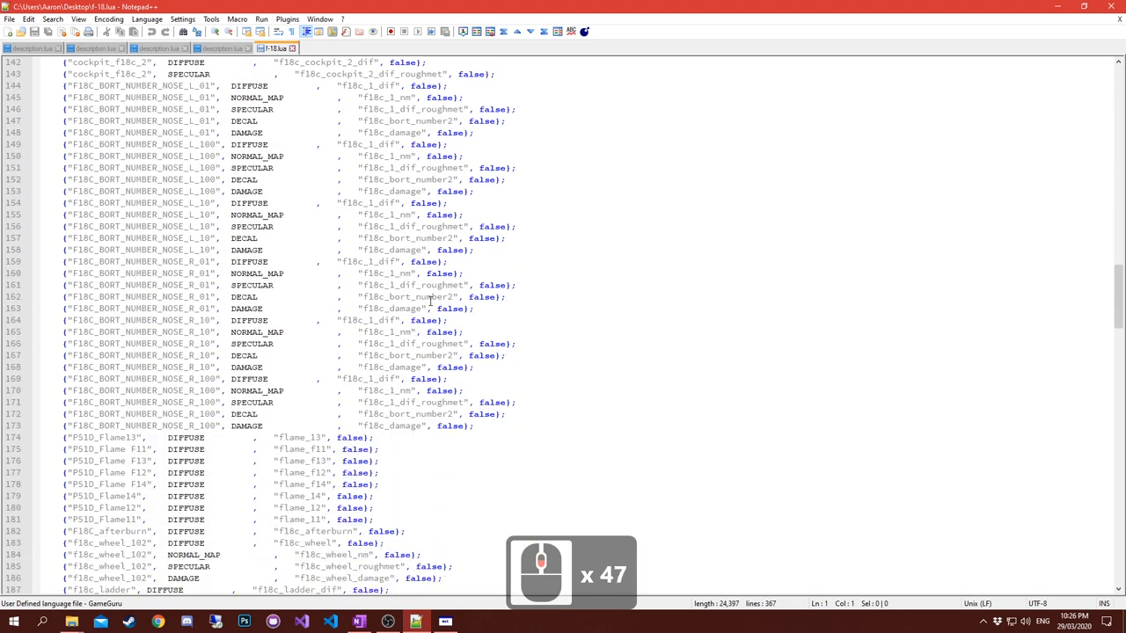
pyautogui.scroll(-3)
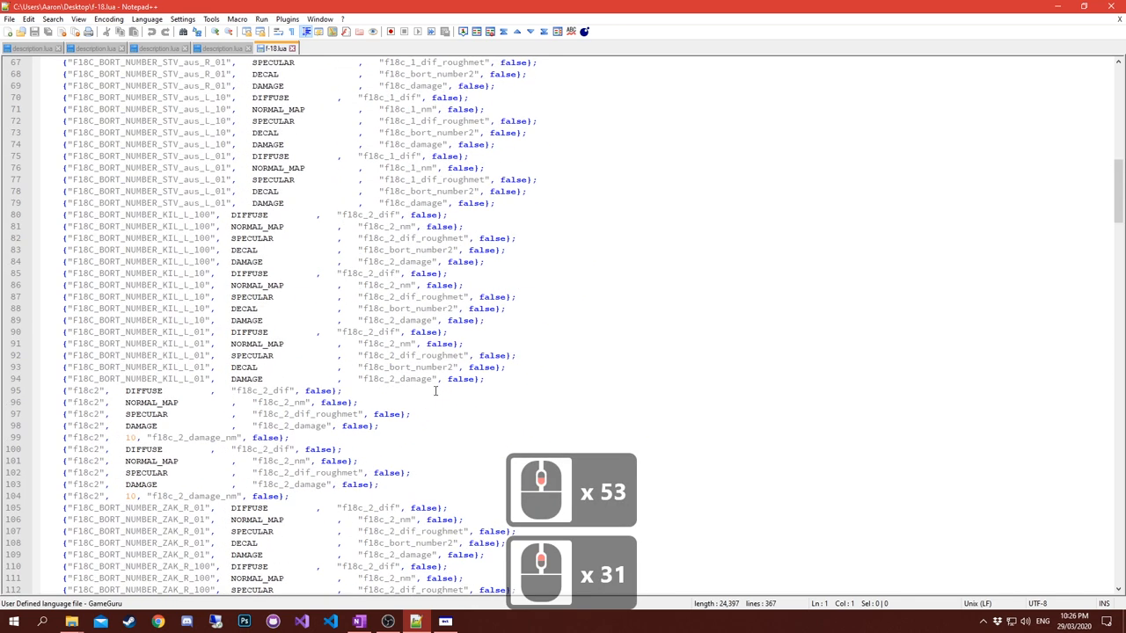
pyautogui.click(260, 368)
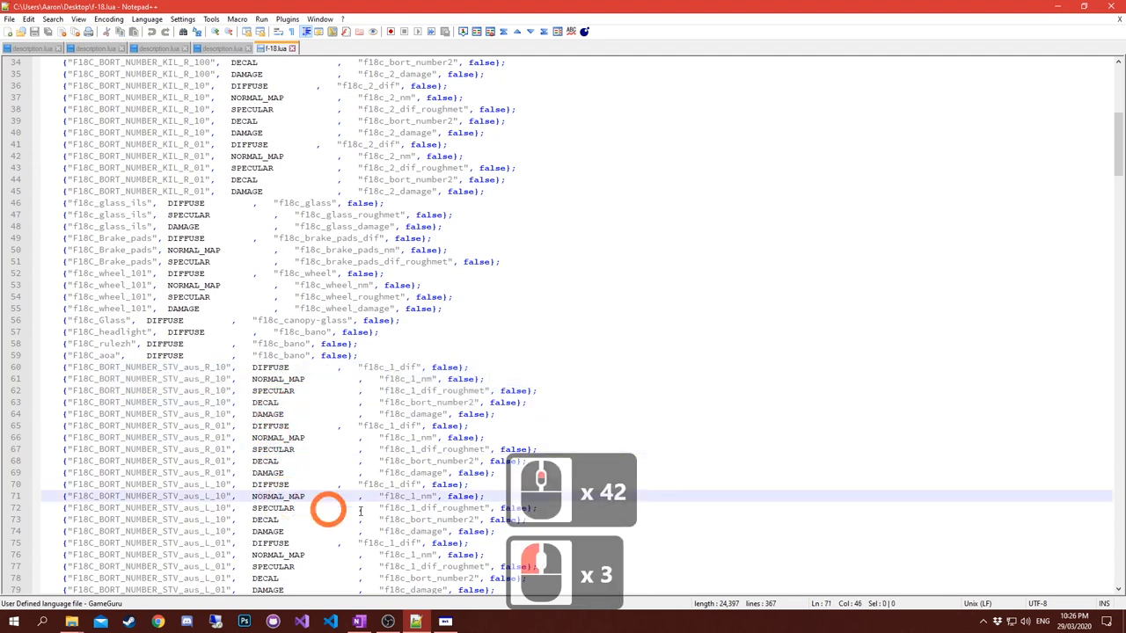
pyautogui.scroll(-3)
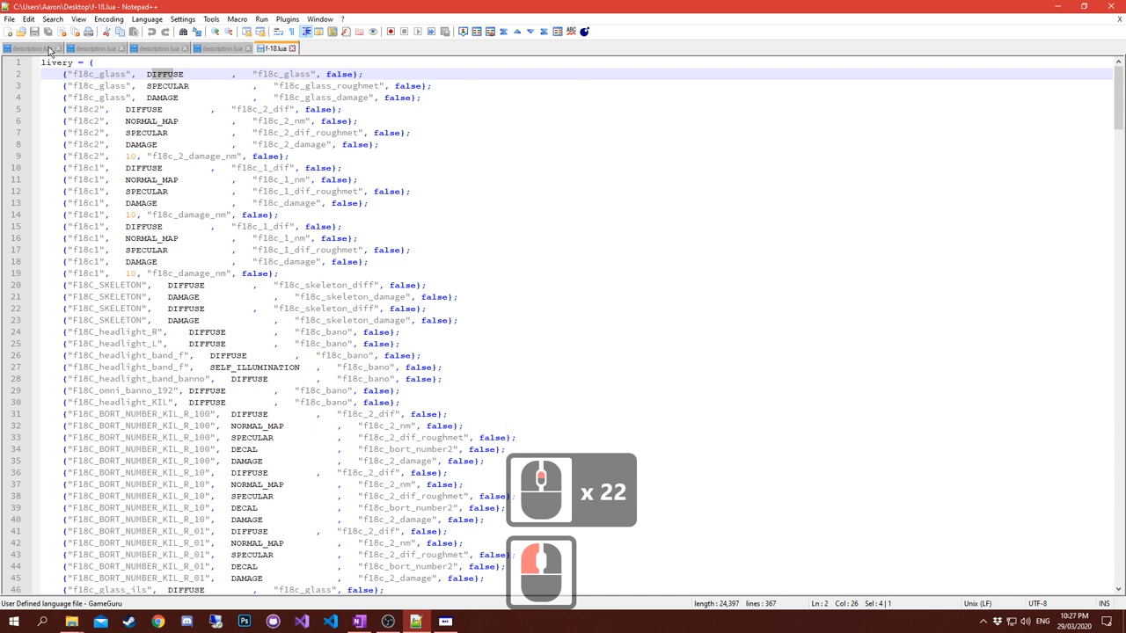
pyautogui.click(32, 47)
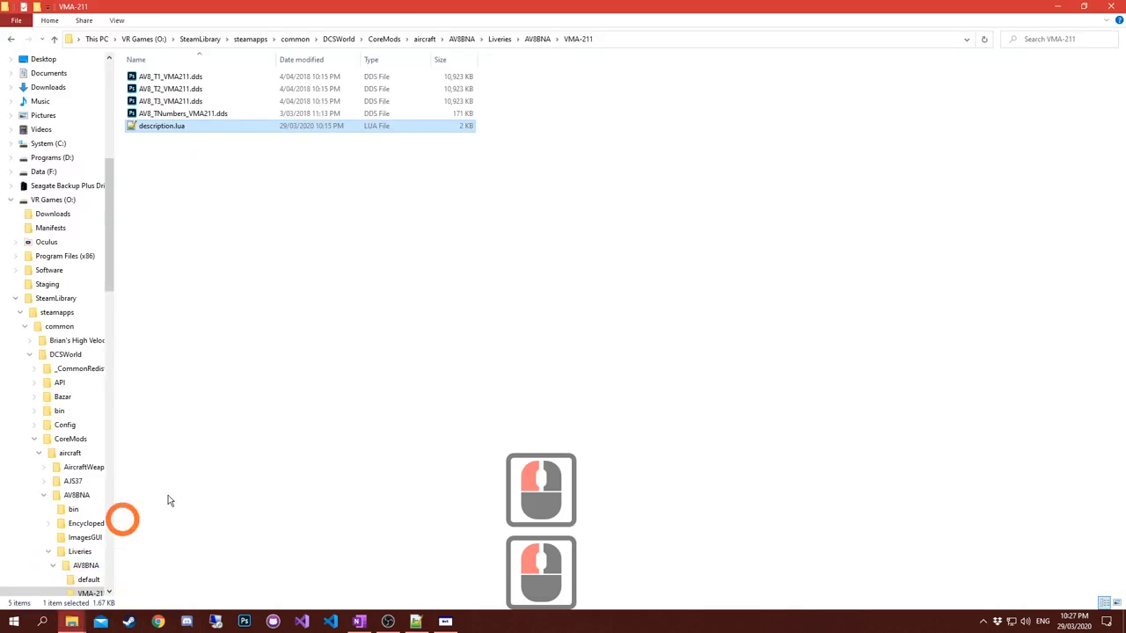
# Open the VMA-211 description.lua from the livery folder in Notepad++.
pyautogui.click(171, 77)
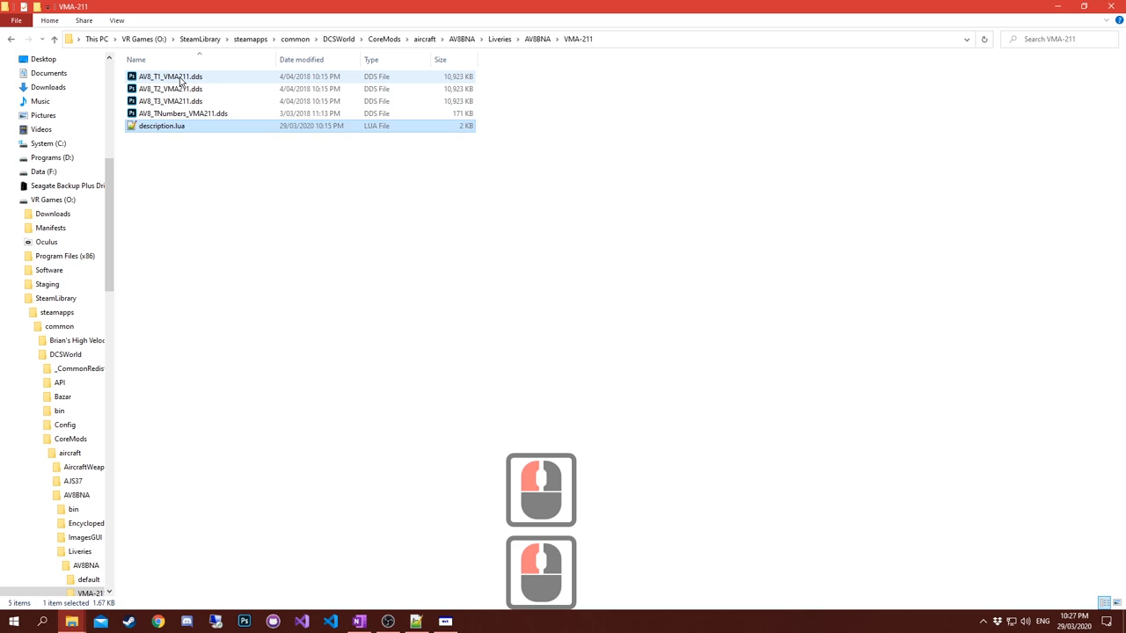
pyautogui.click(183, 113)
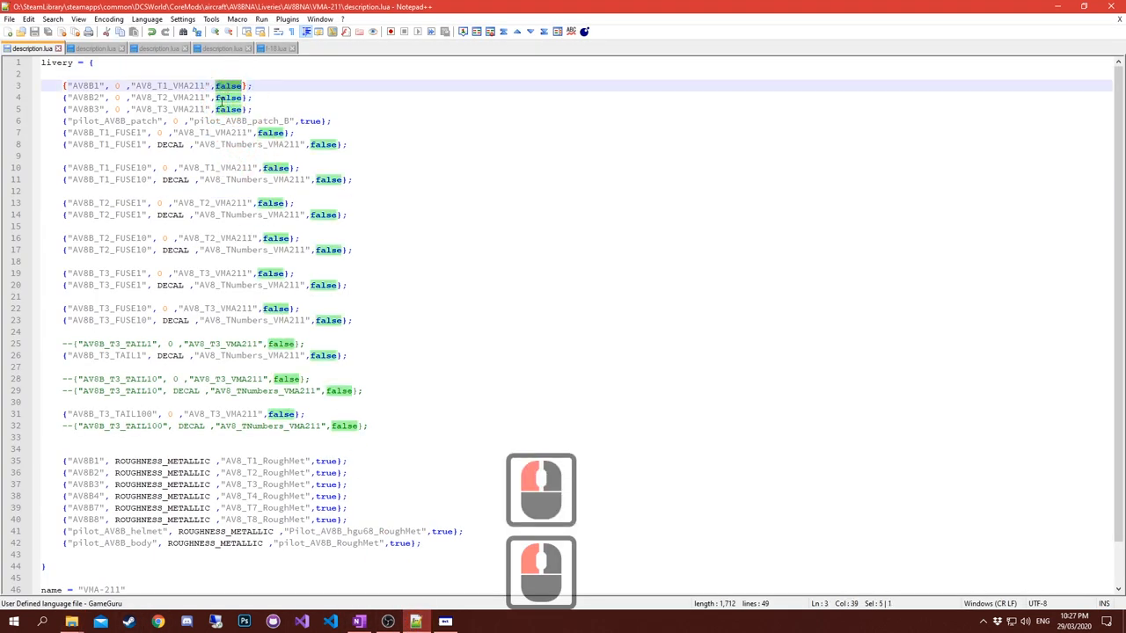
# Return to the complete F/A-18C livery file and scroll through its F18C bort number lines.
pyautogui.scroll(-3)
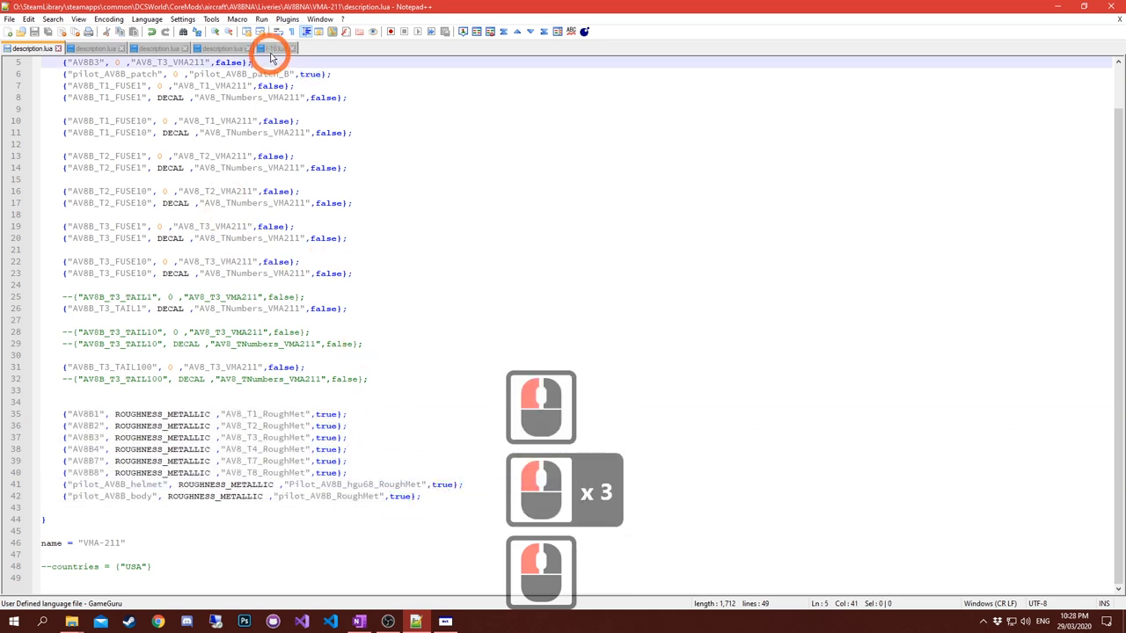
pyautogui.click(273, 49)
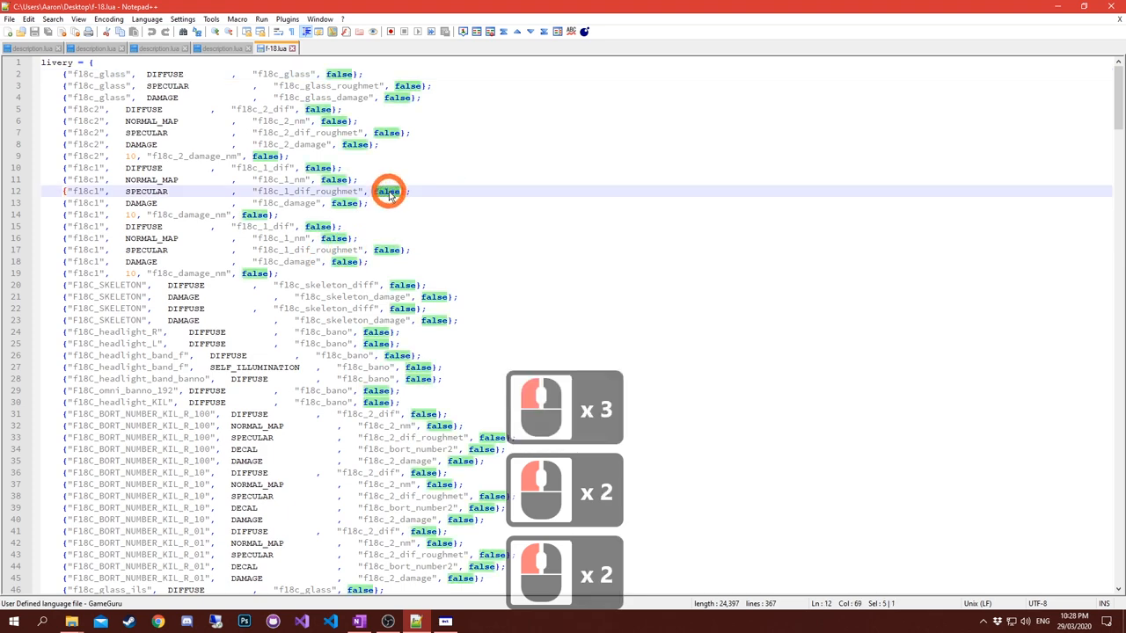
pyautogui.scroll(-3)
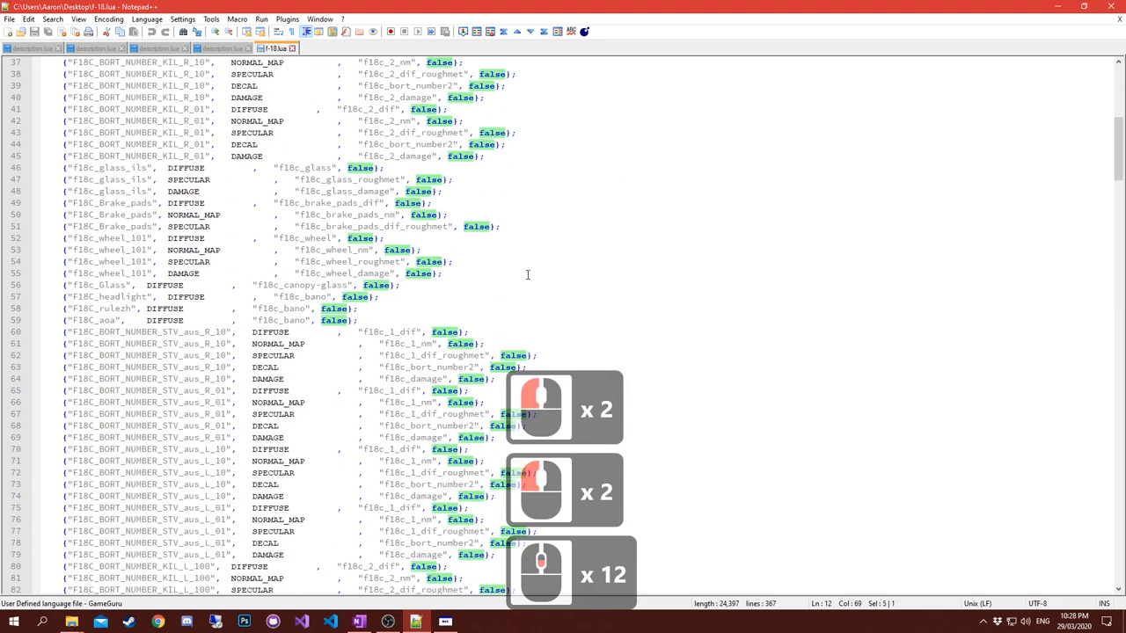
pyautogui.scroll(-3)
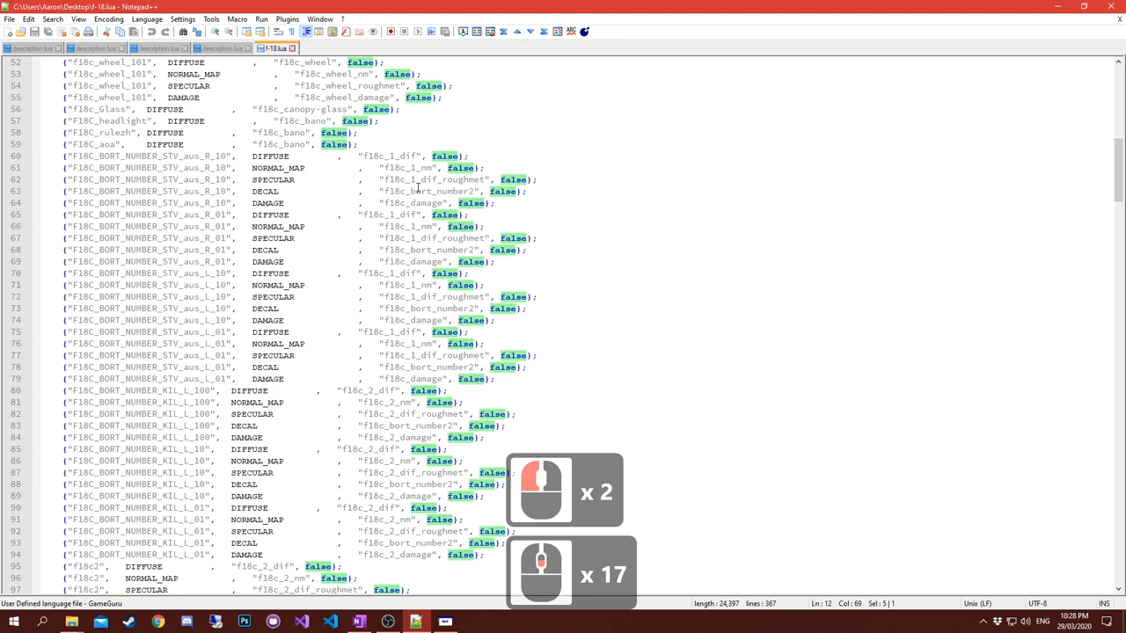
pyautogui.scroll(-3)
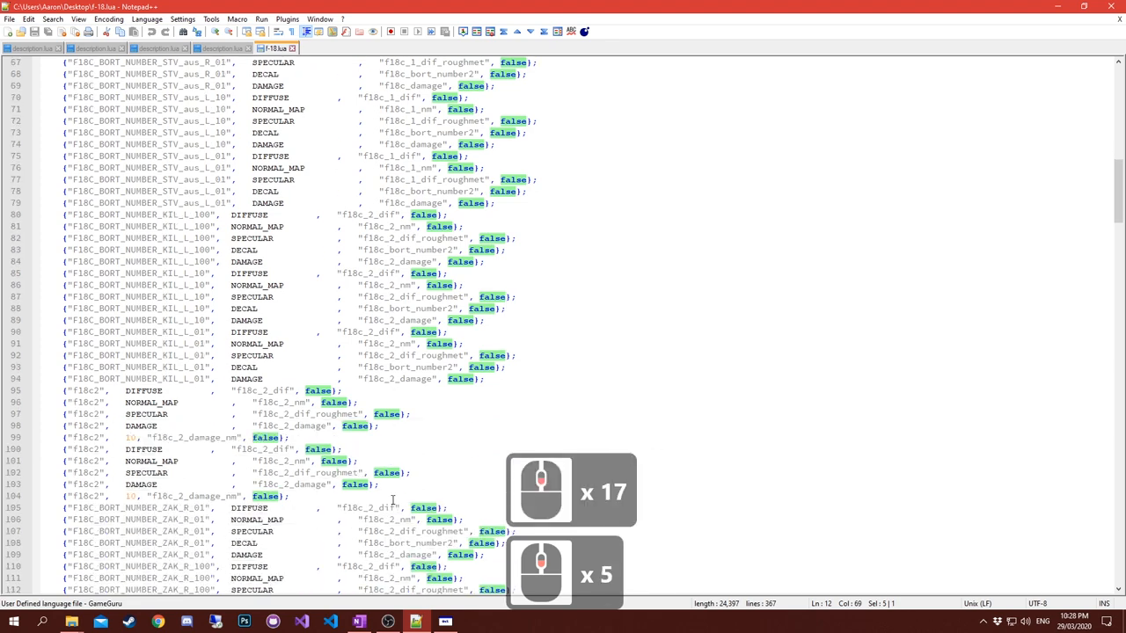
pyautogui.scroll(3)
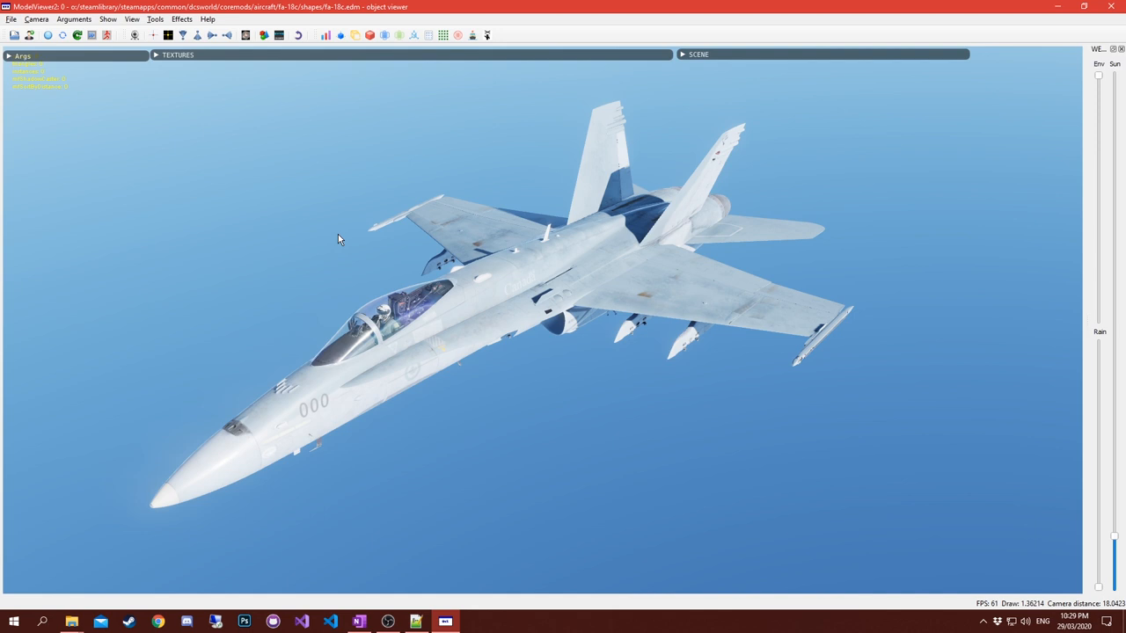
pyautogui.moveTo(278, 209)
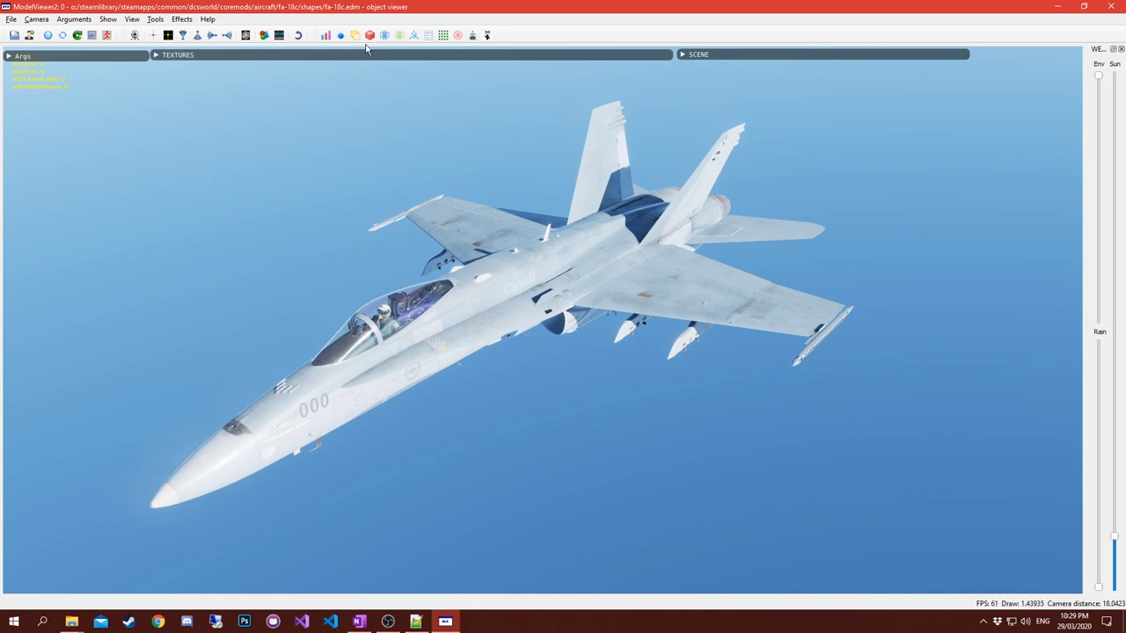
pyautogui.moveTo(384, 35)
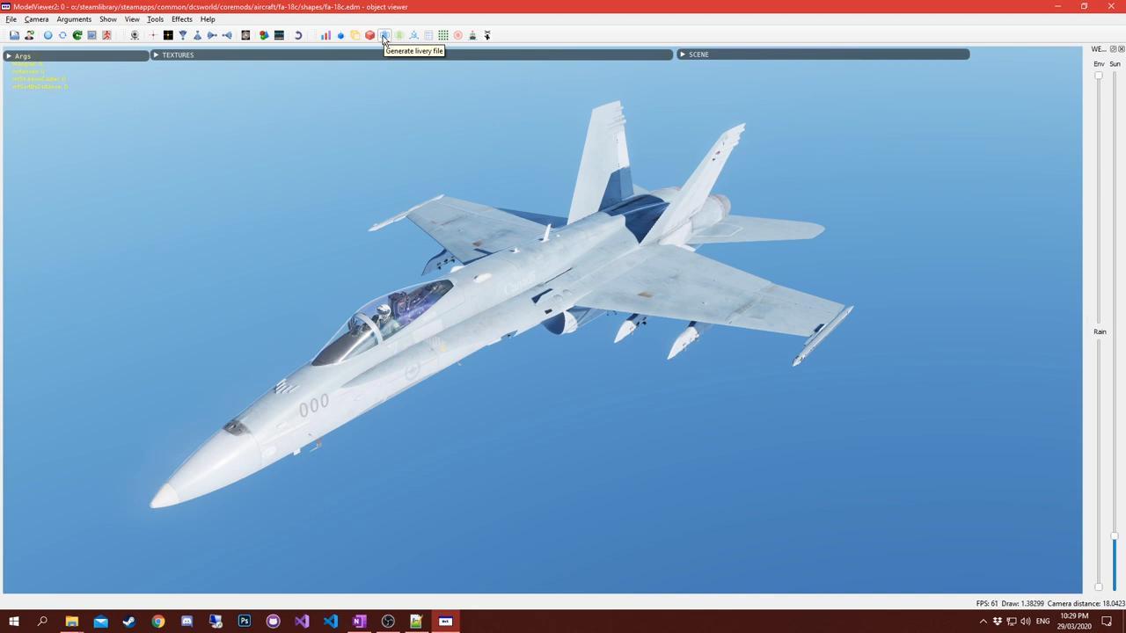
pyautogui.moveTo(445, 134)
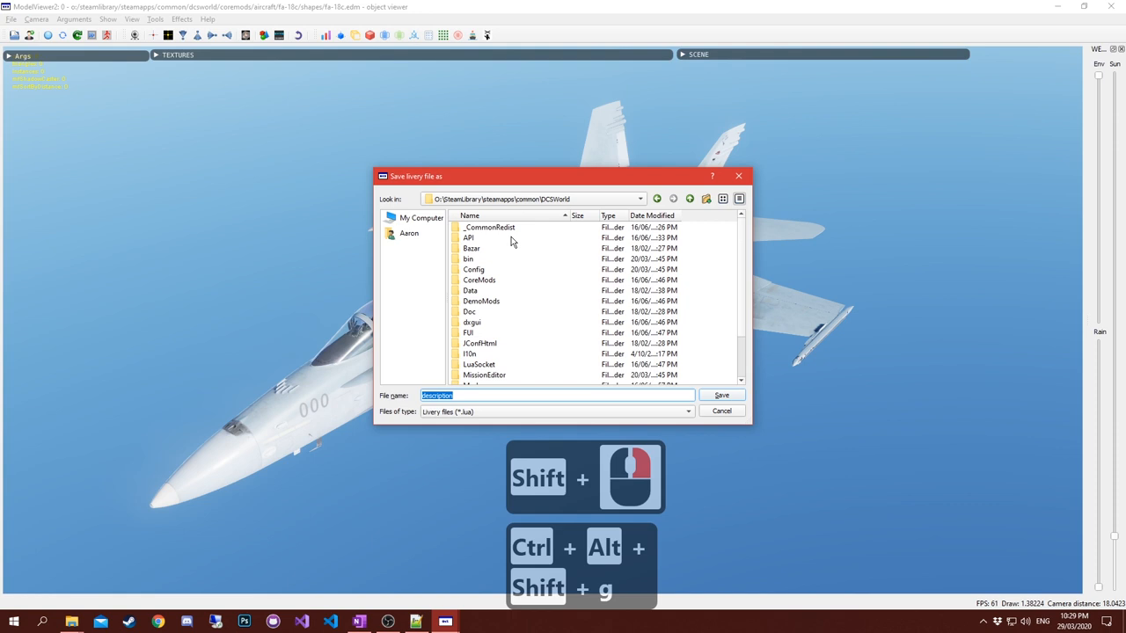
pyautogui.moveTo(412, 179)
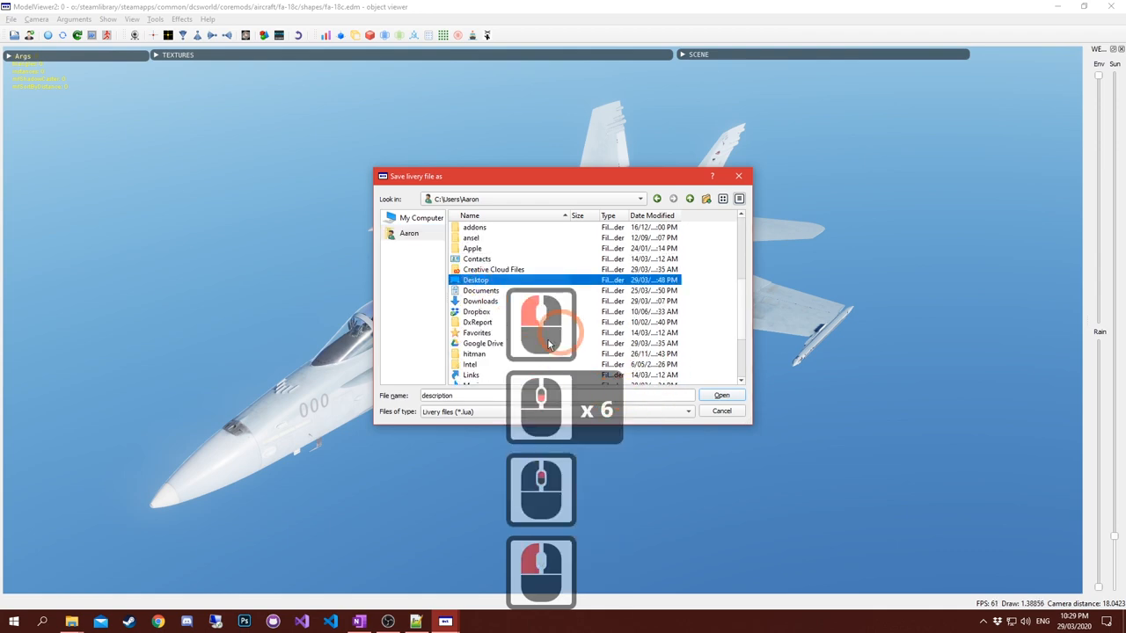
# Save the generated livery file as description onto the Desktop.
pyautogui.click(722, 394)
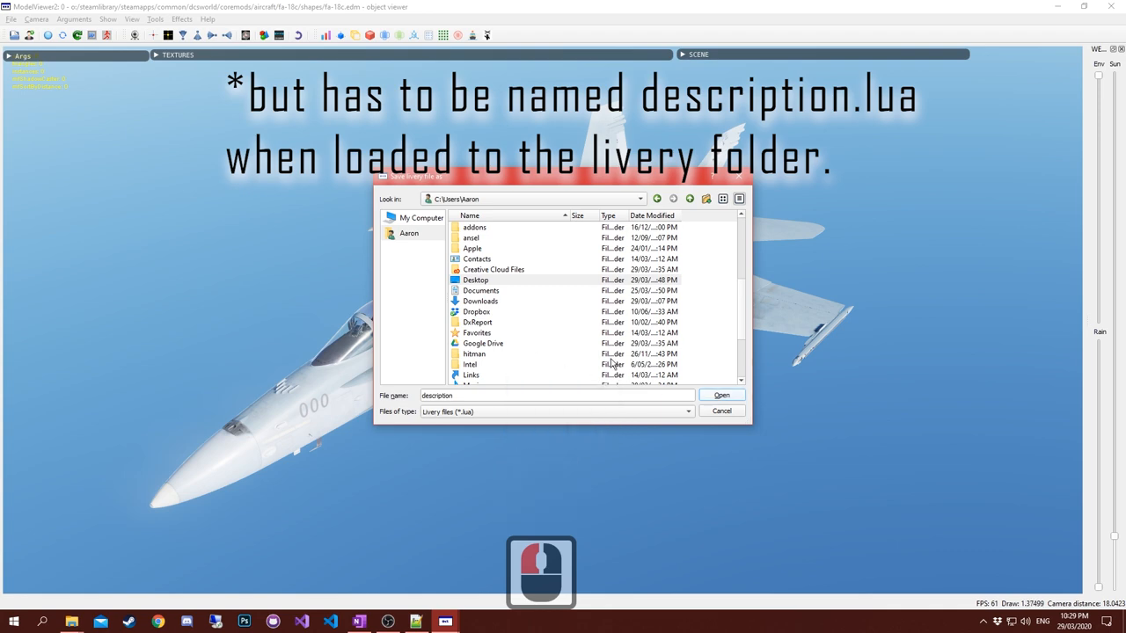
pyautogui.doubleClick(475, 280)
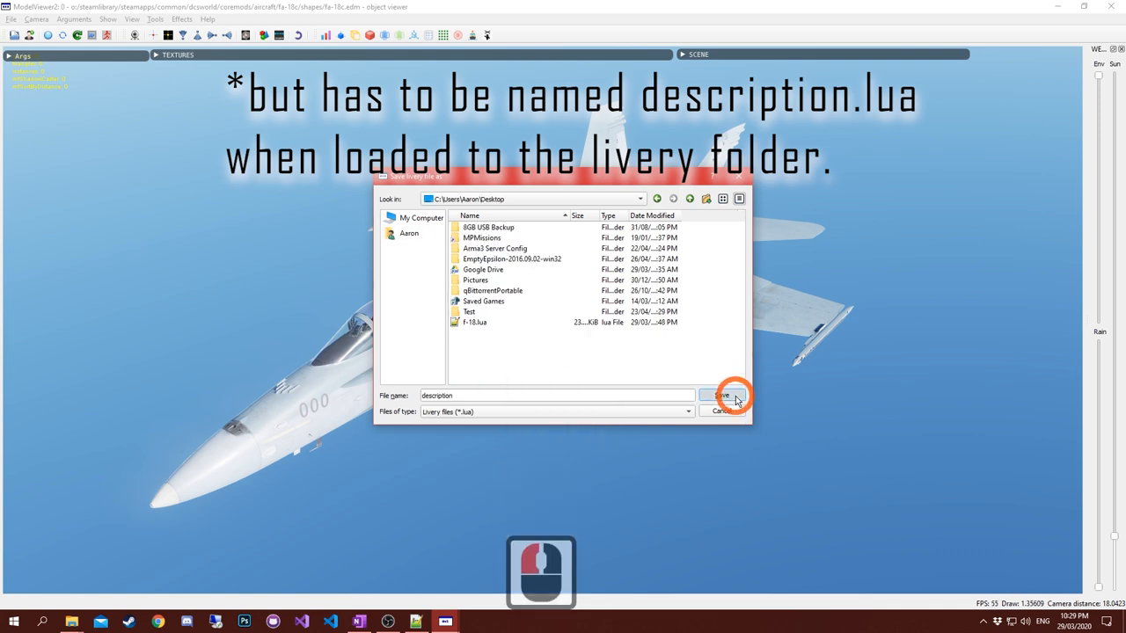
pyautogui.click(721, 396)
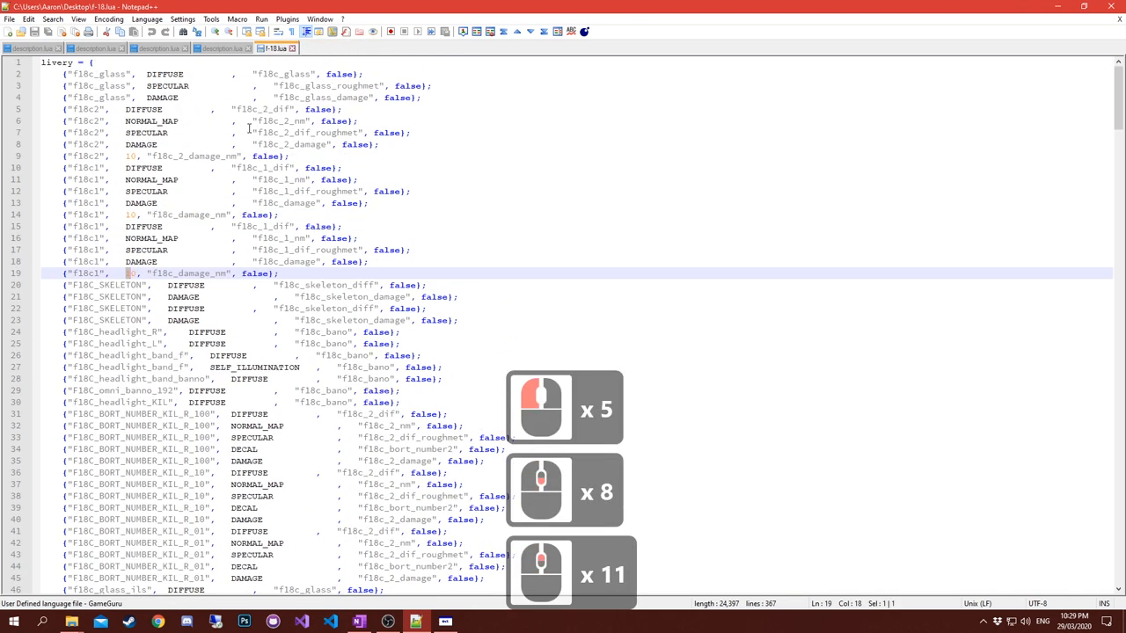
pyautogui.scroll(-3)
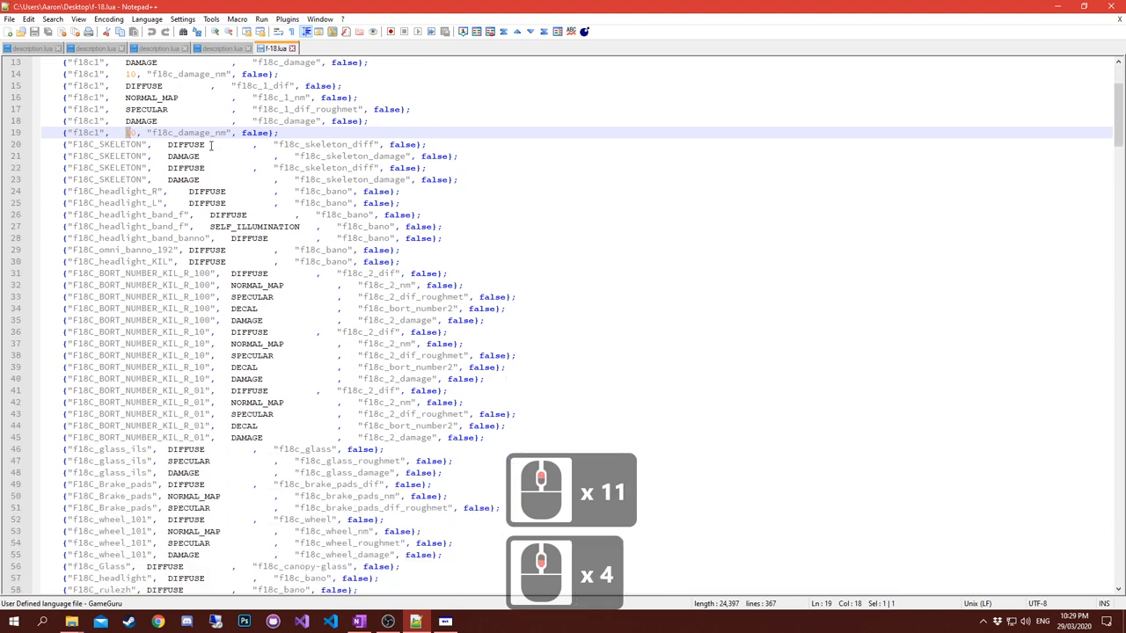
pyautogui.scroll(-3)
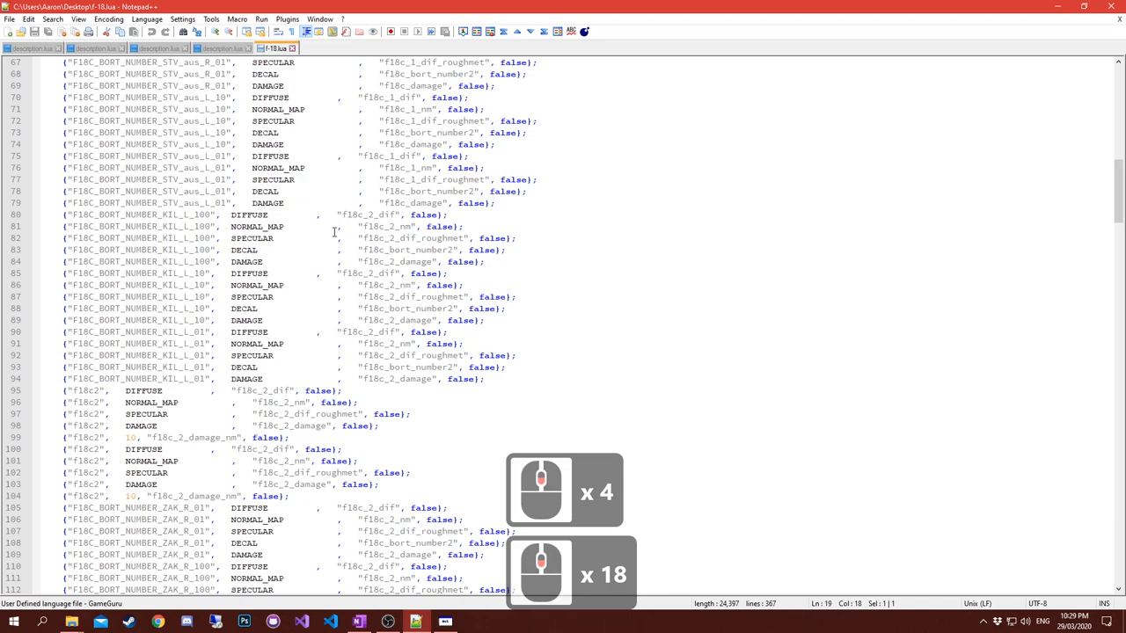
pyautogui.scroll(-3)
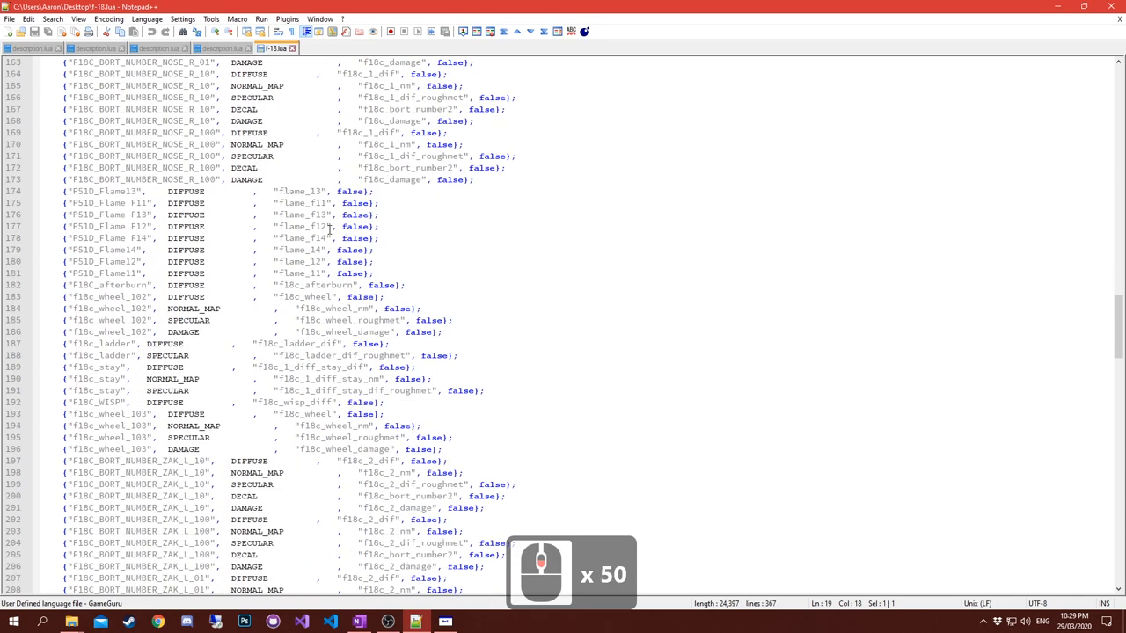
pyautogui.scroll(-3)
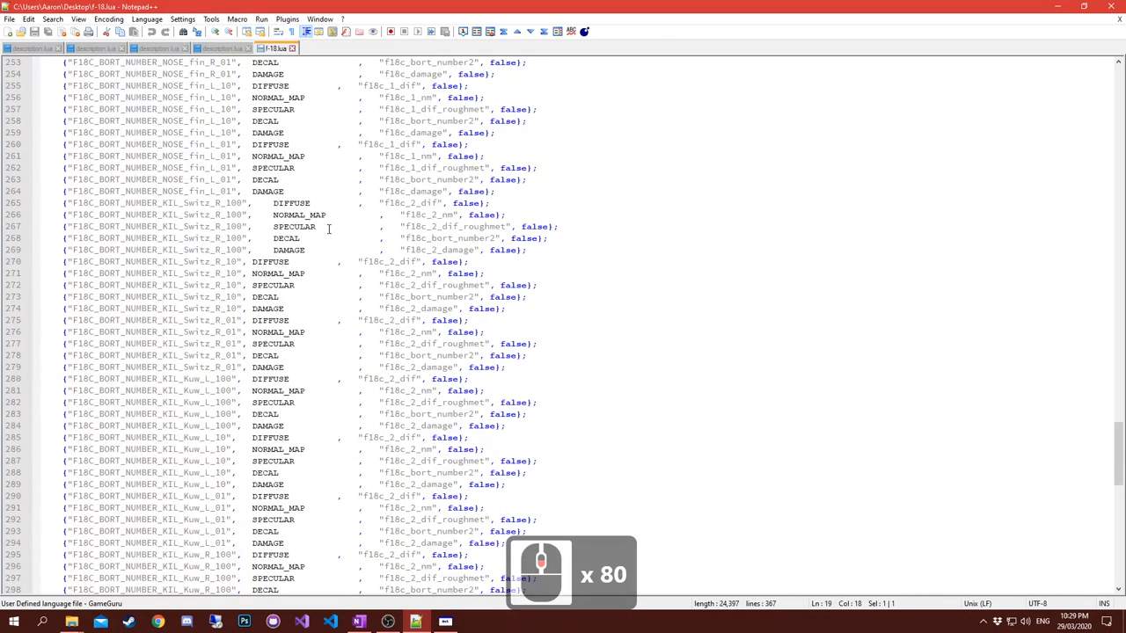
pyautogui.scroll(-3)
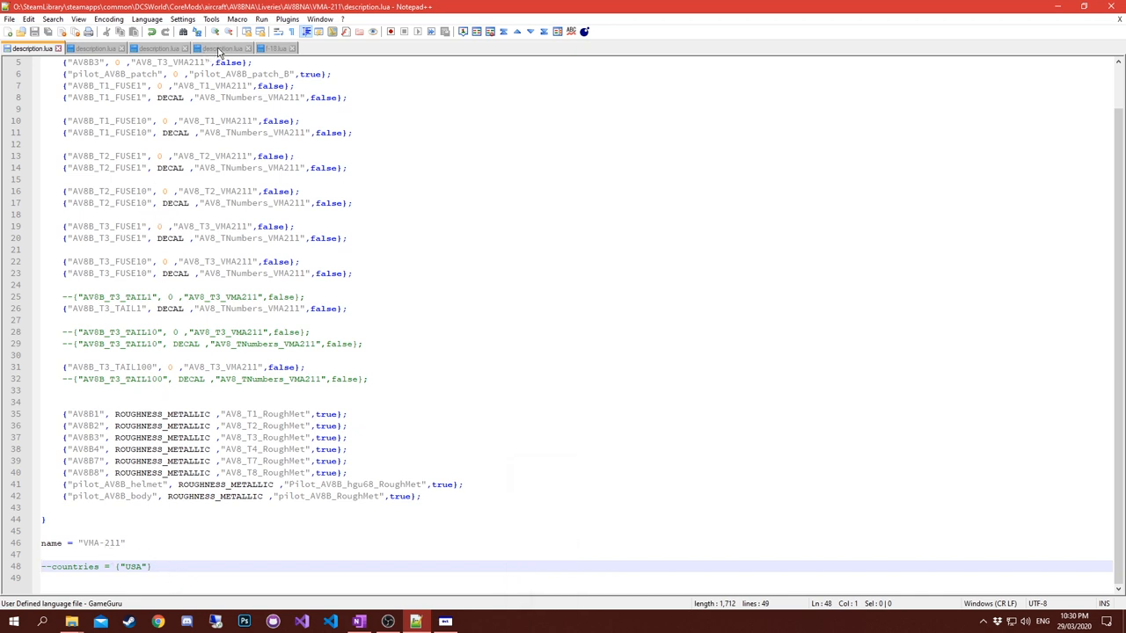
pyautogui.moveTo(233, 48)
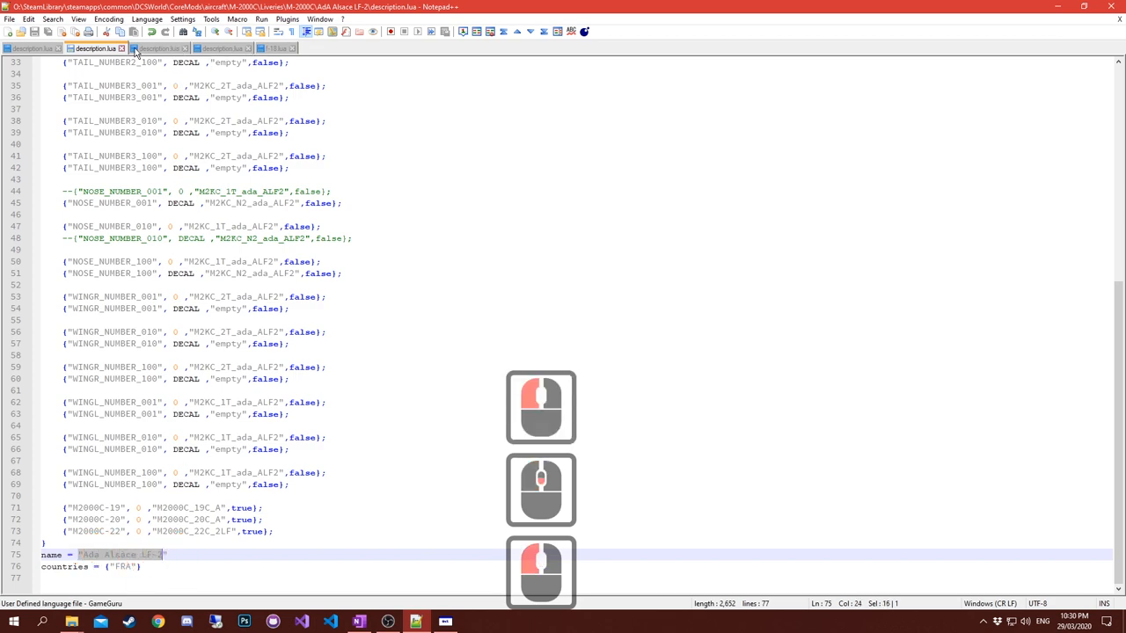
# Scroll the F/A-18C Canada 409 livery file to its end and point out the livery name.
pyautogui.click(159, 50)
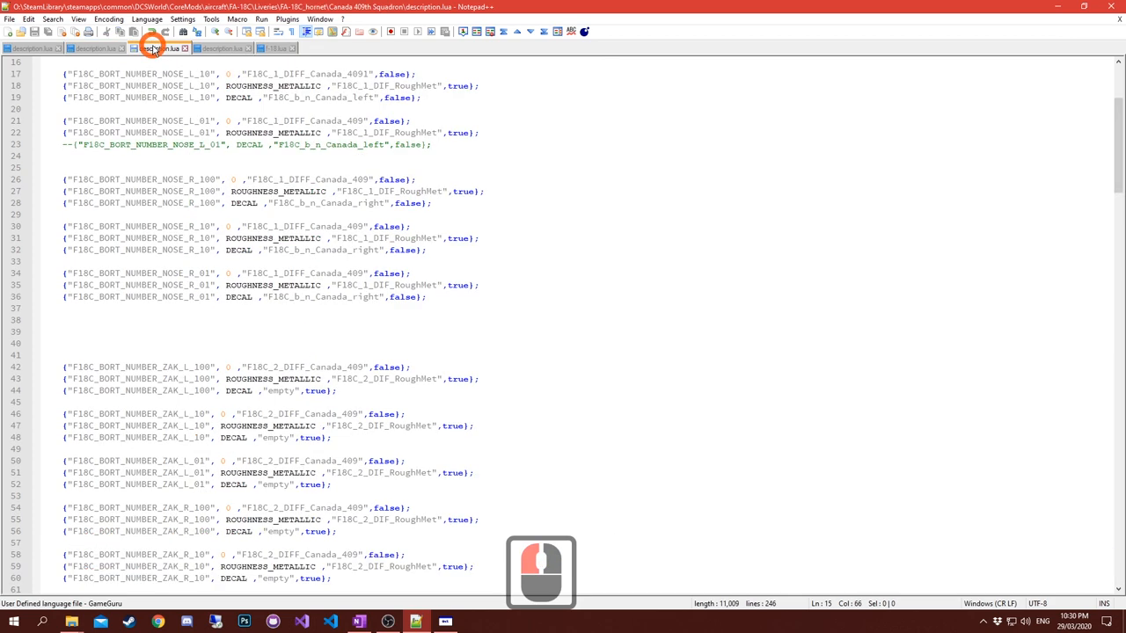
pyautogui.scroll(-3)
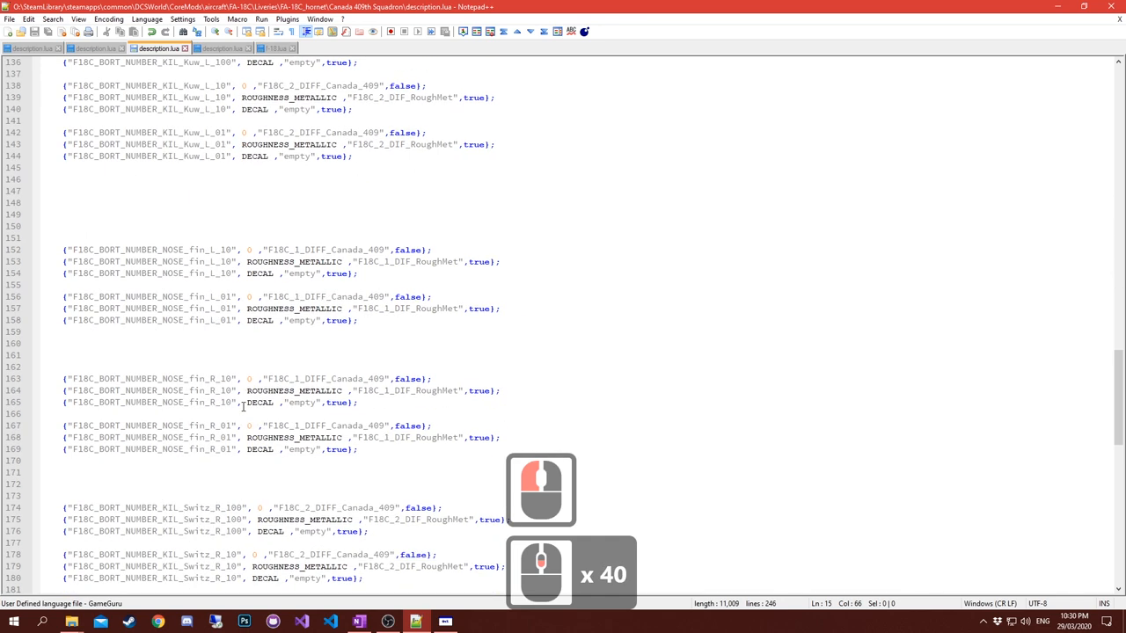
pyautogui.scroll(-3)
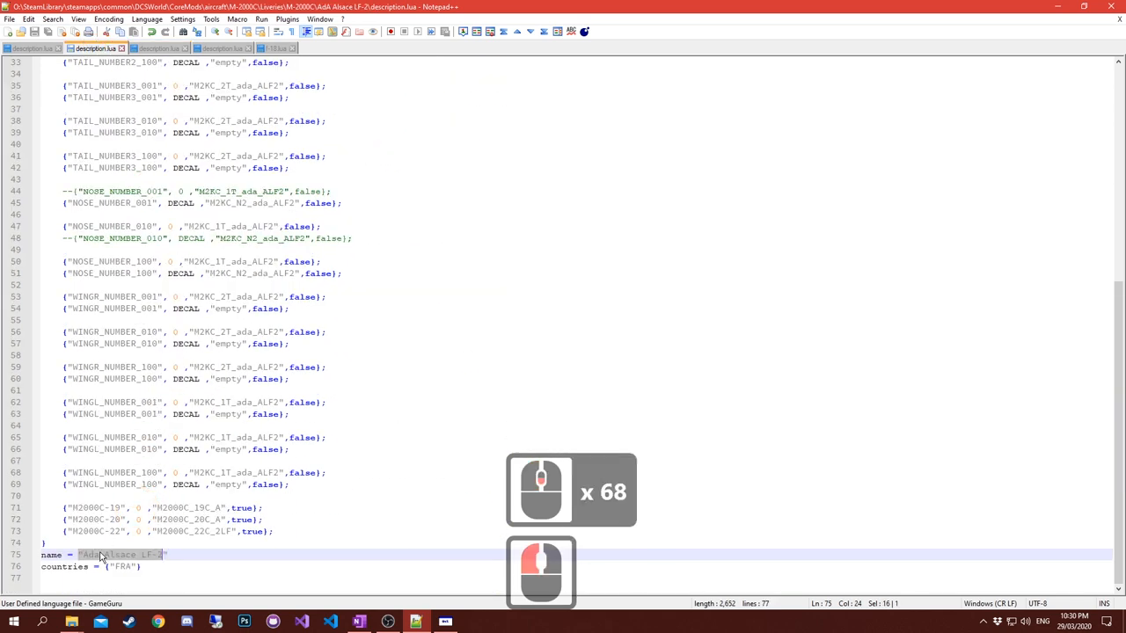
pyautogui.click(86, 554)
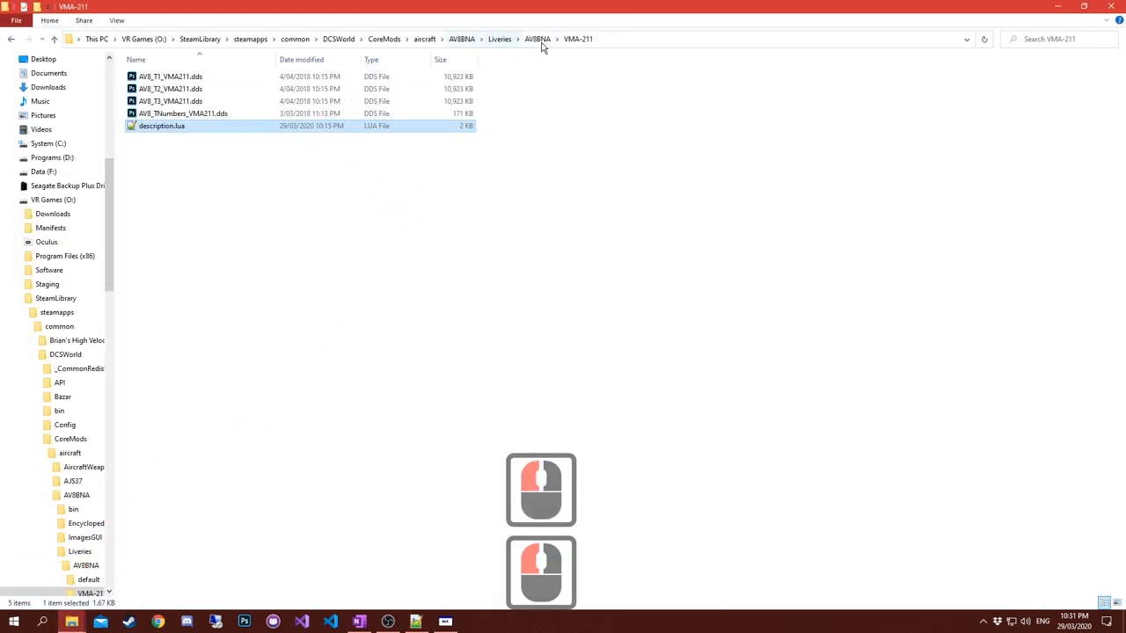
# Browse the VMA-211 folder via the address bar, then rotate the Canada 409 F/A-18C in ModelViewer2.
pyautogui.click(539, 39)
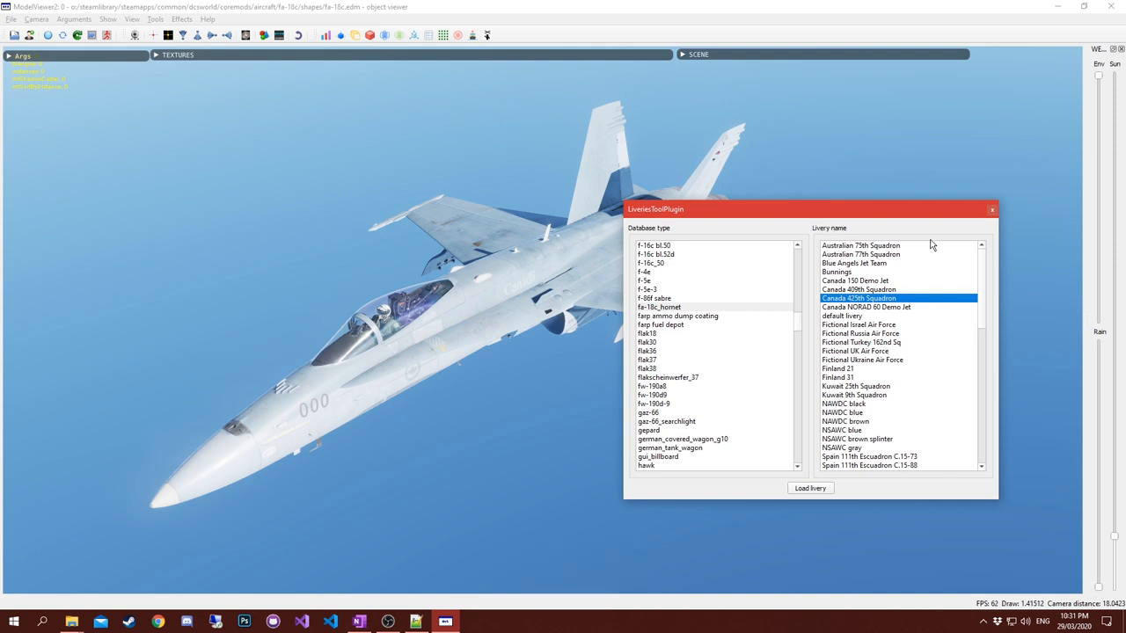
pyautogui.moveTo(742, 216)
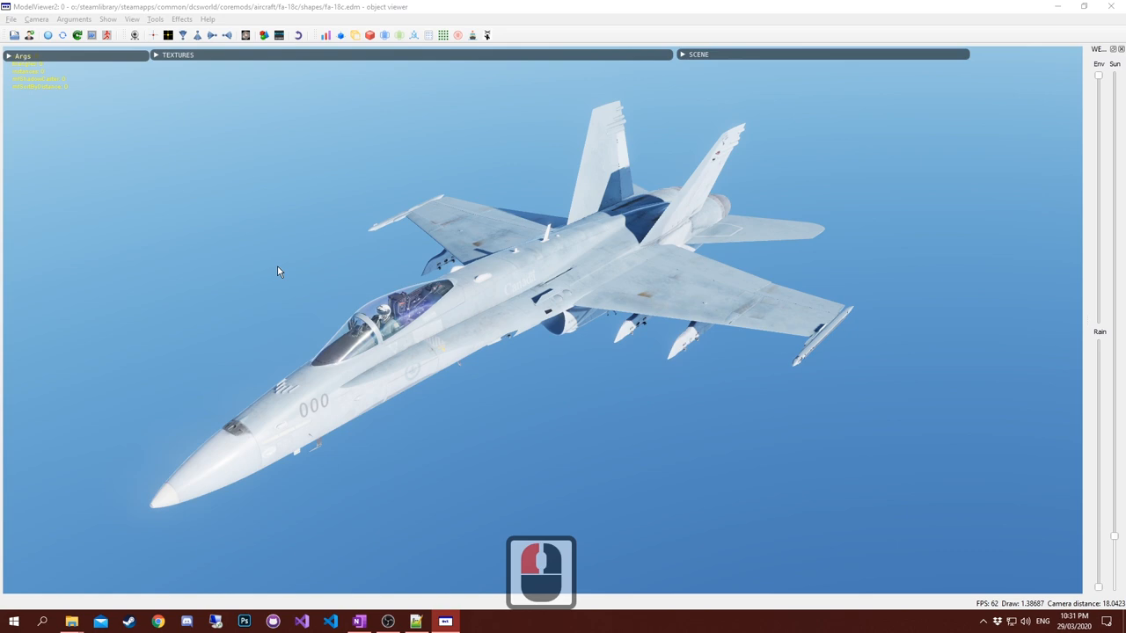
pyautogui.moveTo(371, 356)
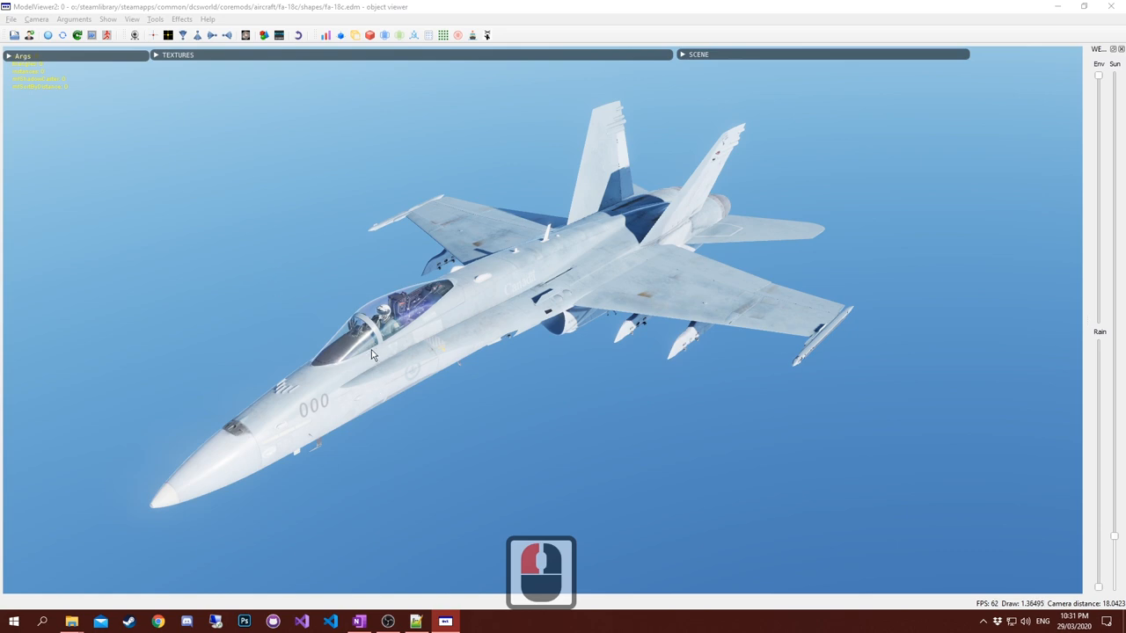
pyautogui.moveTo(371, 355); pyautogui.dragTo(496, 289)
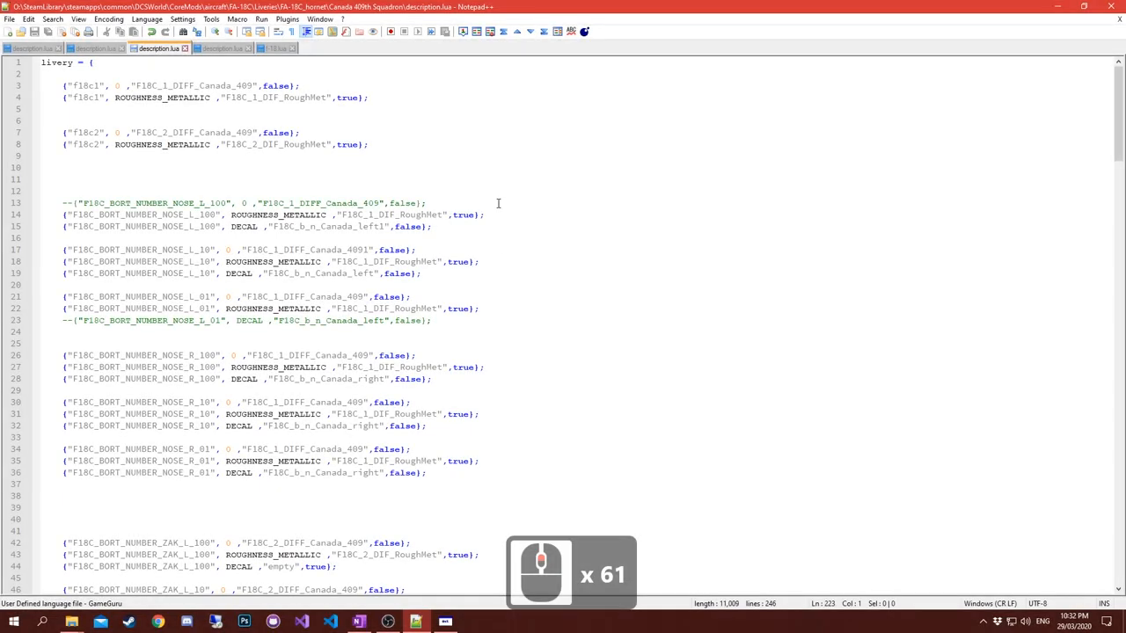
pyautogui.moveTo(379, 124)
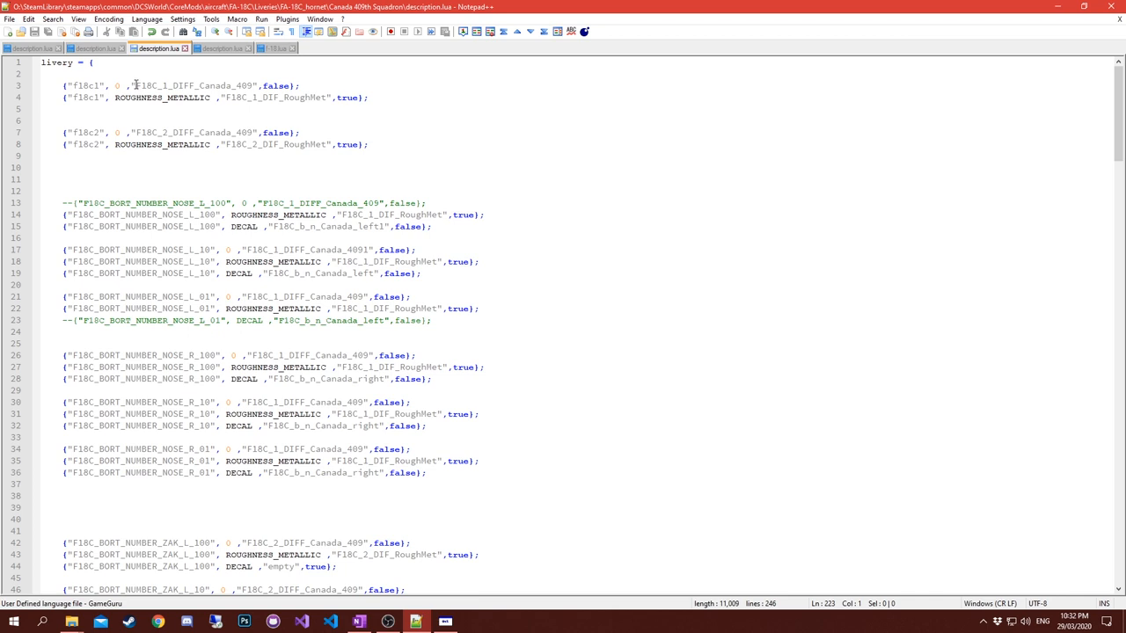
pyautogui.doubleClick(194, 84)
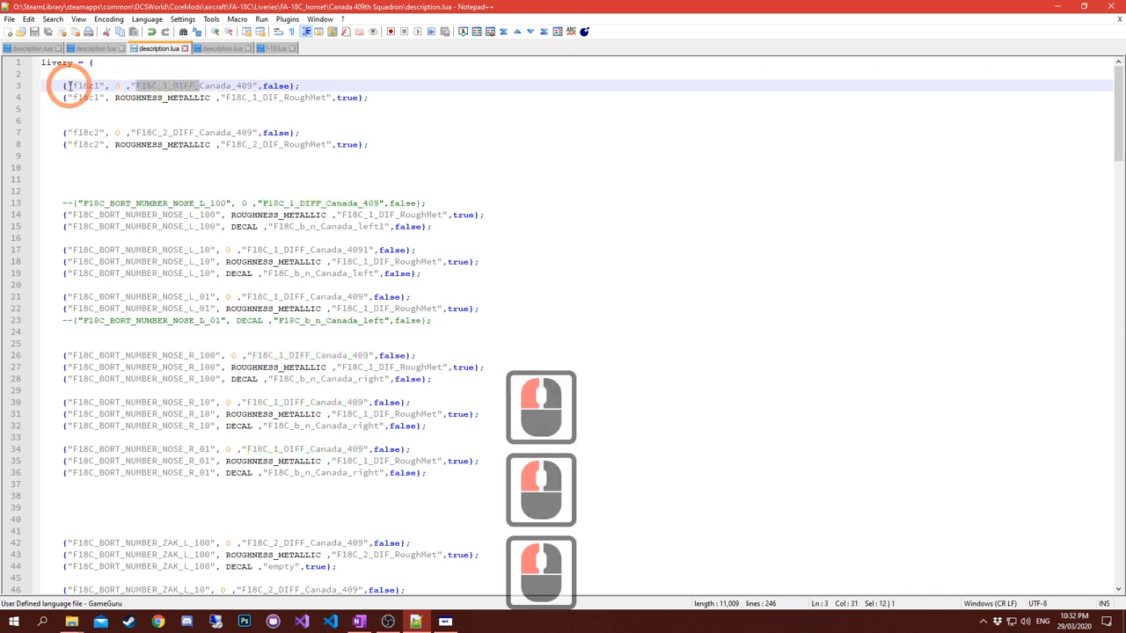
pyautogui.click(137, 85)
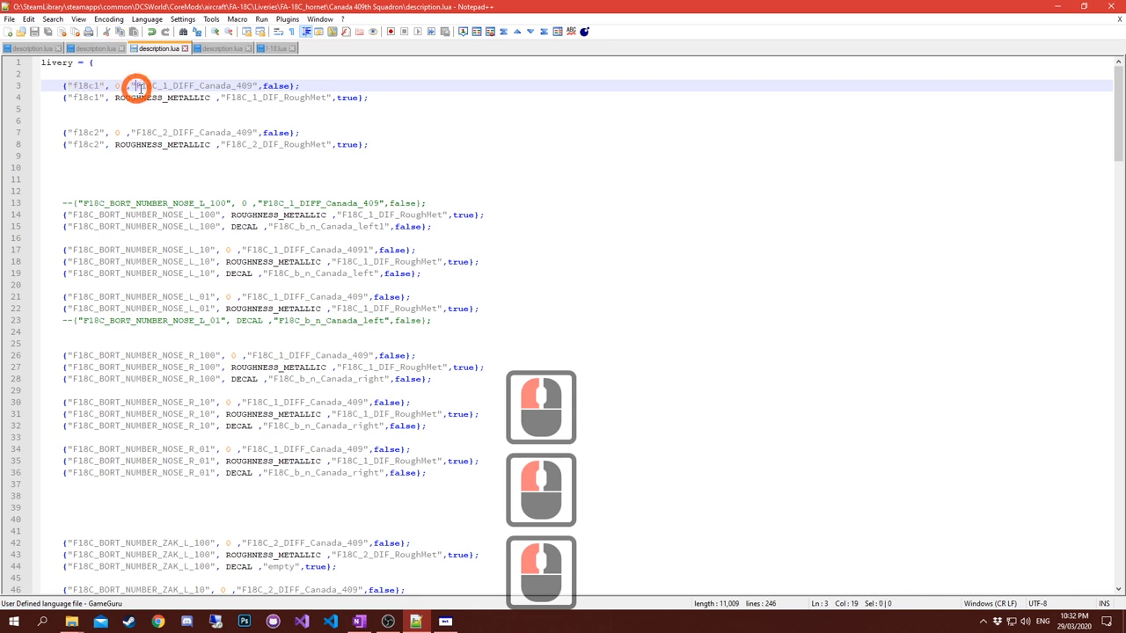
pyautogui.doubleClick(193, 84)
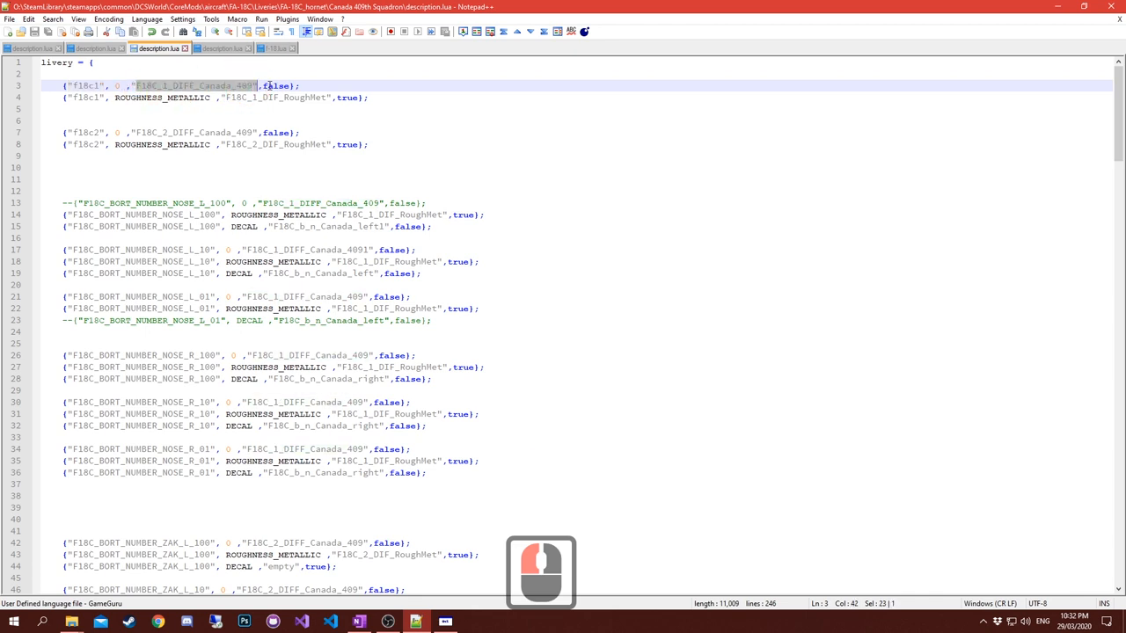
pyautogui.doubleClick(214, 84)
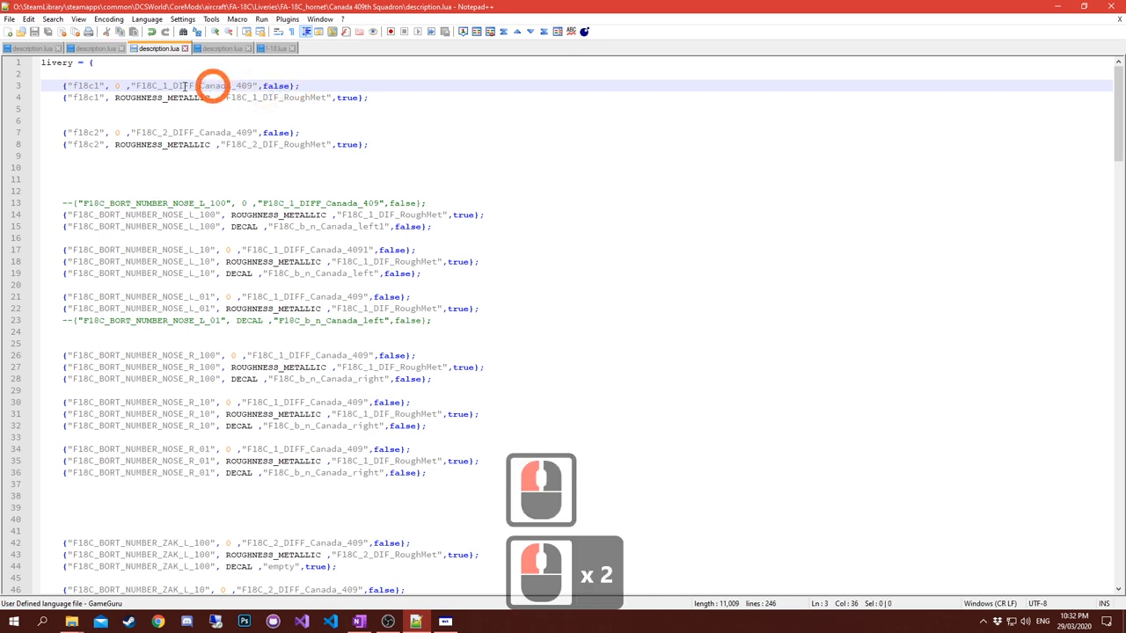
pyautogui.doubleClick(194, 85)
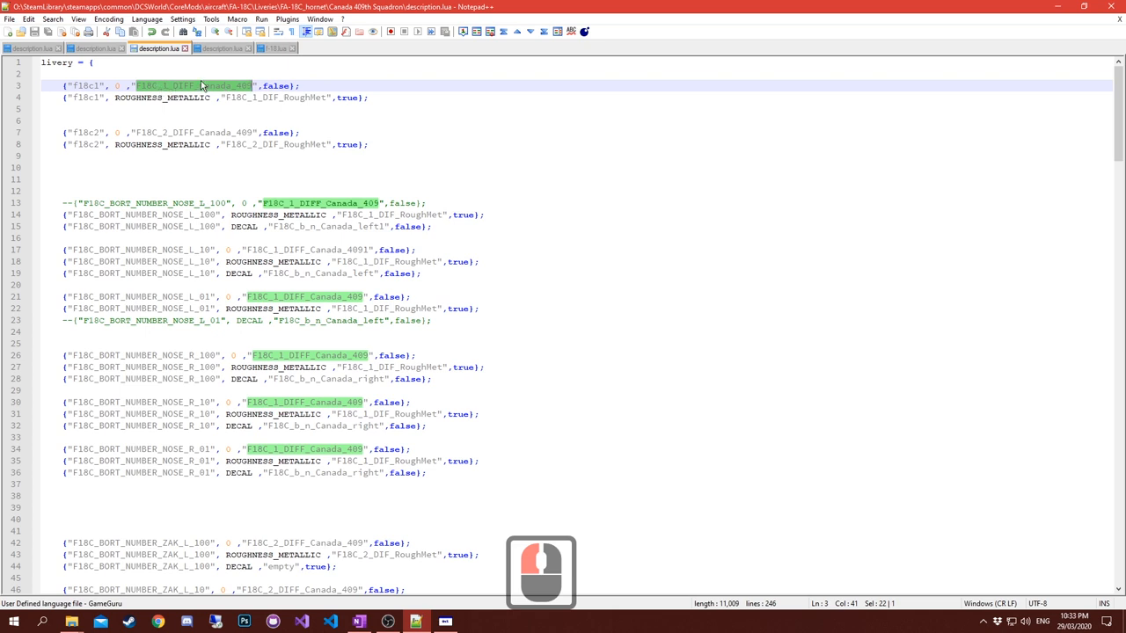
pyautogui.moveTo(197, 79)
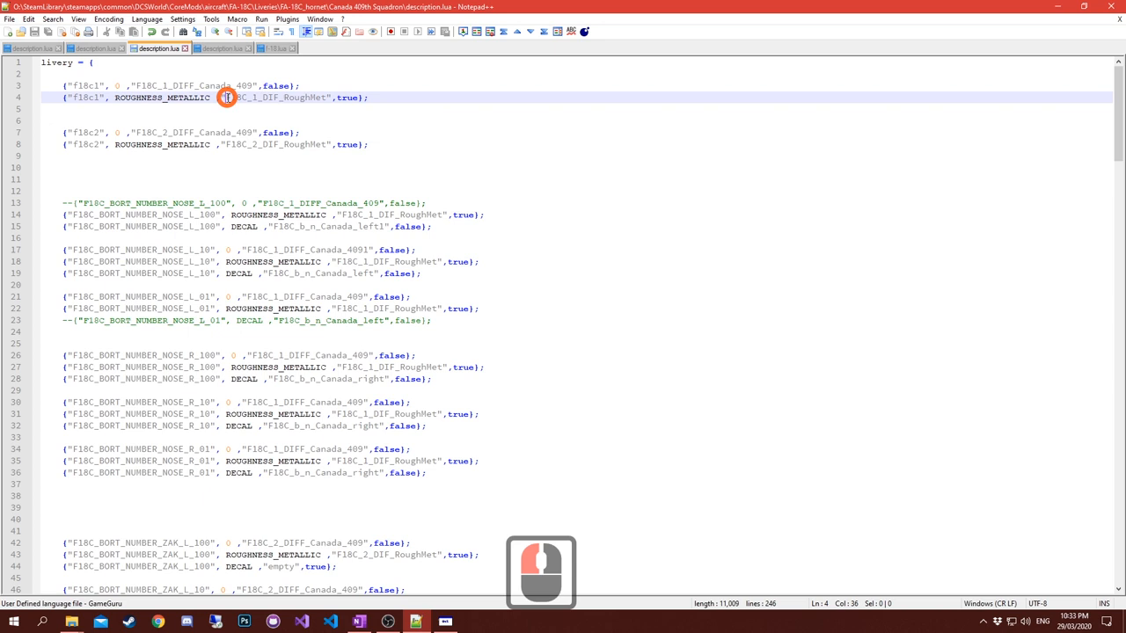
pyautogui.doubleClick(237, 96)
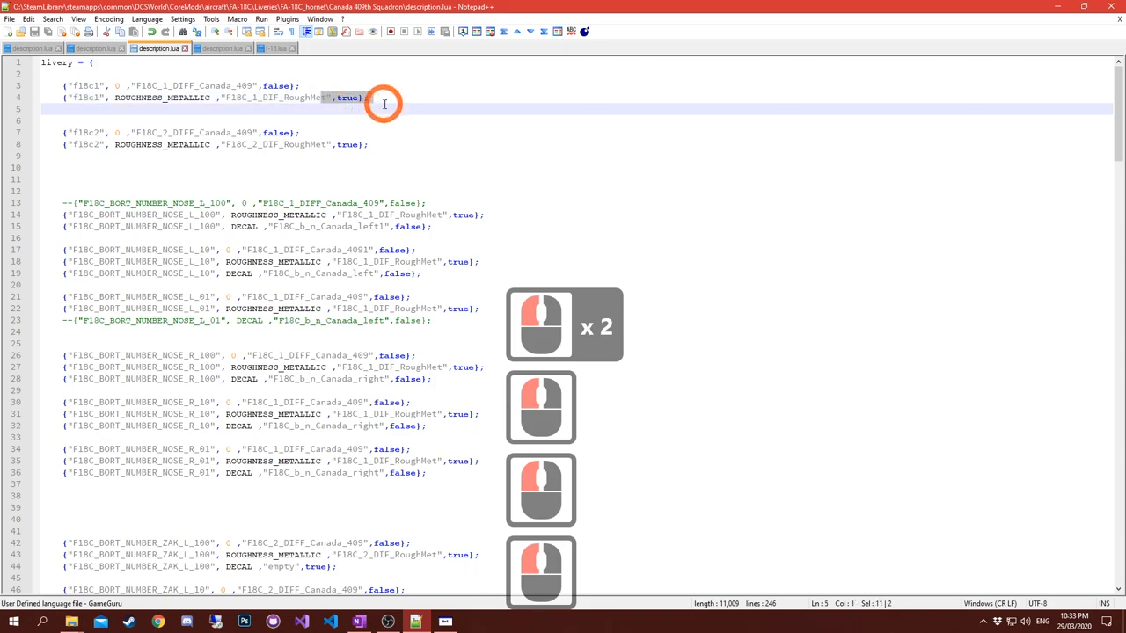
pyautogui.scroll(-3)
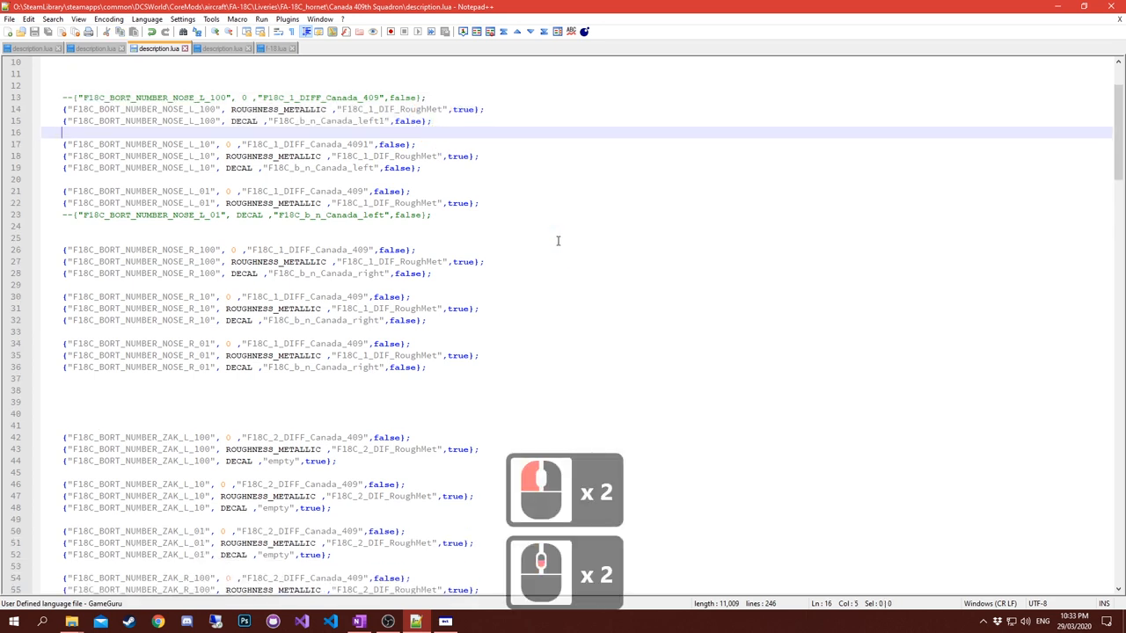
# Add a blank line after the NOSE_L_100 DECAL entry and switch to the ModelViewer-generated description.lua.
pyautogui.scroll(-3)
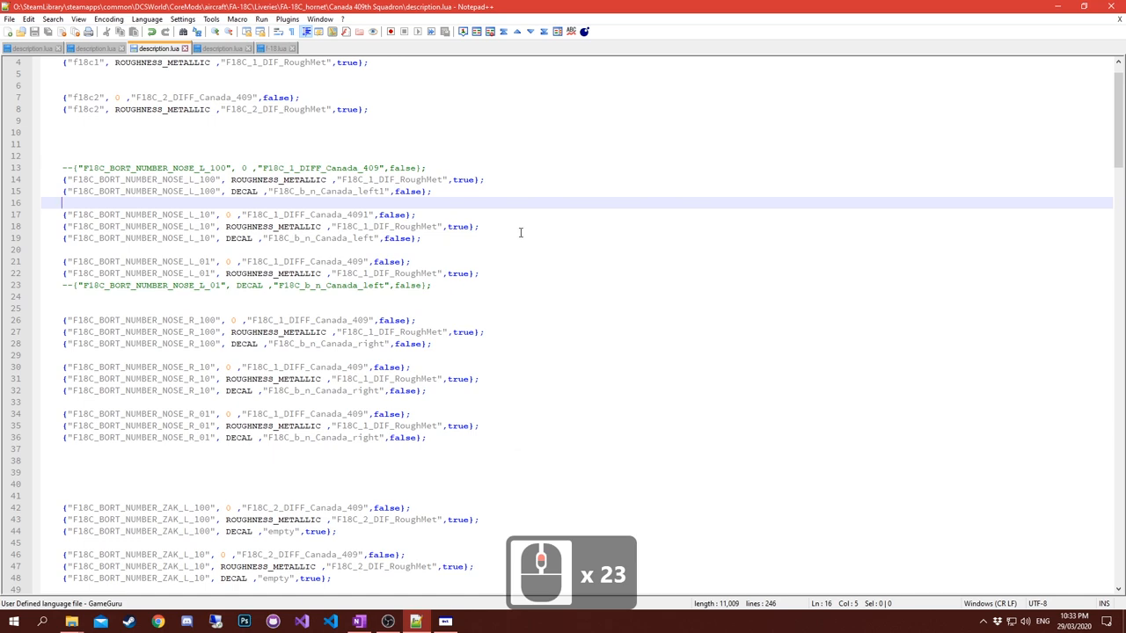
pyautogui.moveTo(549, 218)
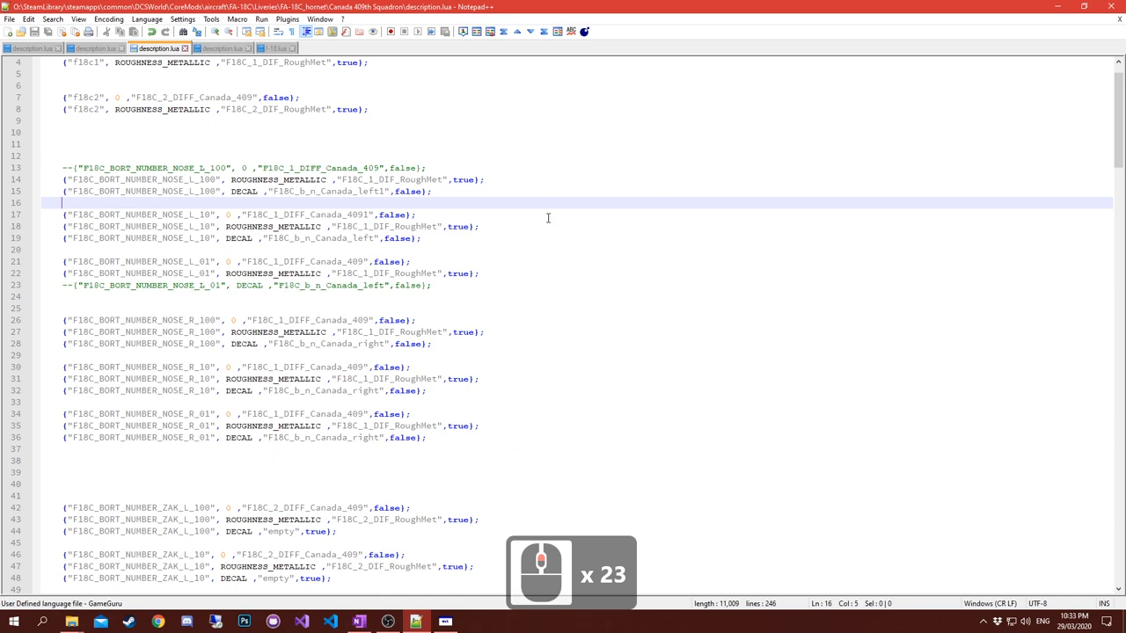
pyautogui.click(277, 48)
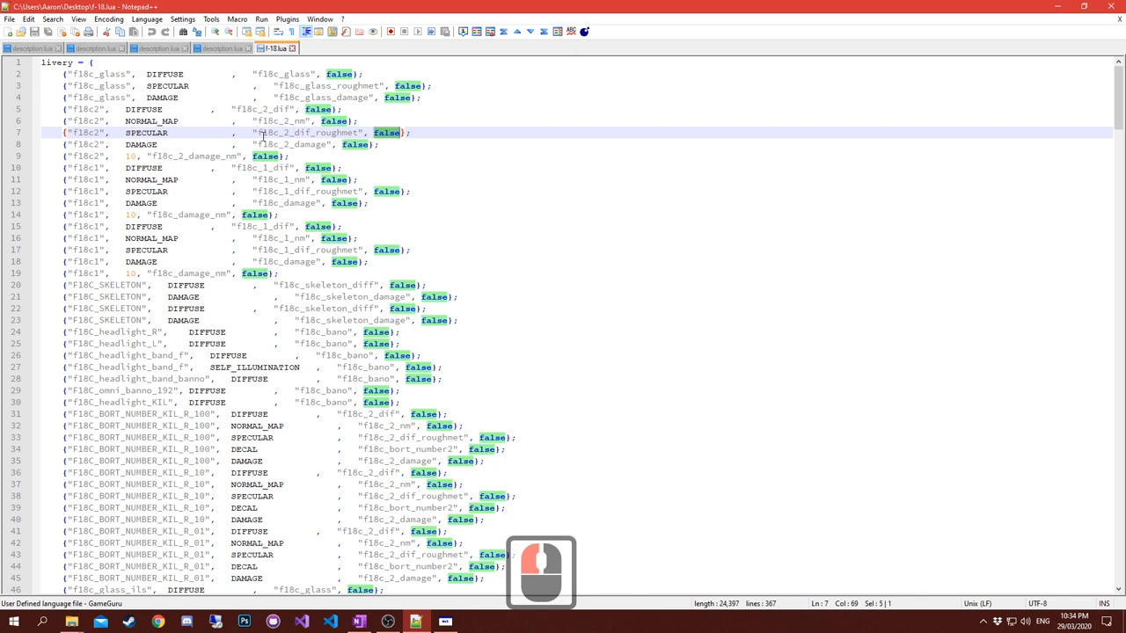
# Scroll down and highlight the whole block of KIL nose number entries.
pyautogui.scroll(-3)
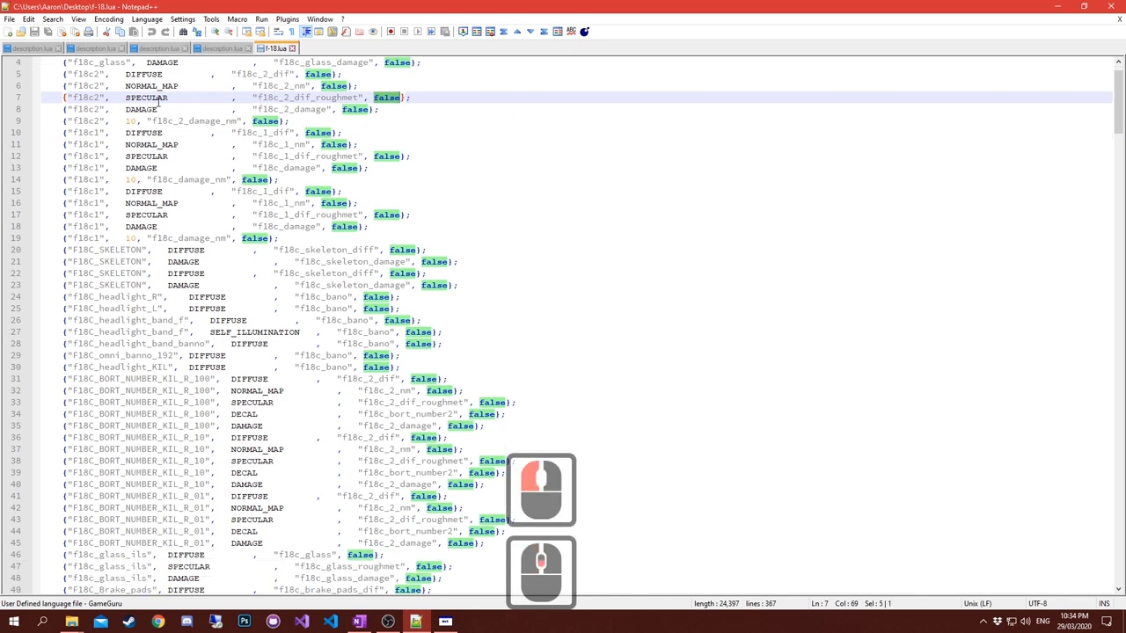
pyautogui.scroll(-3)
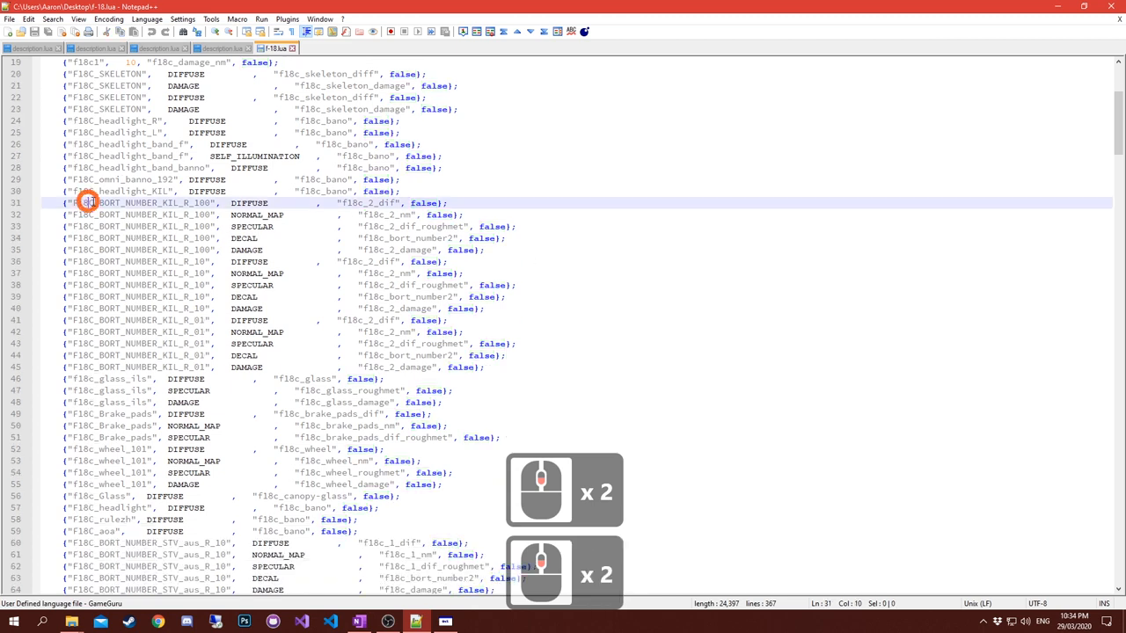
pyautogui.moveTo(87, 202); pyautogui.dragTo(532, 368)
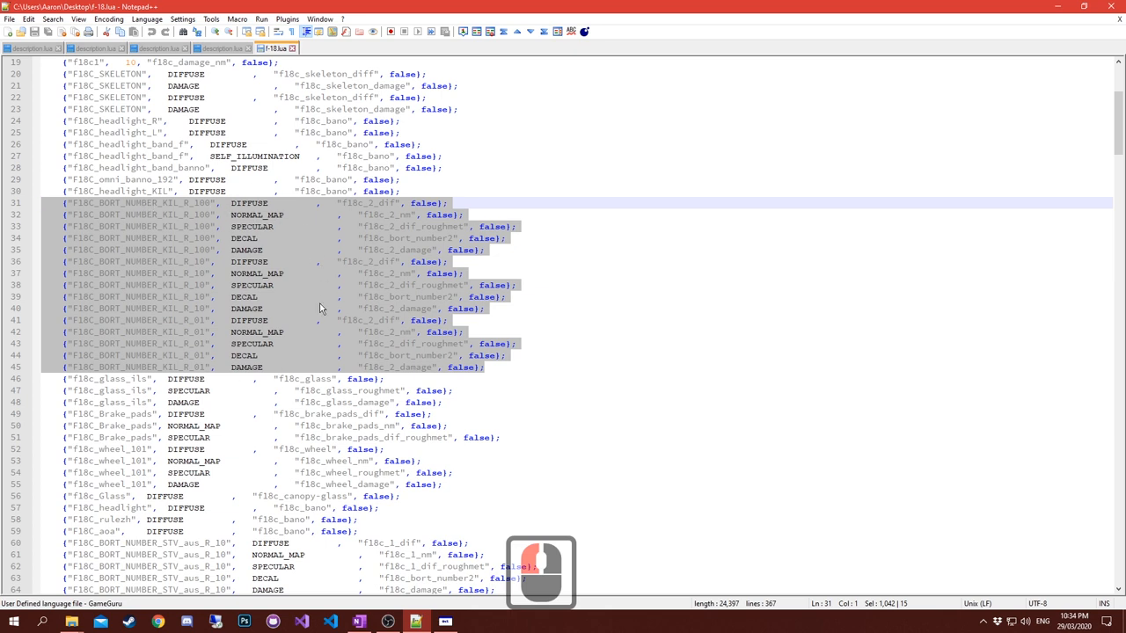
pyautogui.moveTo(210, 325)
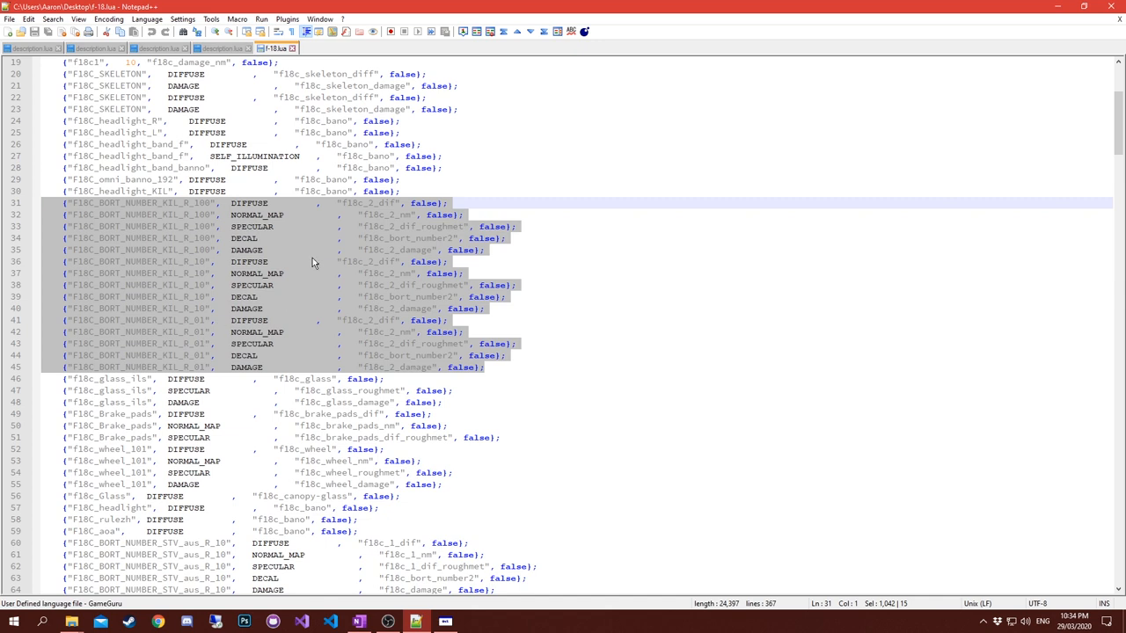
pyautogui.moveTo(211, 321)
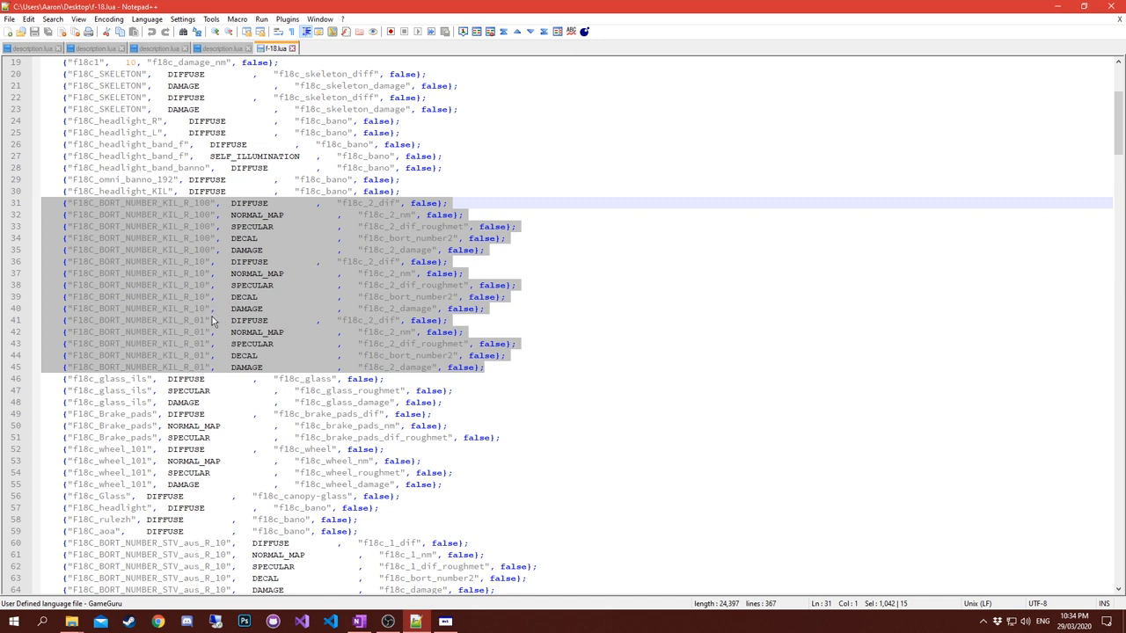
pyautogui.moveTo(250, 285)
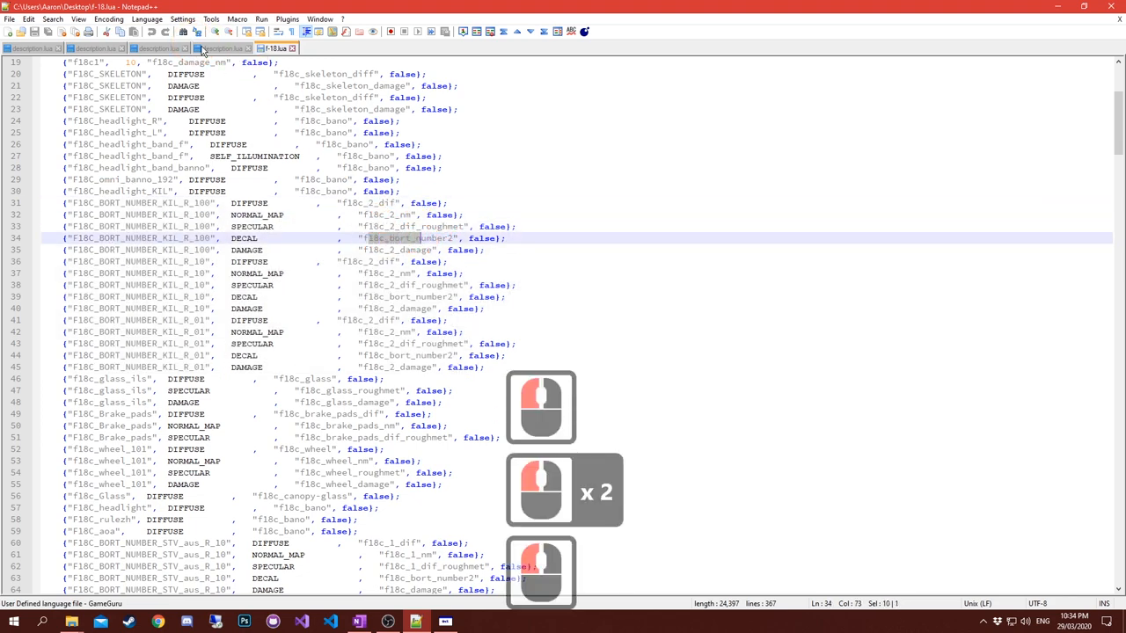
# Switch to the Canada 409 Squadron description.lua and scroll to its ZAK bort entries using "empty".
pyautogui.click(158, 48)
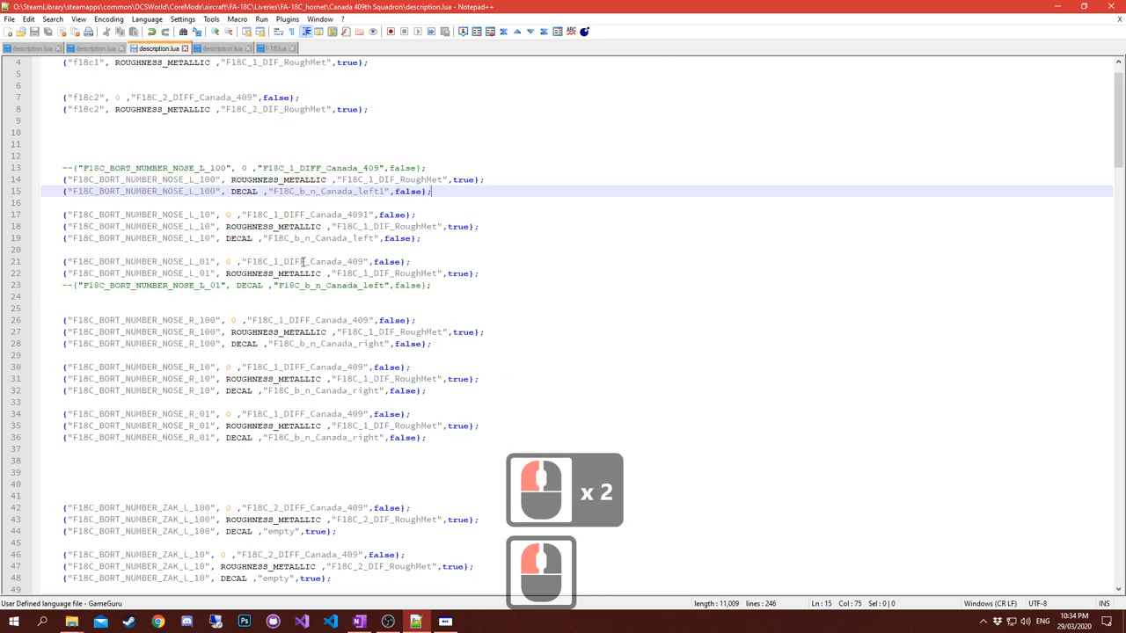
pyautogui.scroll(-3)
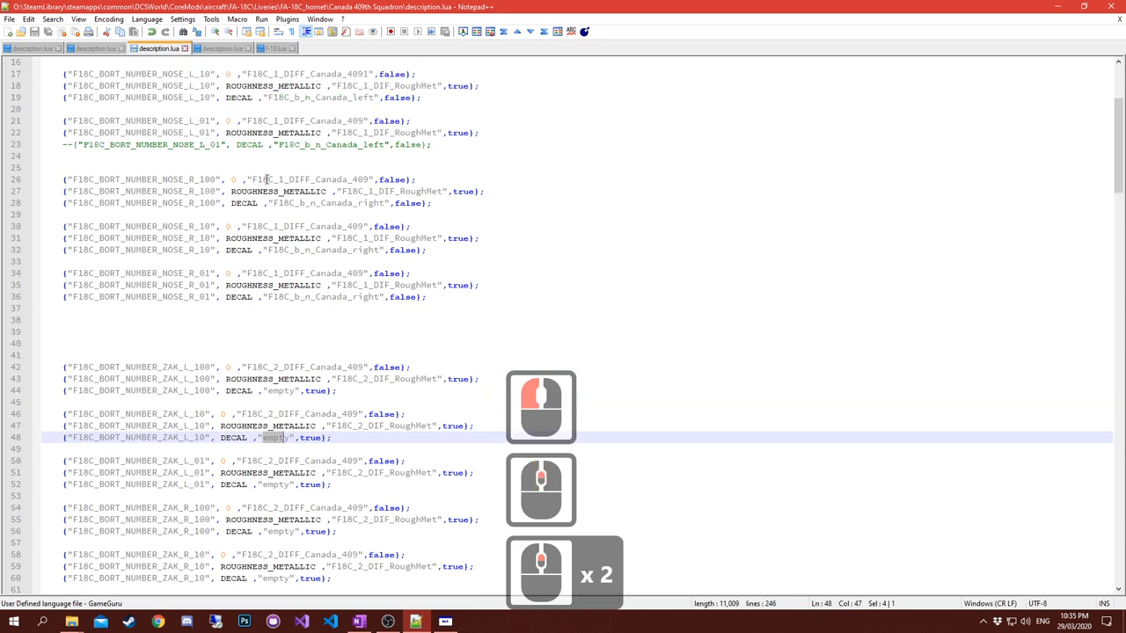
pyautogui.click(234, 180)
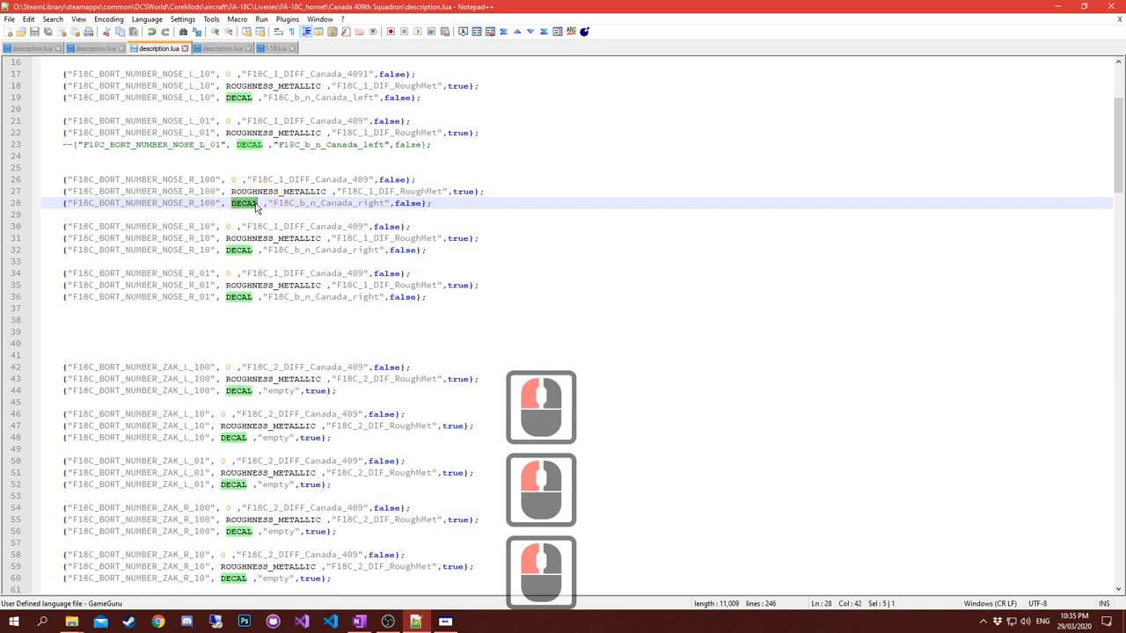
pyautogui.click(232, 179)
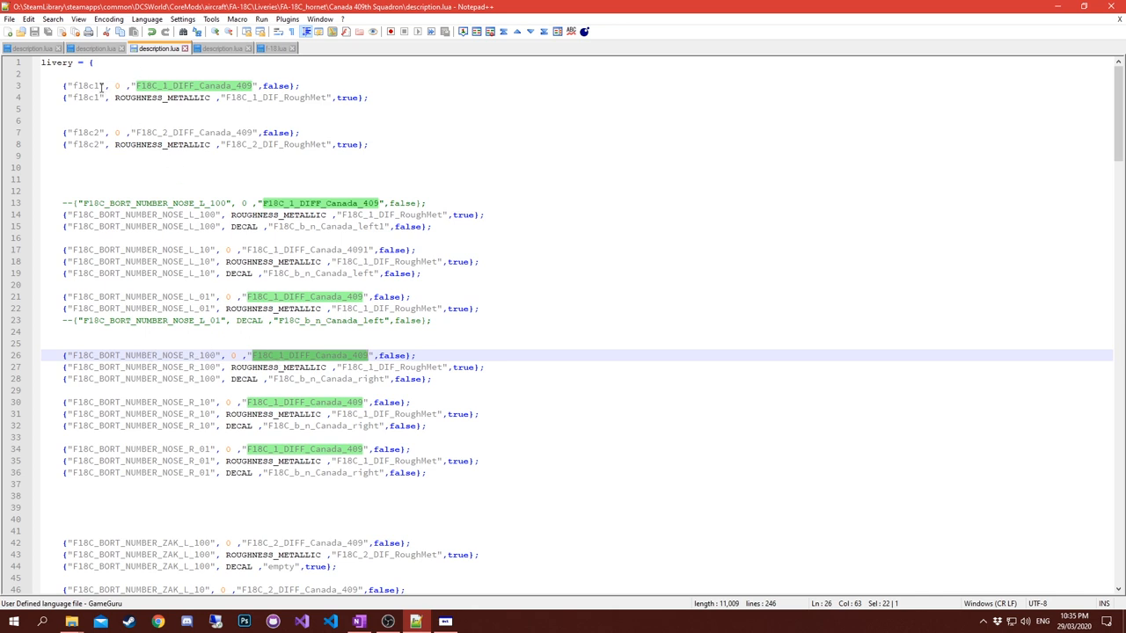
pyautogui.moveTo(166, 84)
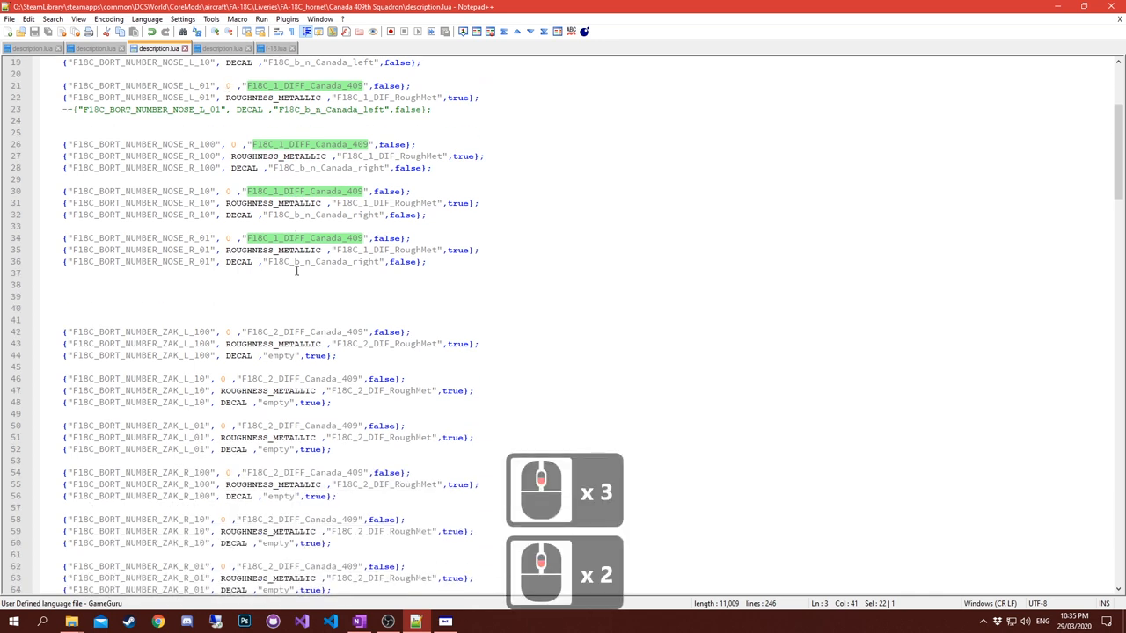
pyautogui.scroll(-3)
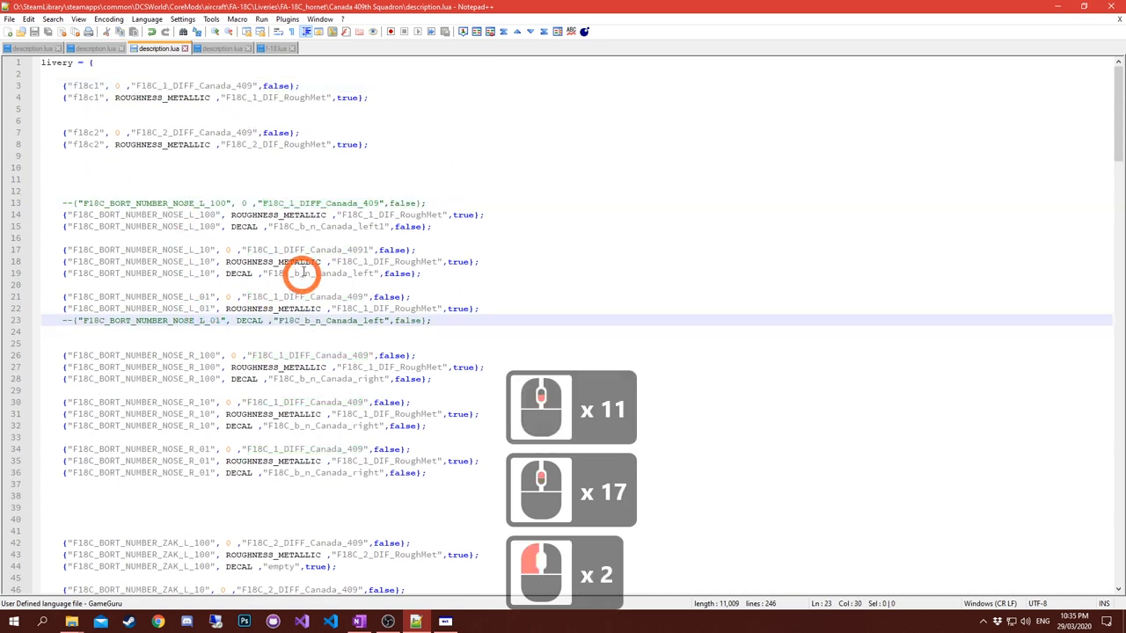
pyautogui.scroll(-3)
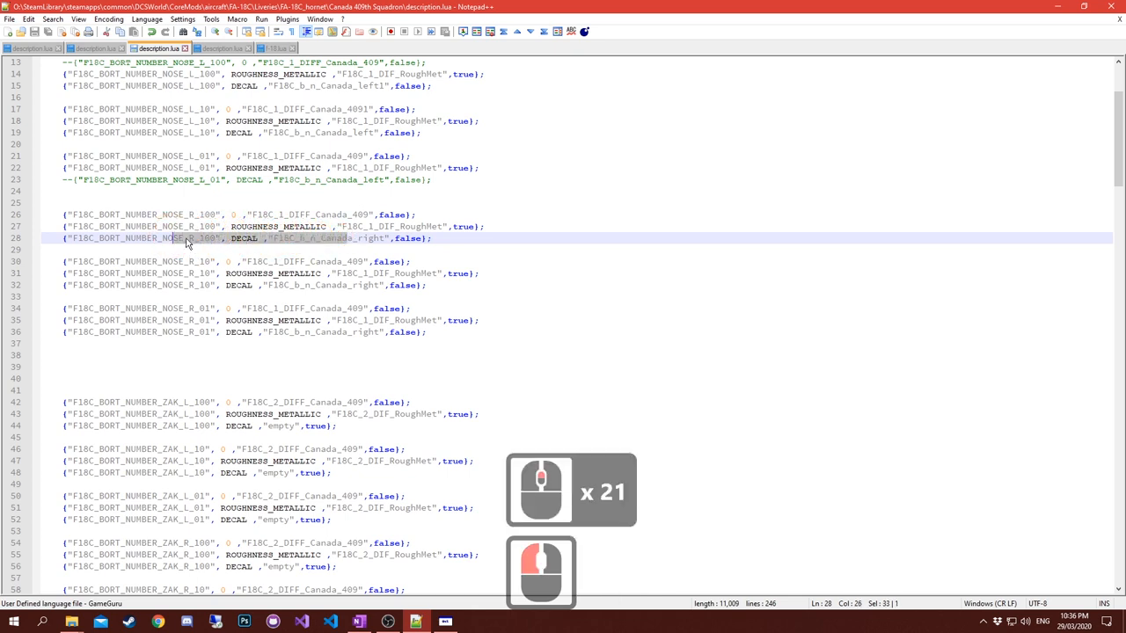
pyautogui.scroll(-3)
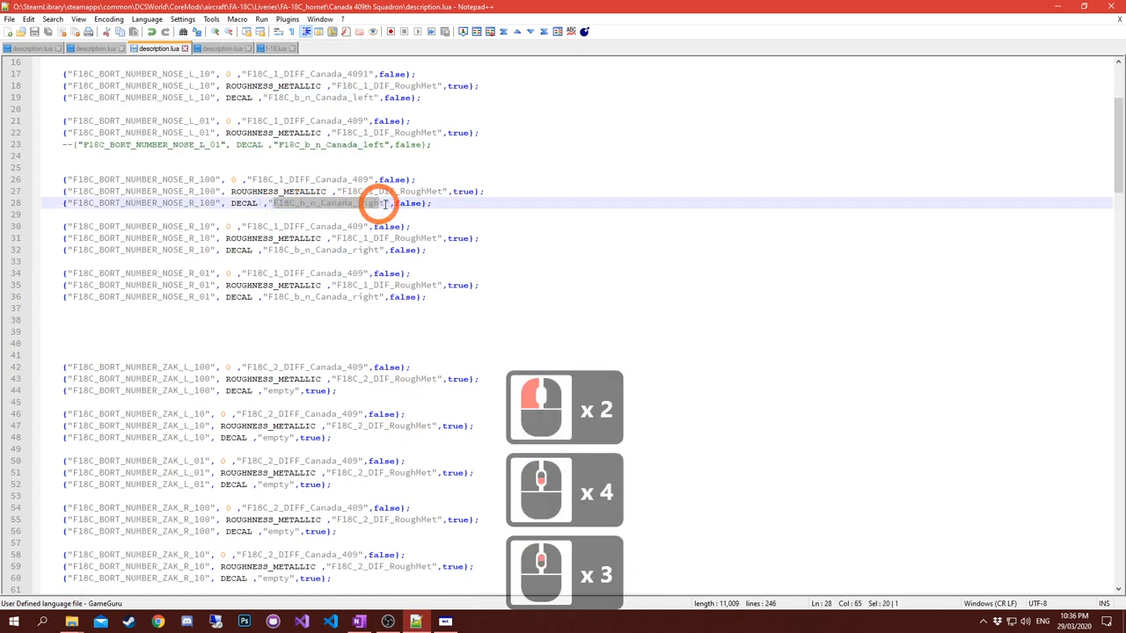
pyautogui.doubleClick(324, 204)
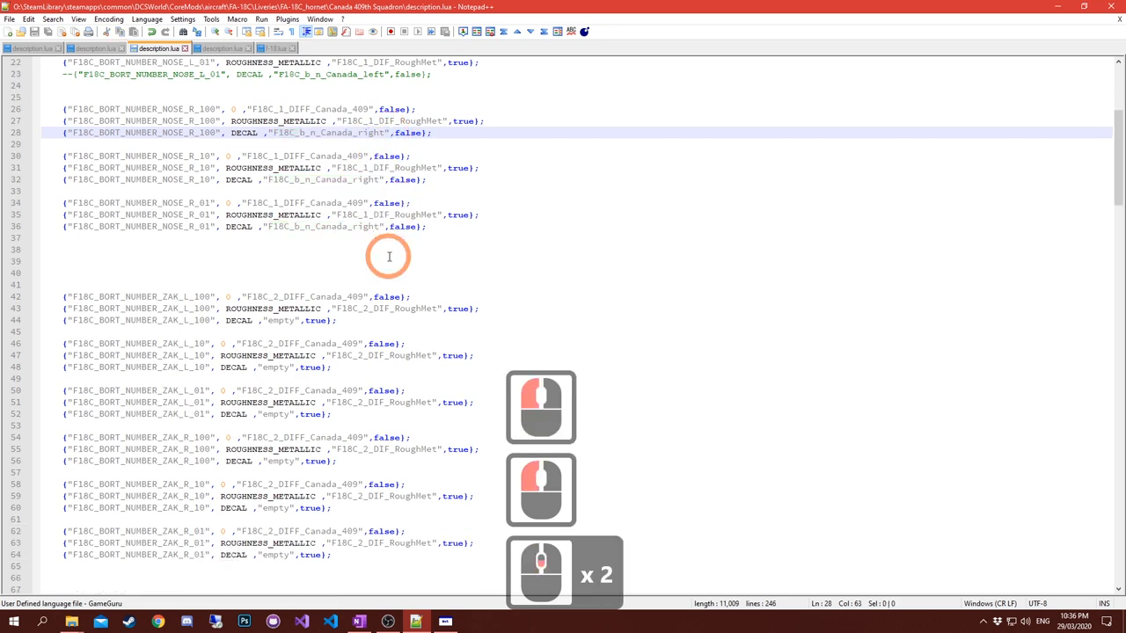
pyautogui.scroll(-3)
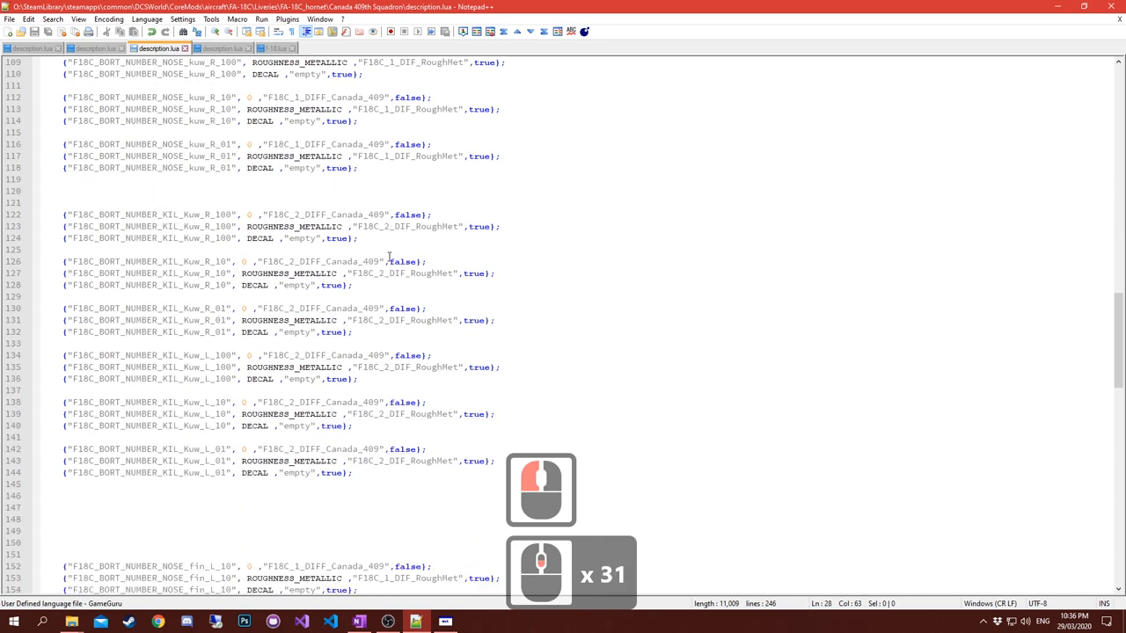
pyautogui.scroll(-3)
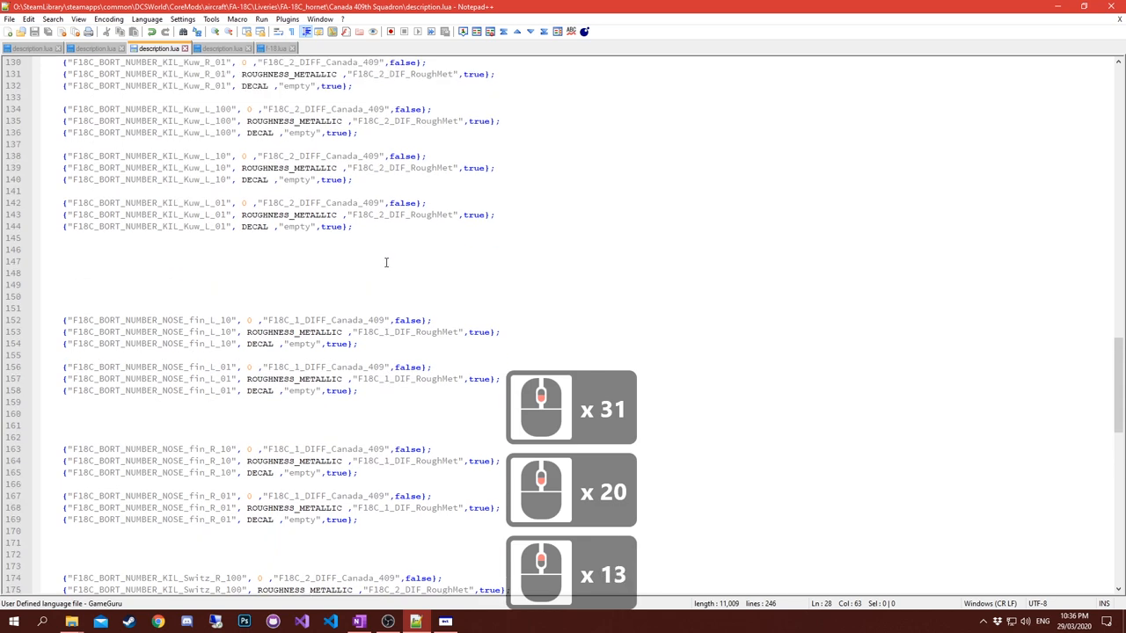
pyautogui.scroll(-3)
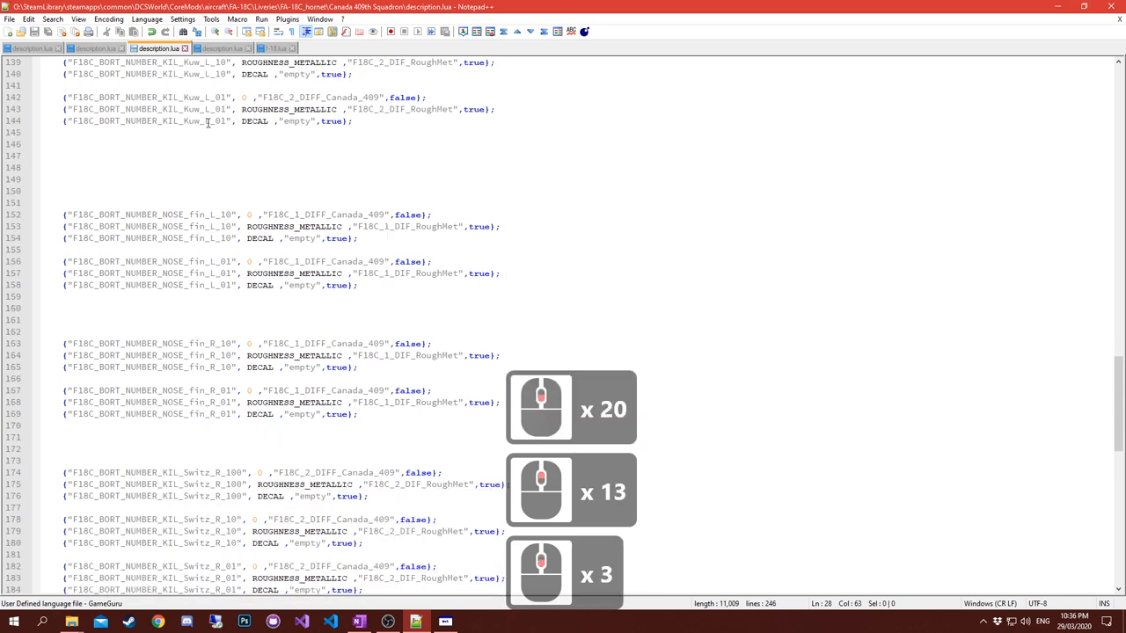
pyautogui.scroll(-3)
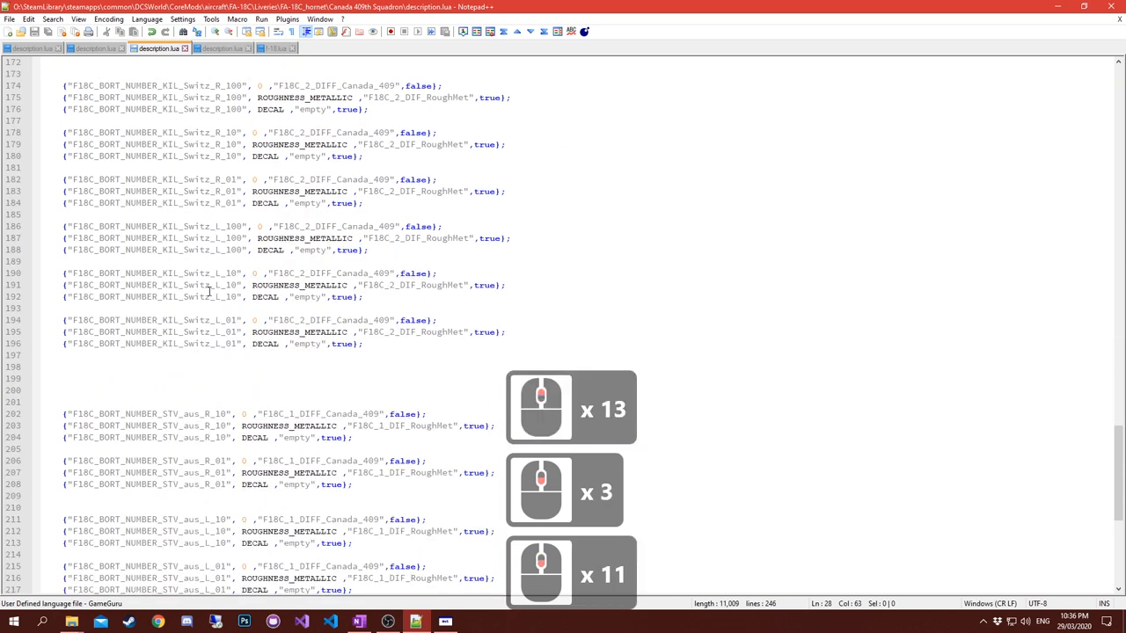
pyautogui.scroll(-3)
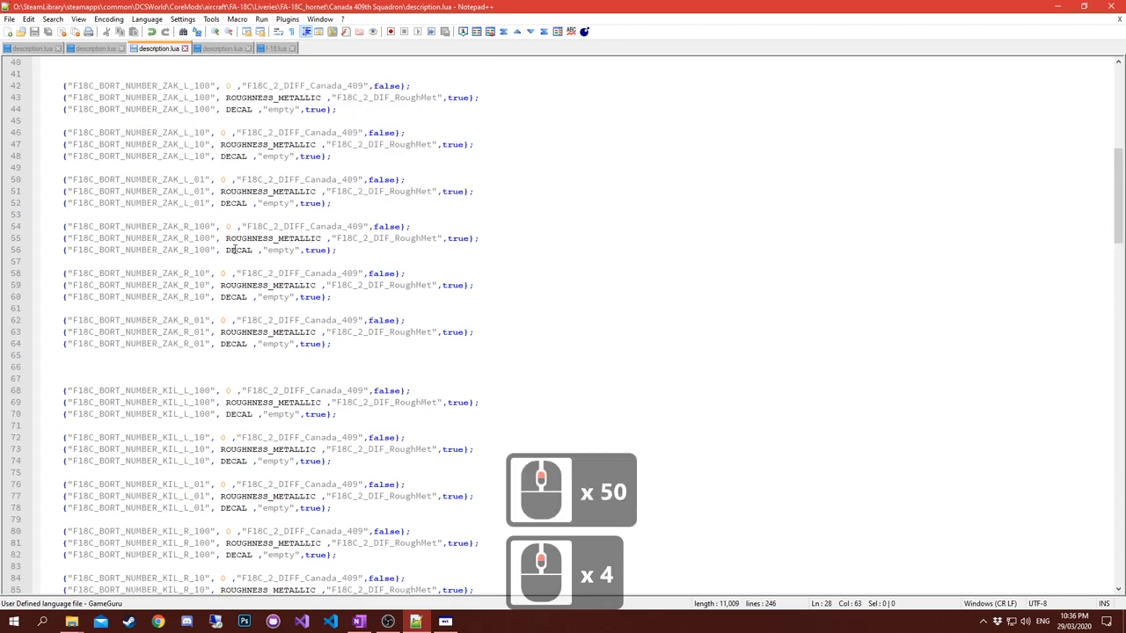
pyautogui.scroll(-3)
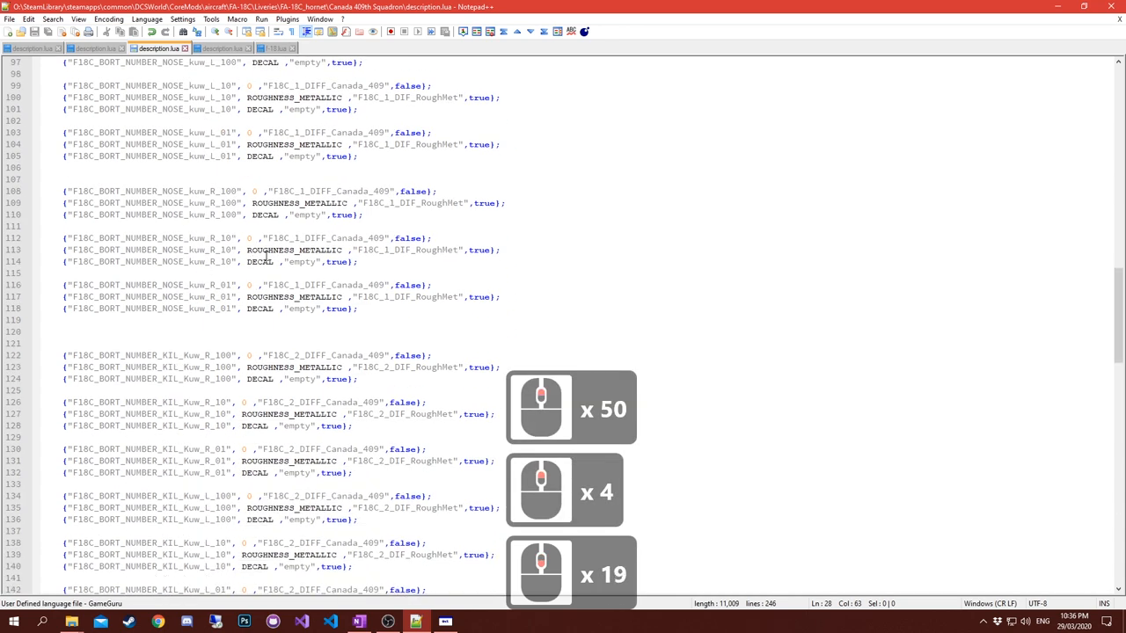
pyautogui.scroll(-3)
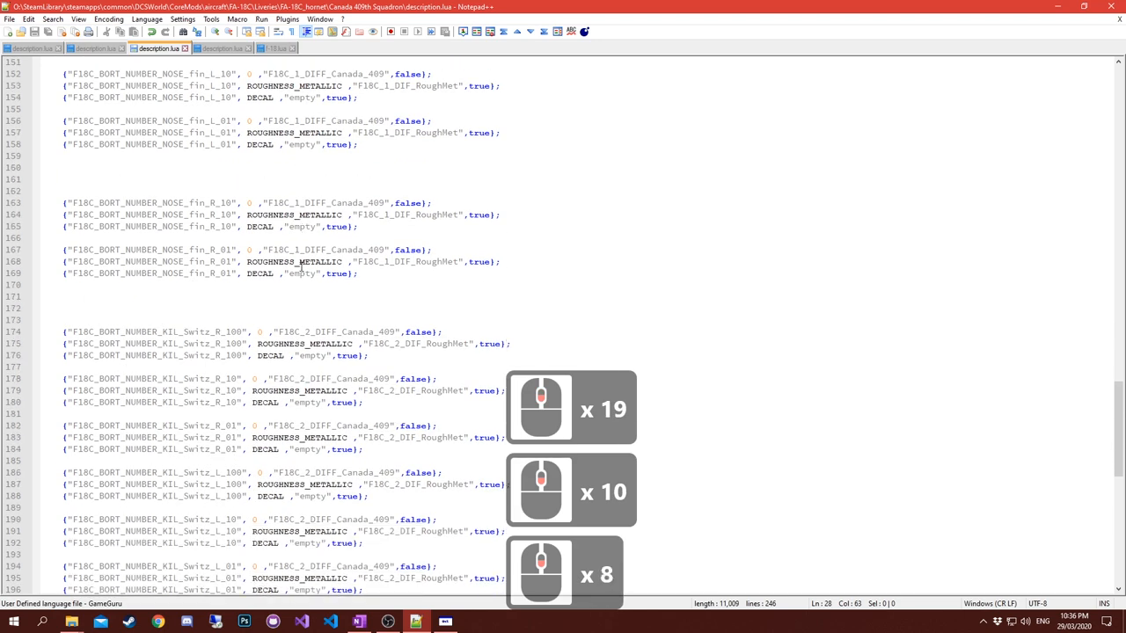
pyautogui.scroll(-3)
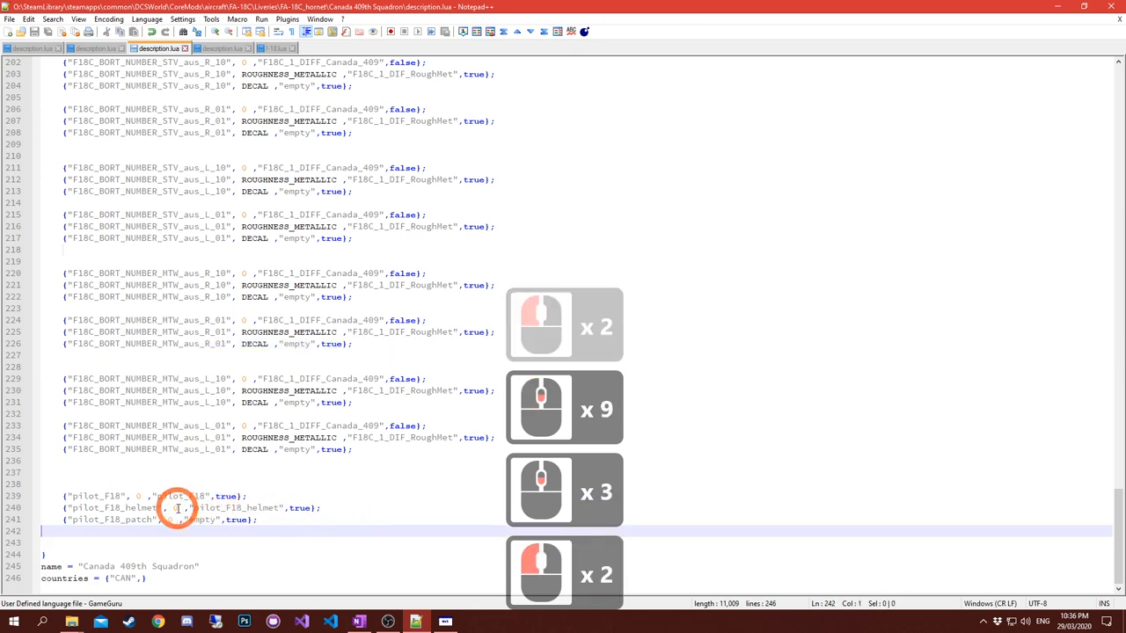
# Highlight the left nose bort number entries, then clear the selection.
pyautogui.moveTo(176, 497); pyautogui.dragTo(320, 507)
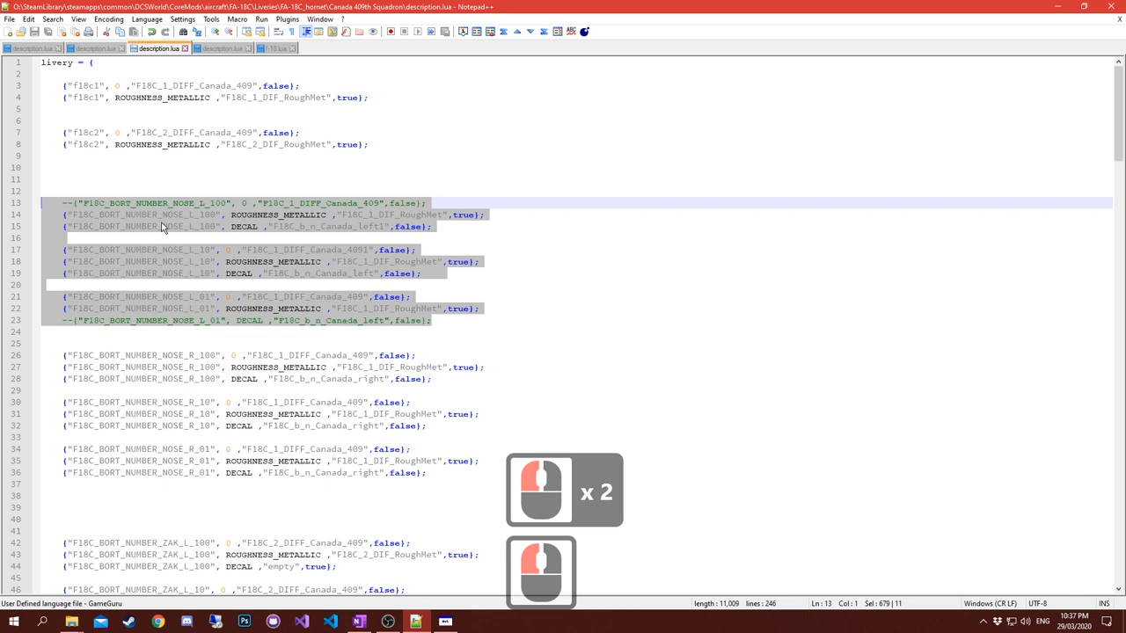
pyautogui.moveTo(234, 207)
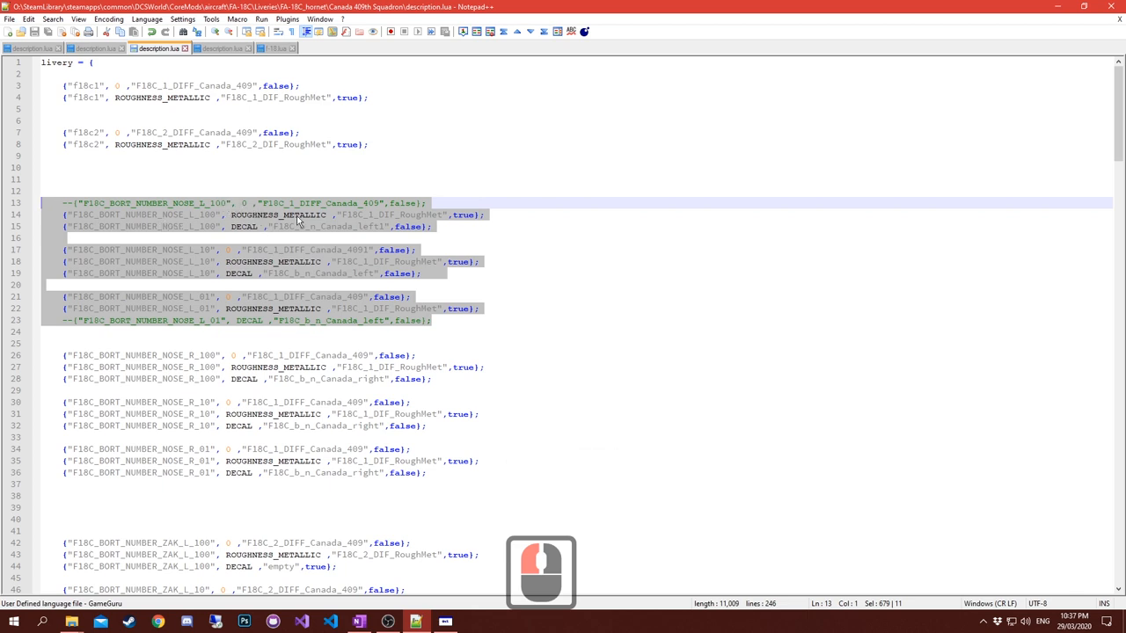
pyautogui.click(214, 204)
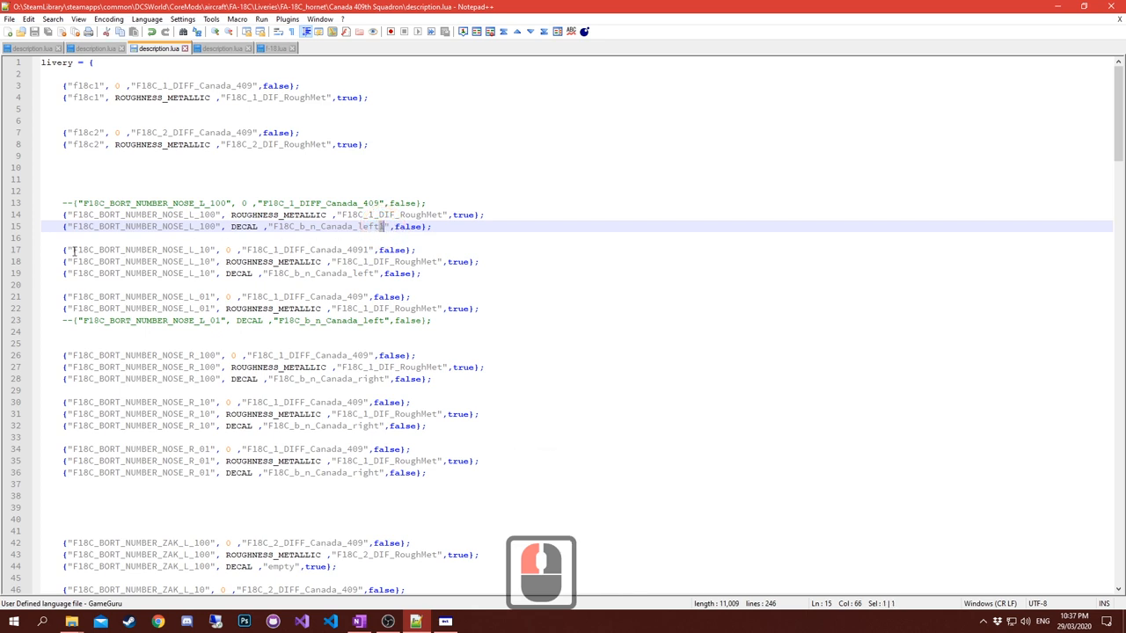
# Pick out the 409 number and the left nose diffuse texture name in the texture line.
pyautogui.click(361, 250)
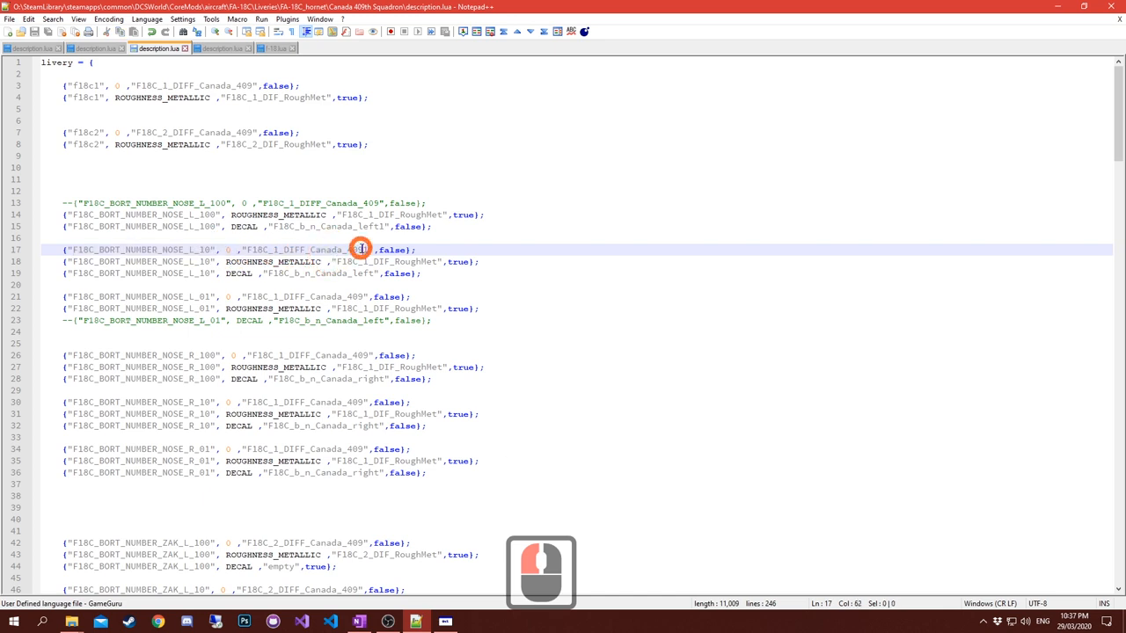
pyautogui.doubleClick(360, 250)
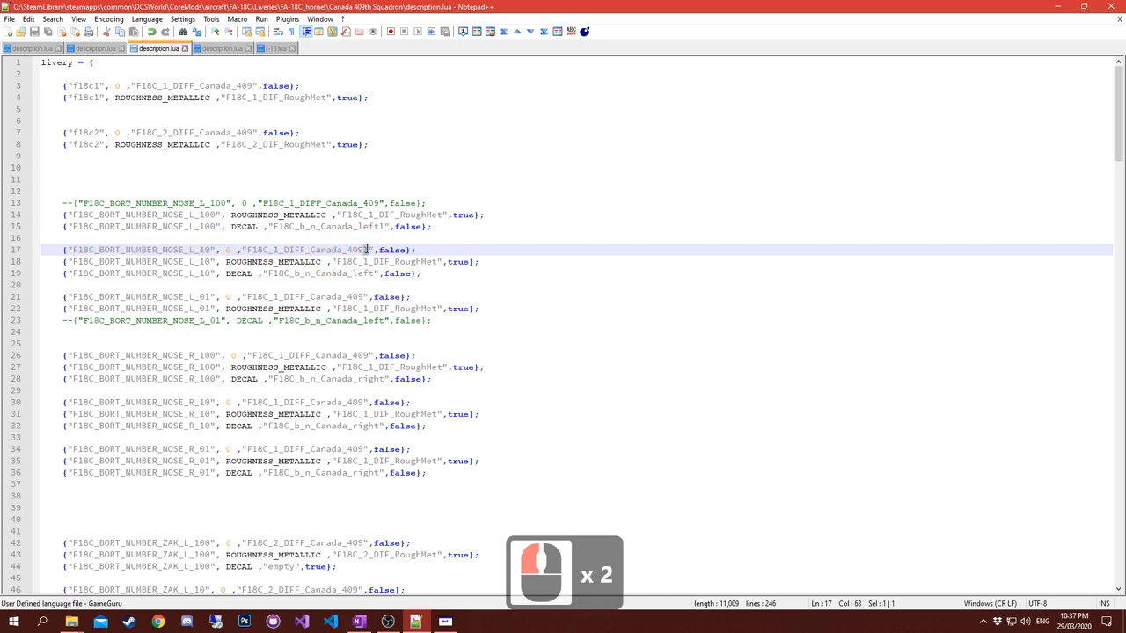
pyautogui.doubleClick(246, 250)
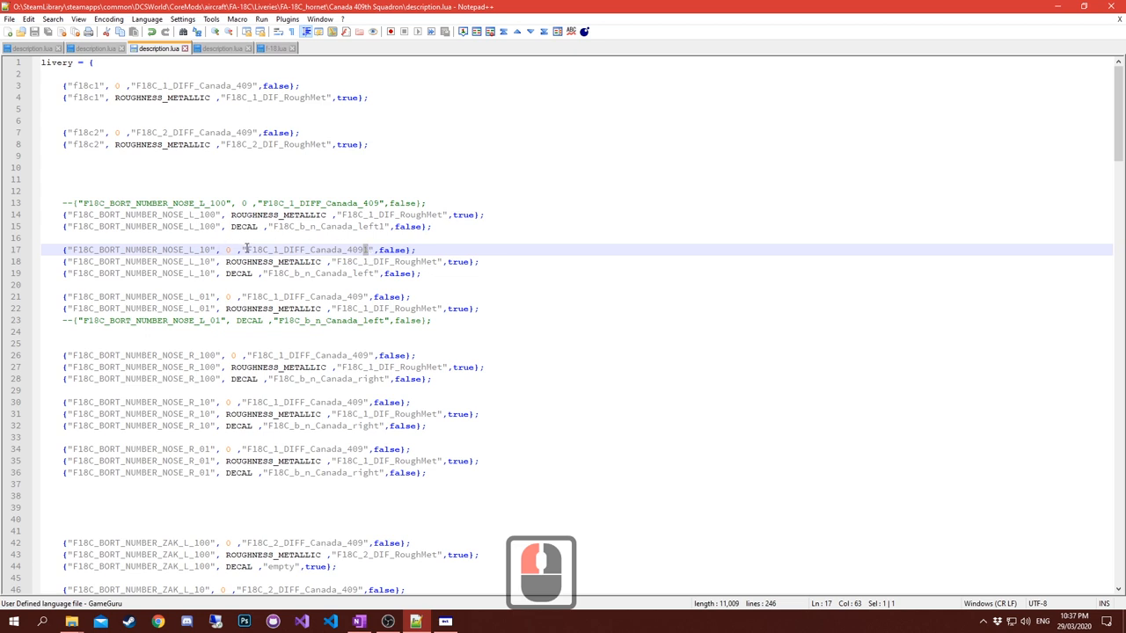
pyautogui.doubleClick(306, 250)
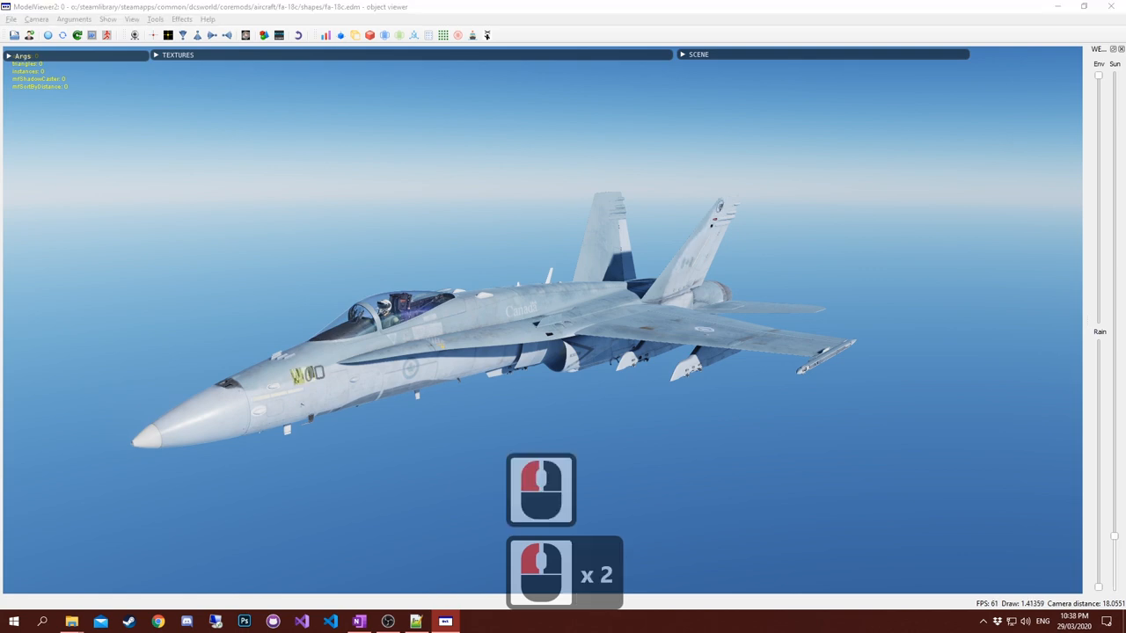
# Zoom onto the F/A-18C nose bort number showing the garbled first digit, then return to Notepad++.
pyautogui.moveTo(542, 489); pyautogui.dragTo(436, 343)
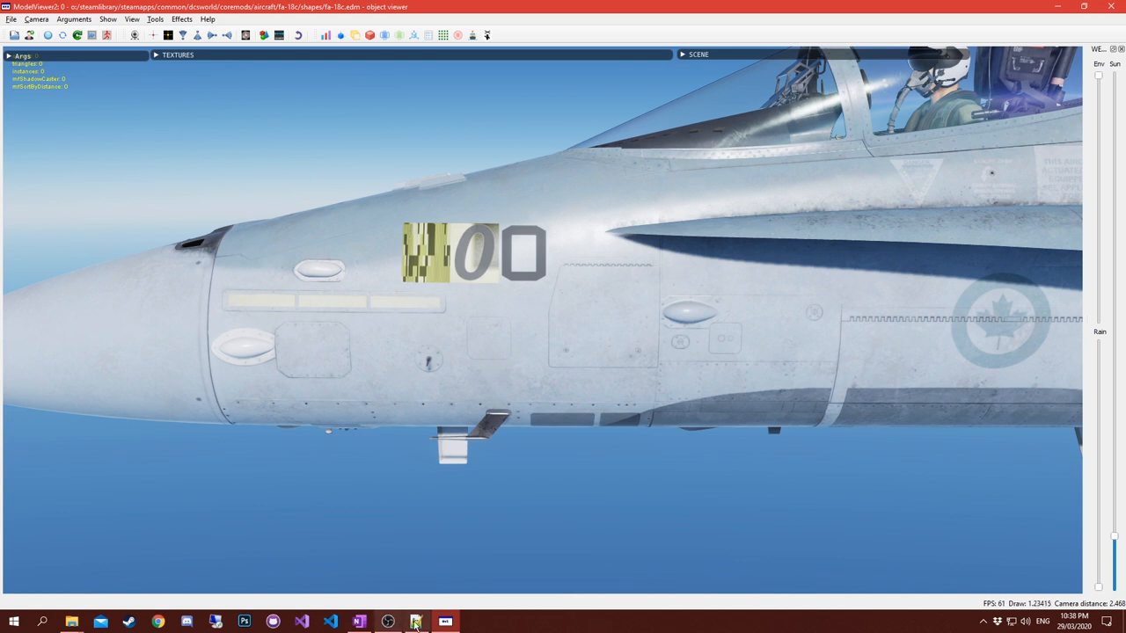
pyautogui.click(415, 623)
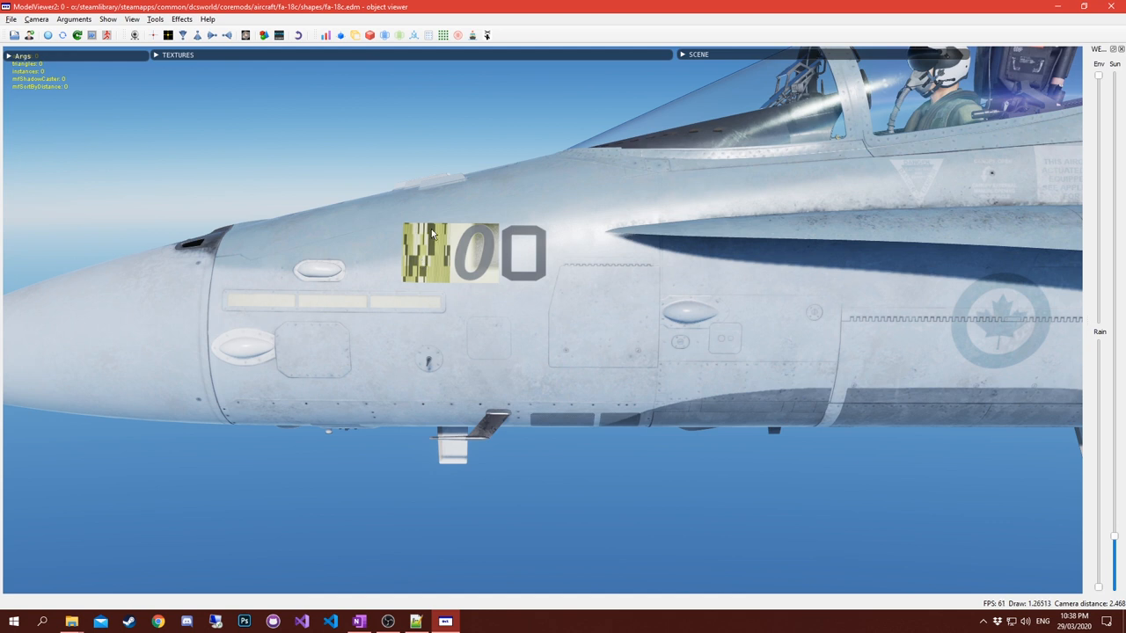
pyautogui.moveTo(431, 211)
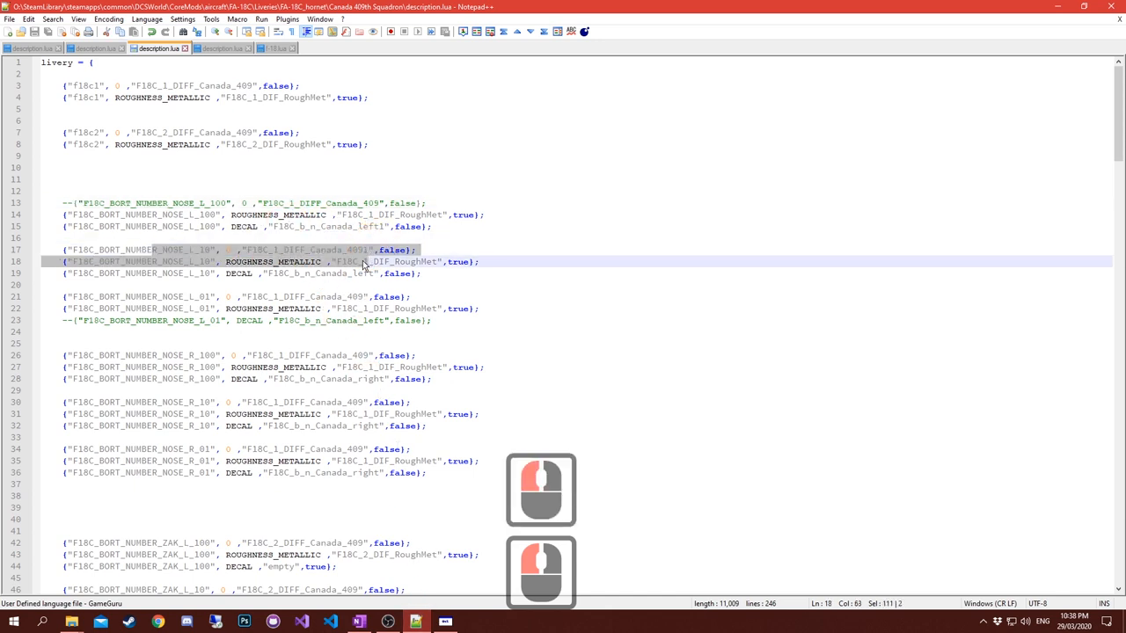
pyautogui.doubleClick(320, 272)
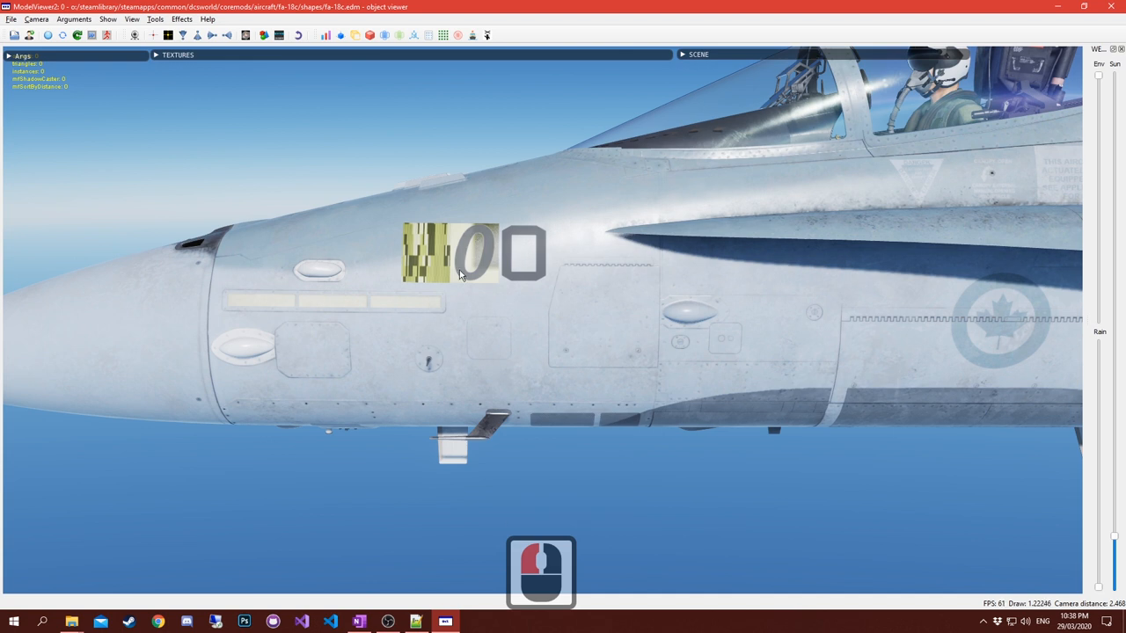
pyautogui.moveTo(482, 288)
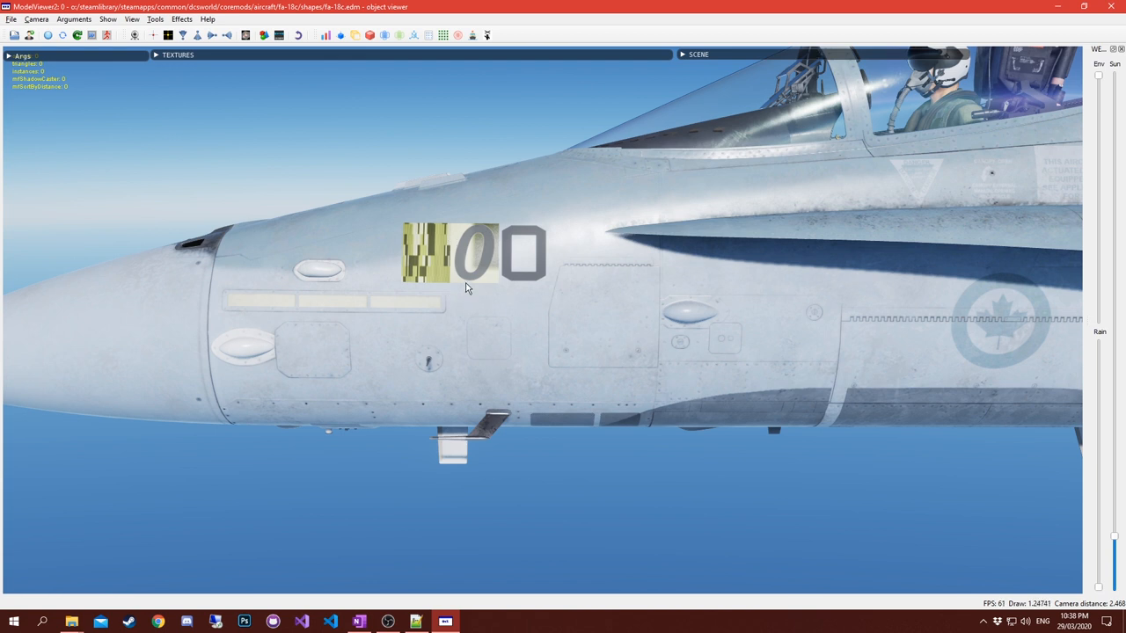
pyautogui.moveTo(468, 271)
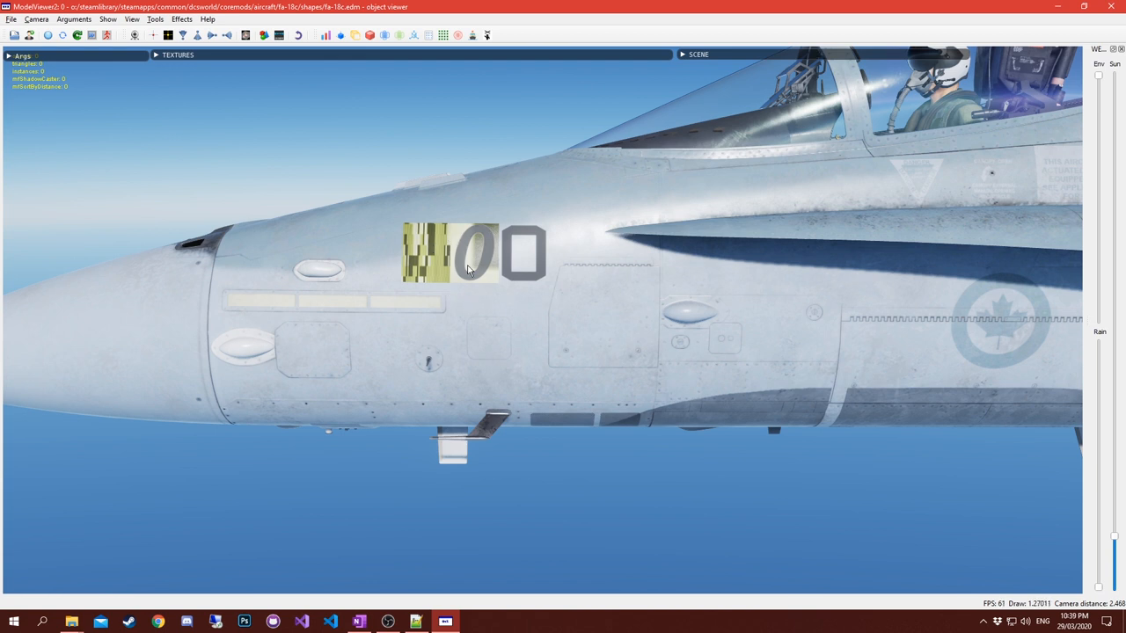
pyautogui.moveTo(465, 225)
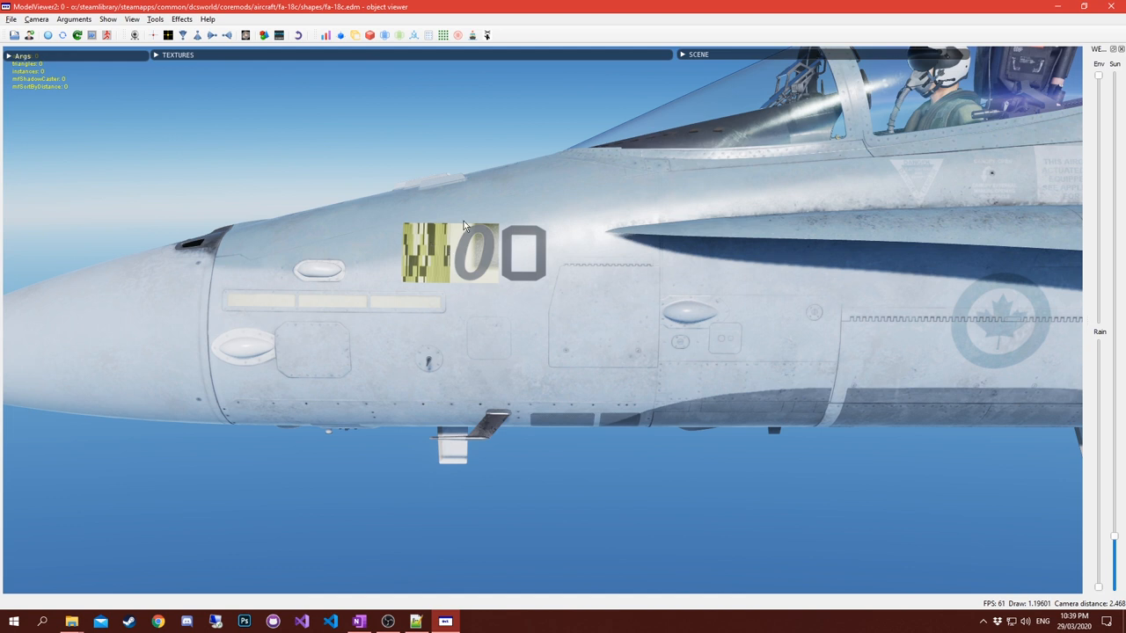
pyautogui.moveTo(433, 350)
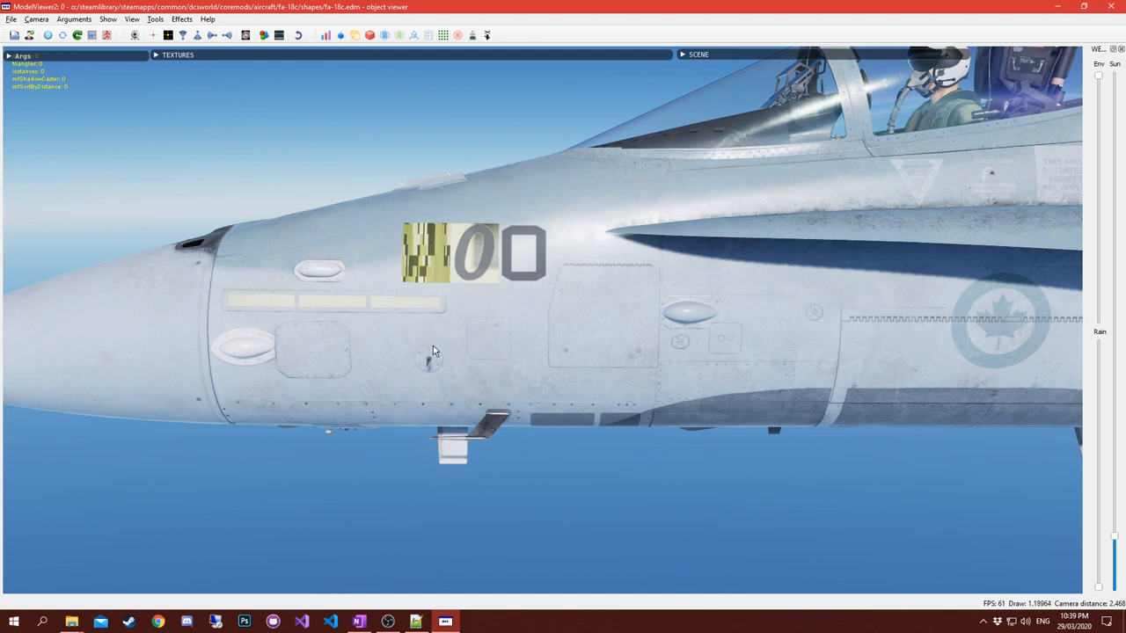
pyautogui.moveTo(501, 343)
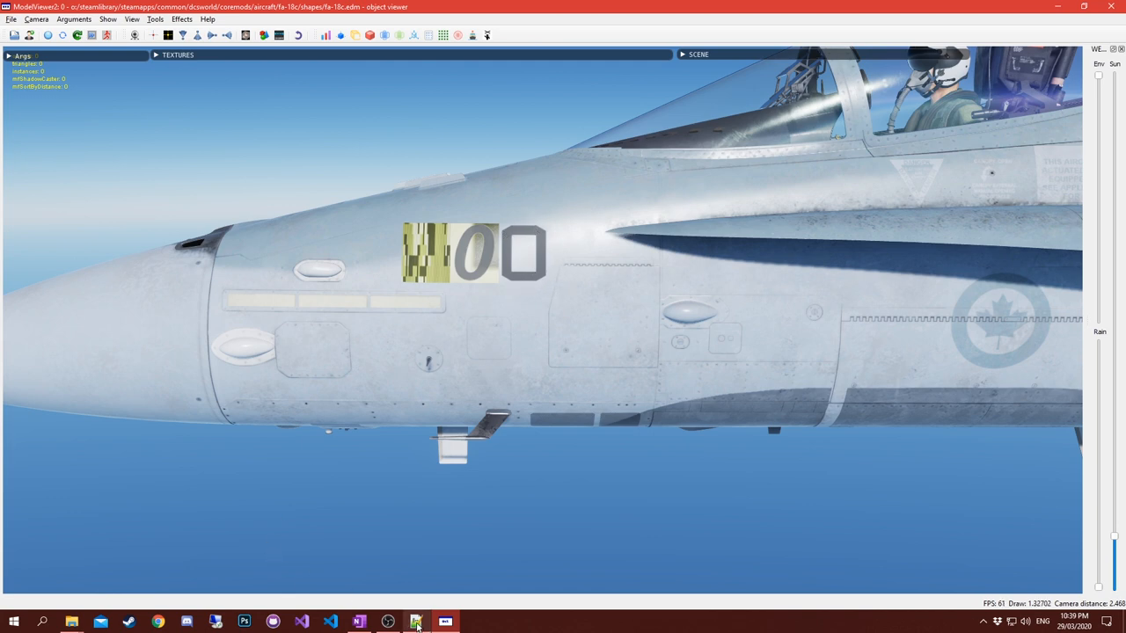
pyautogui.click(416, 623)
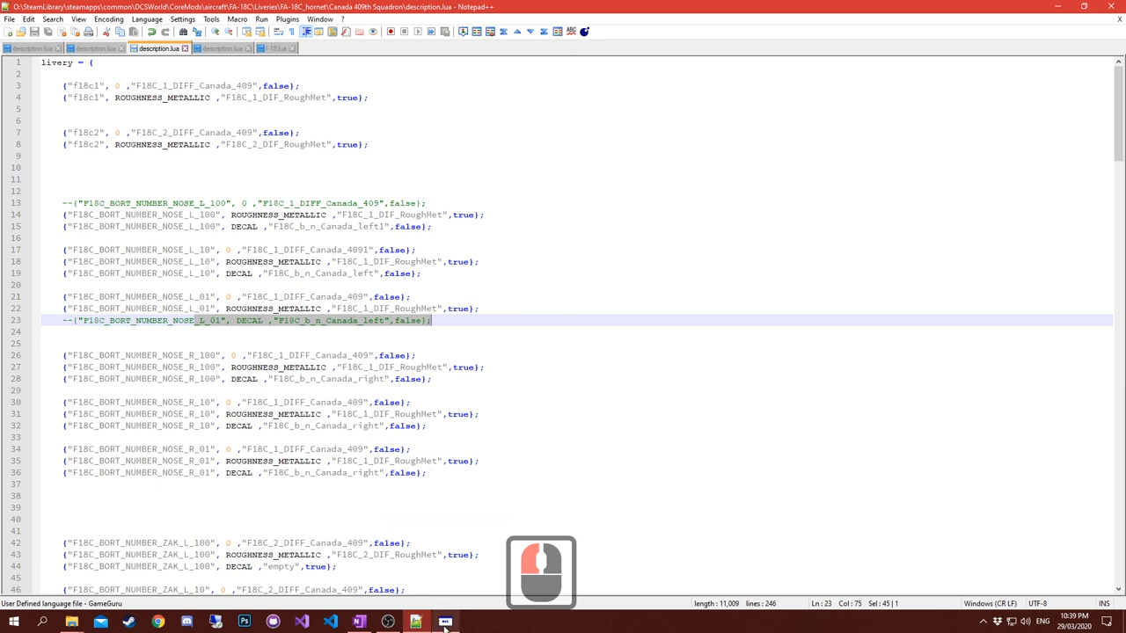
# Bring up the AV-8B VMA-211 description.lua with its commented-out tail number decal entries.
pyautogui.click(415, 623)
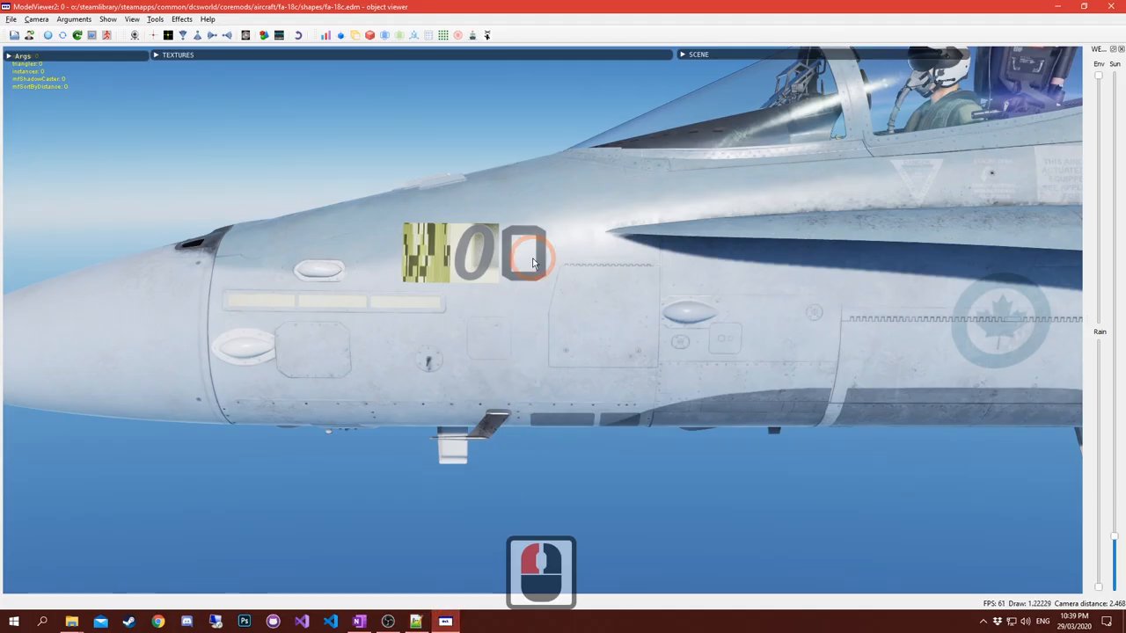
pyautogui.moveTo(512, 280)
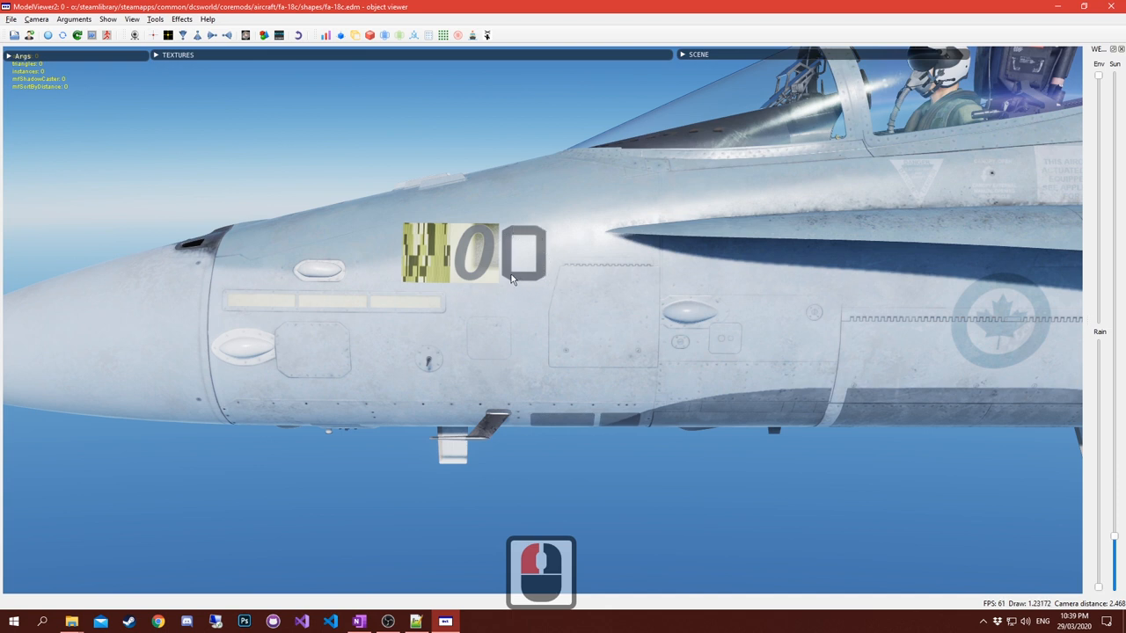
pyautogui.moveTo(514, 218)
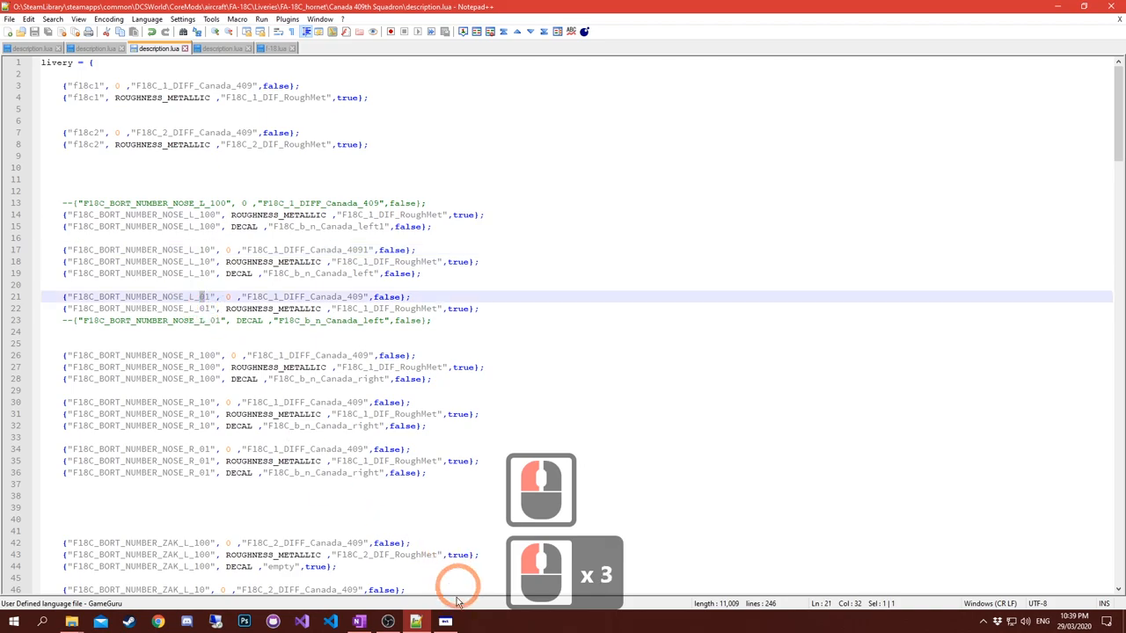
pyautogui.click(443, 623)
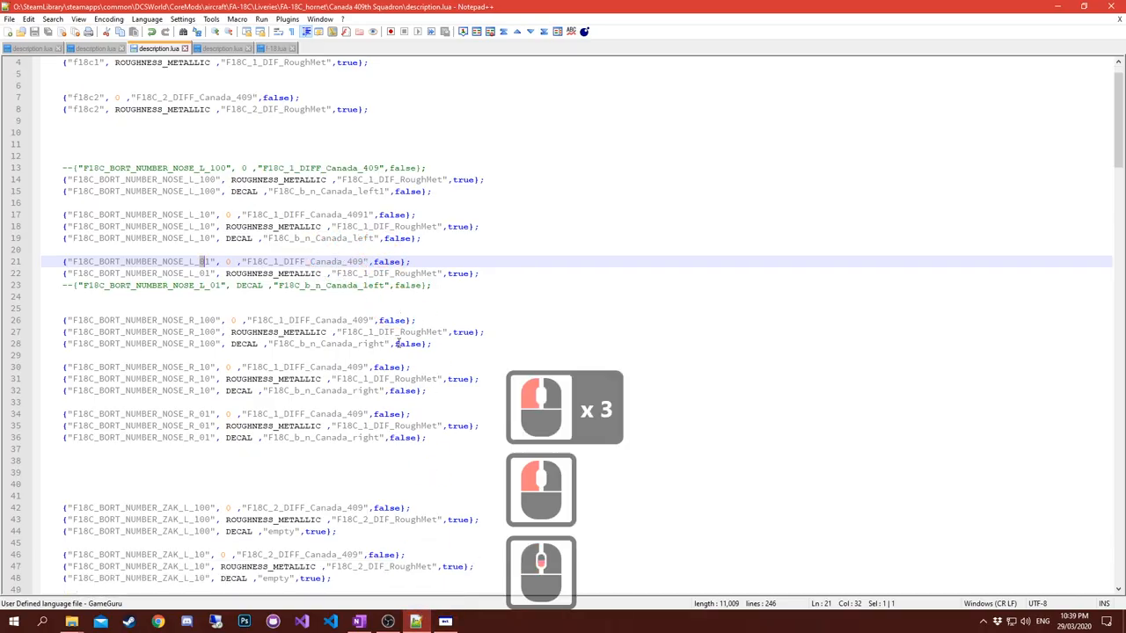
pyautogui.rightClick(419, 373)
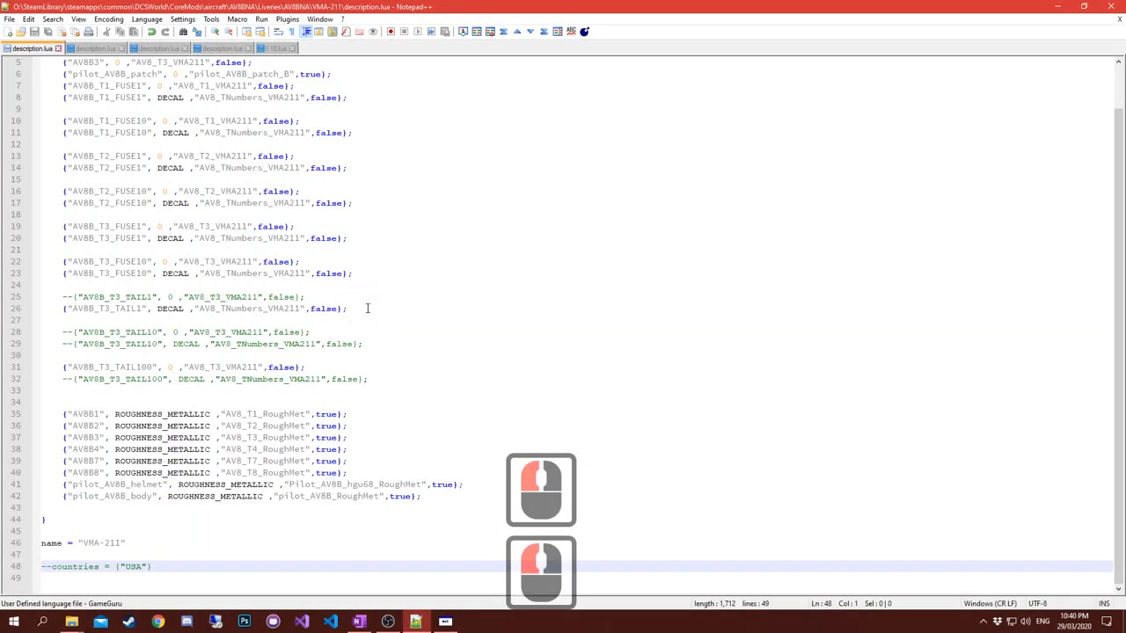
# View the AV-8B tail's 164000 MARINES markings in ModelViewer, then return to the VMA-211 file.
pyautogui.scroll(3)
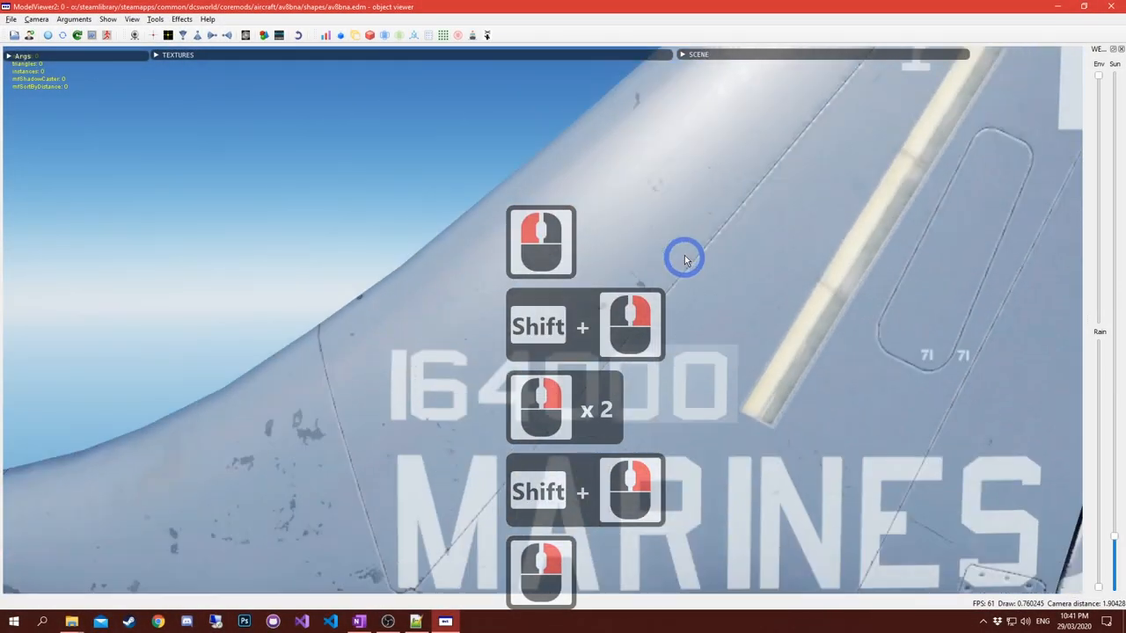
pyautogui.click(416, 622)
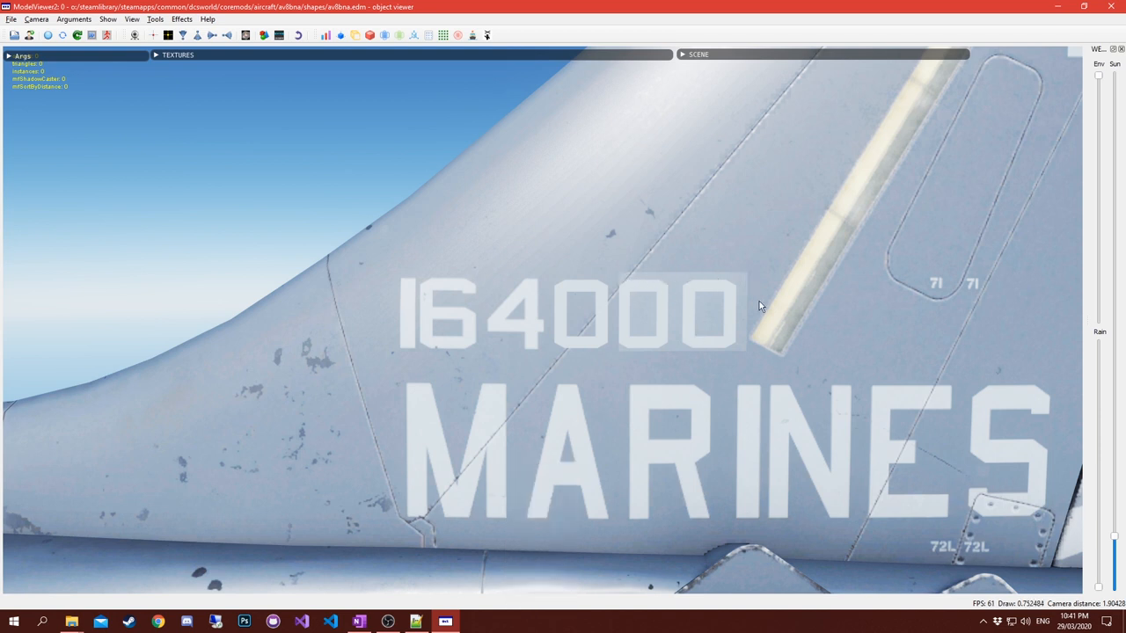
pyautogui.moveTo(730, 285)
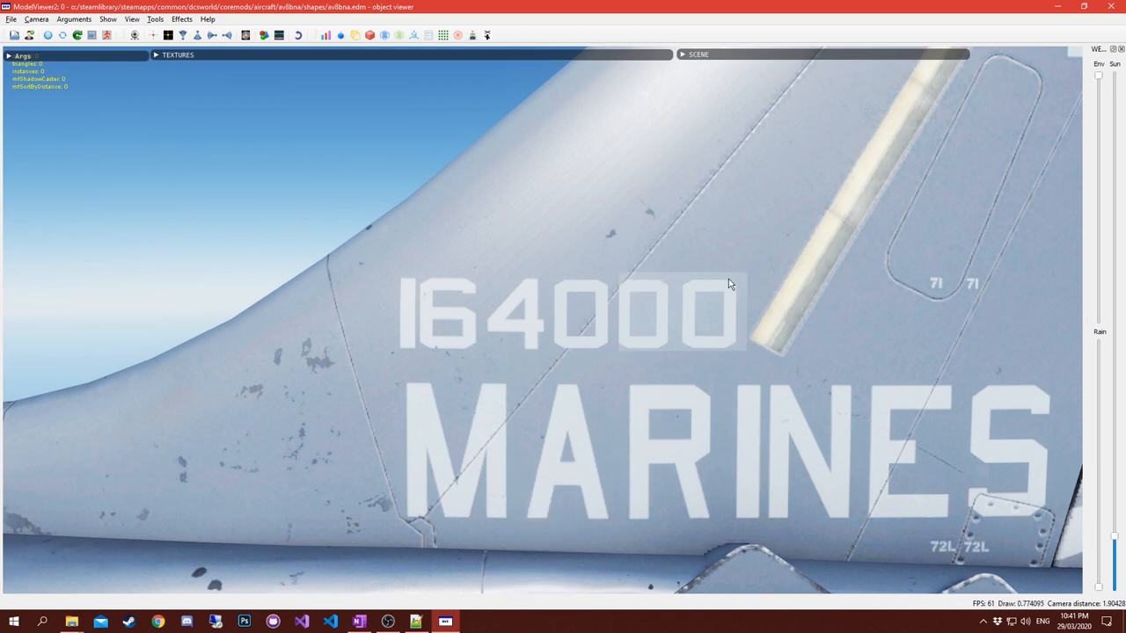
pyautogui.moveTo(625, 352)
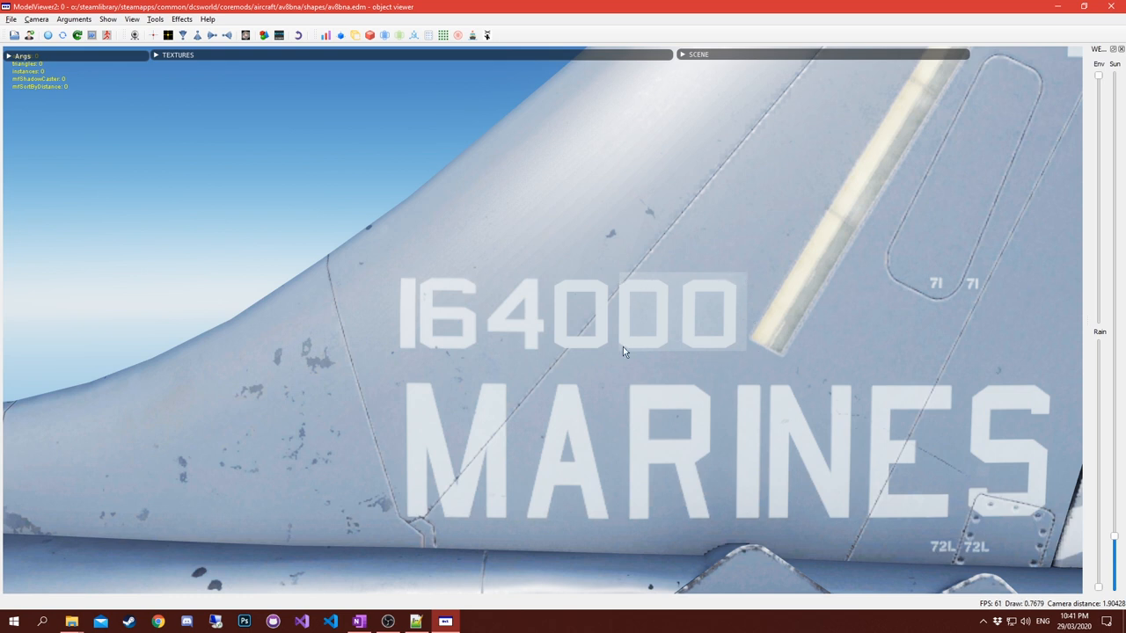
pyautogui.moveTo(648, 292)
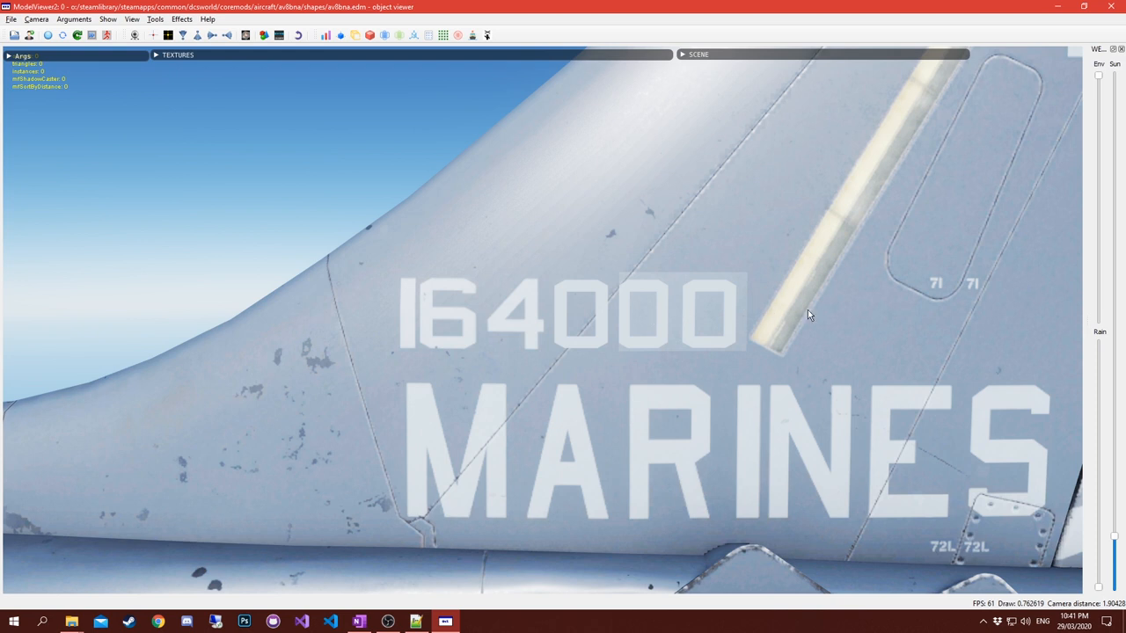
pyautogui.moveTo(641, 290)
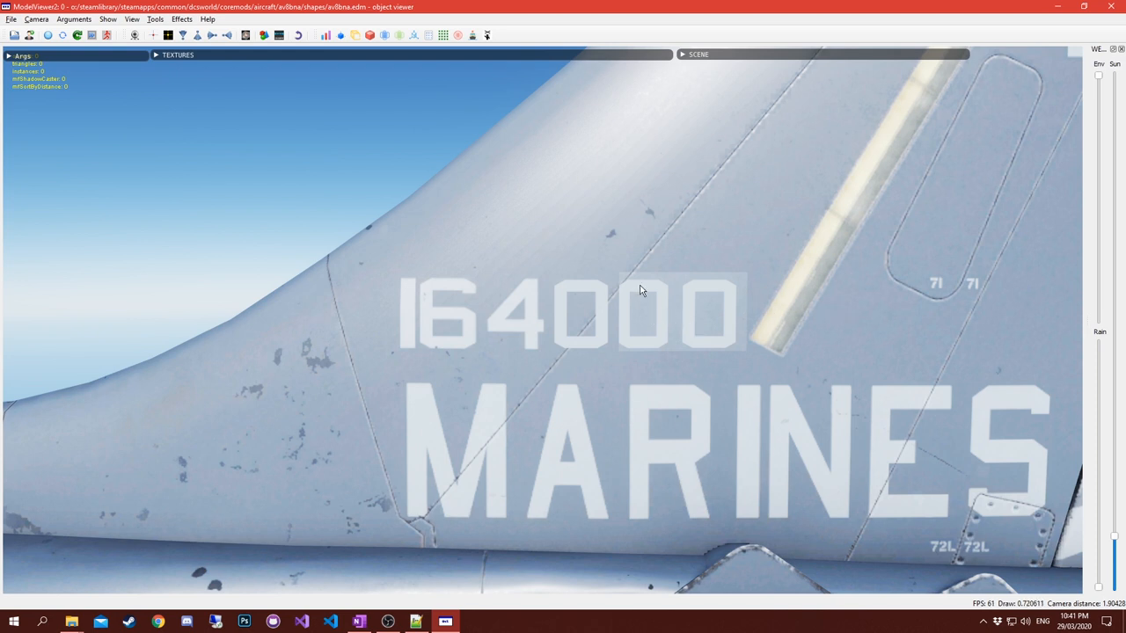
pyautogui.moveTo(672, 315)
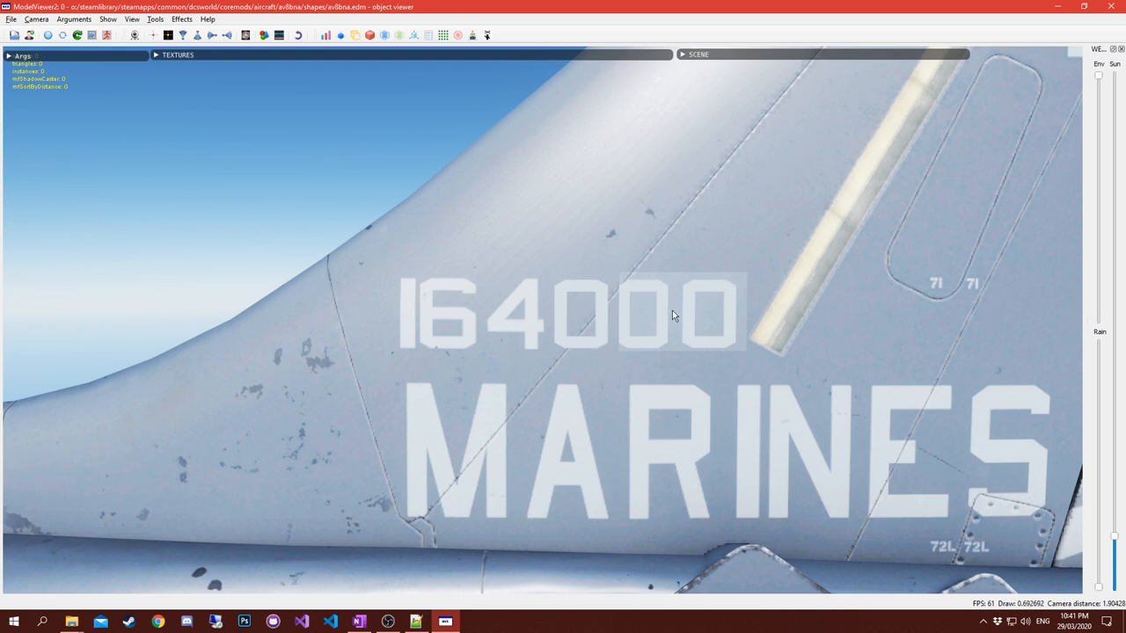
pyautogui.moveTo(746, 351)
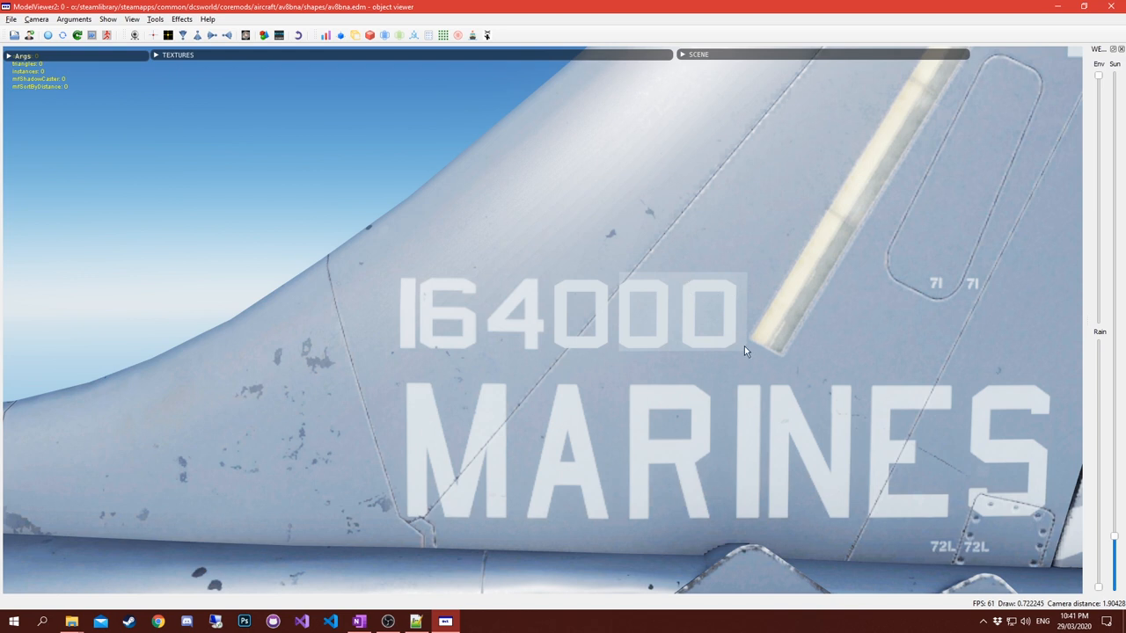
pyautogui.moveTo(750, 344)
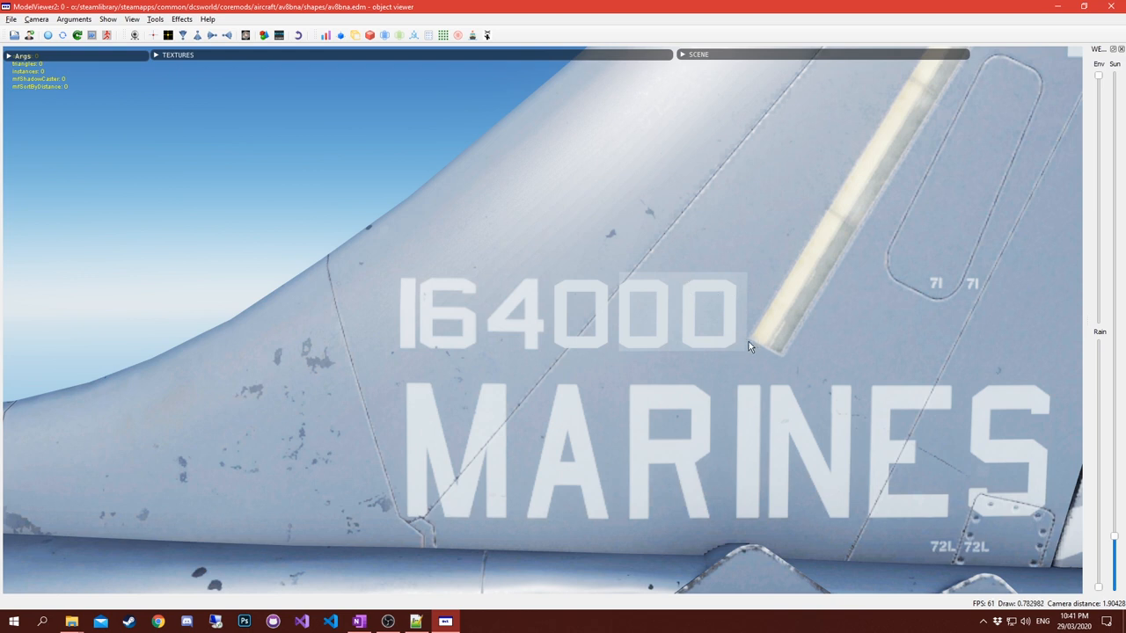
pyautogui.moveTo(697, 268)
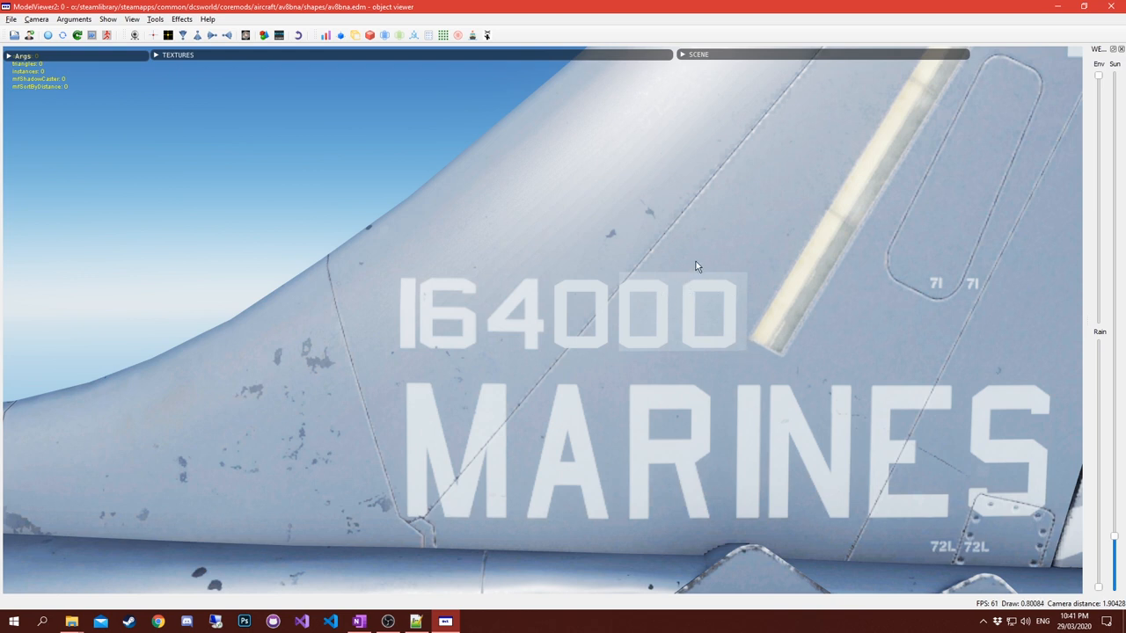
pyautogui.click(412, 623)
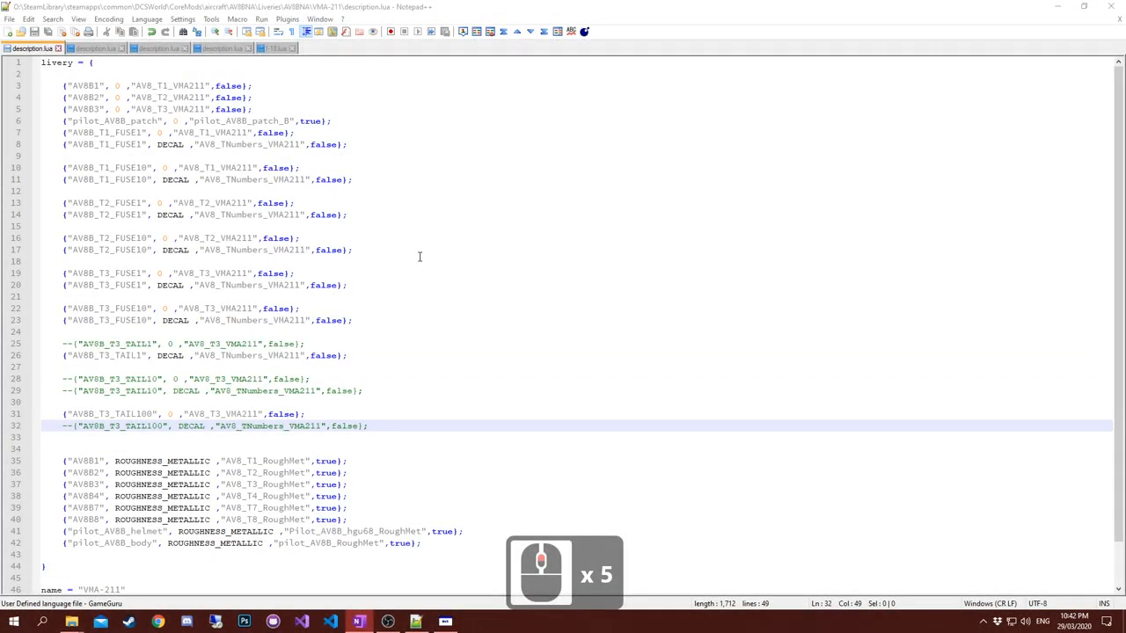
pyautogui.moveTo(412, 260)
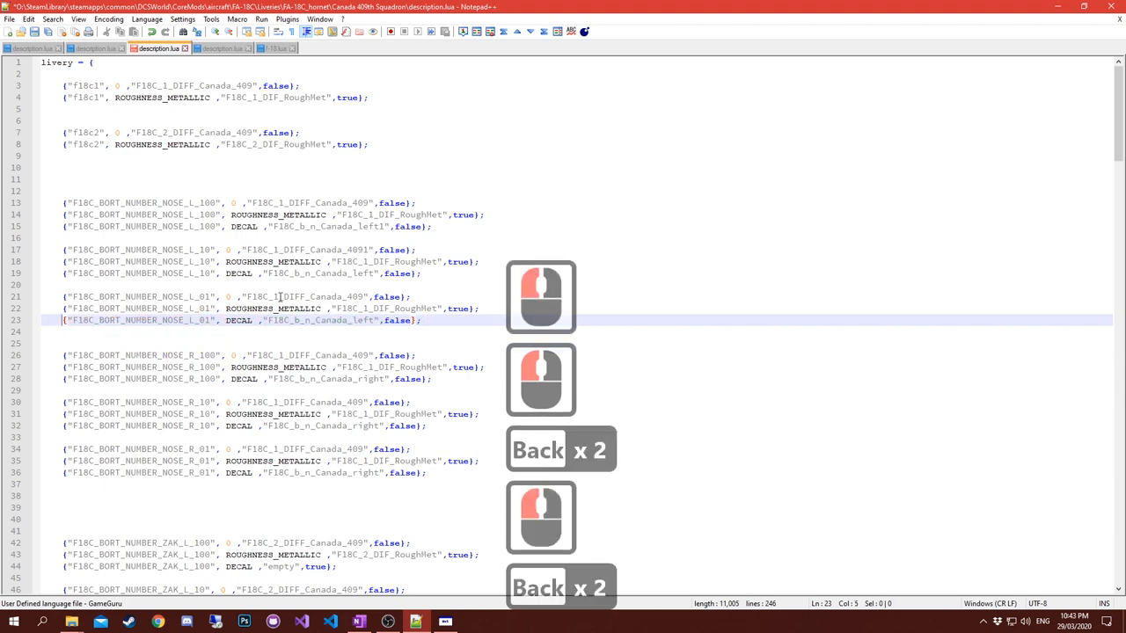
# Scroll through the F18C_BORT_NUMBER nose and tail lines, select one line, and scroll back to the ZAK and KIL entries.
pyautogui.scroll(-3)
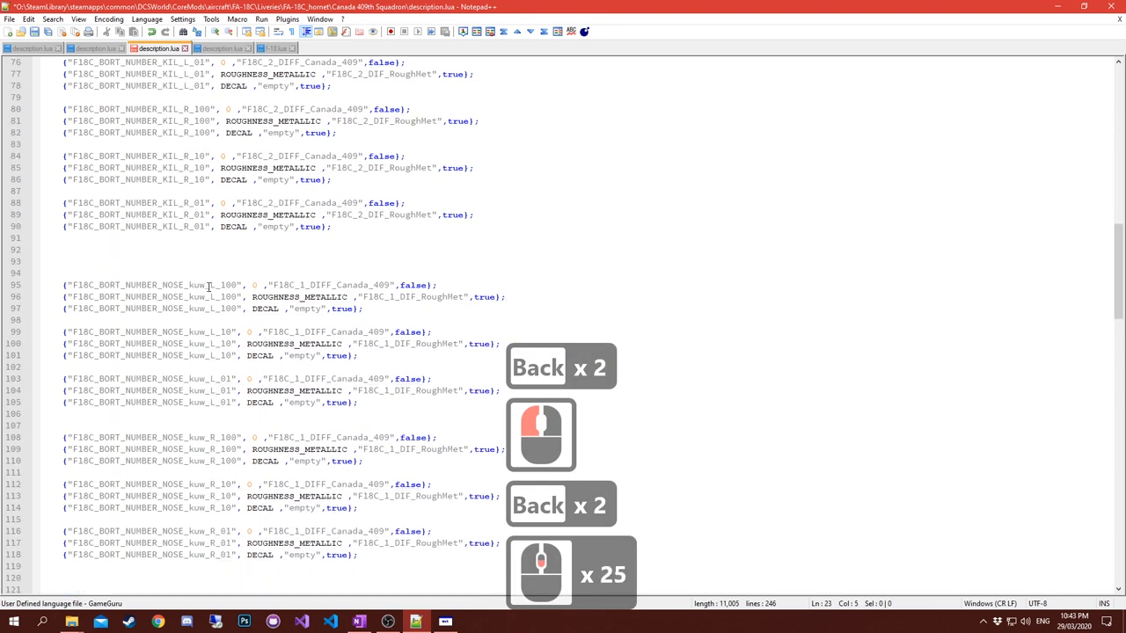
pyautogui.scroll(-3)
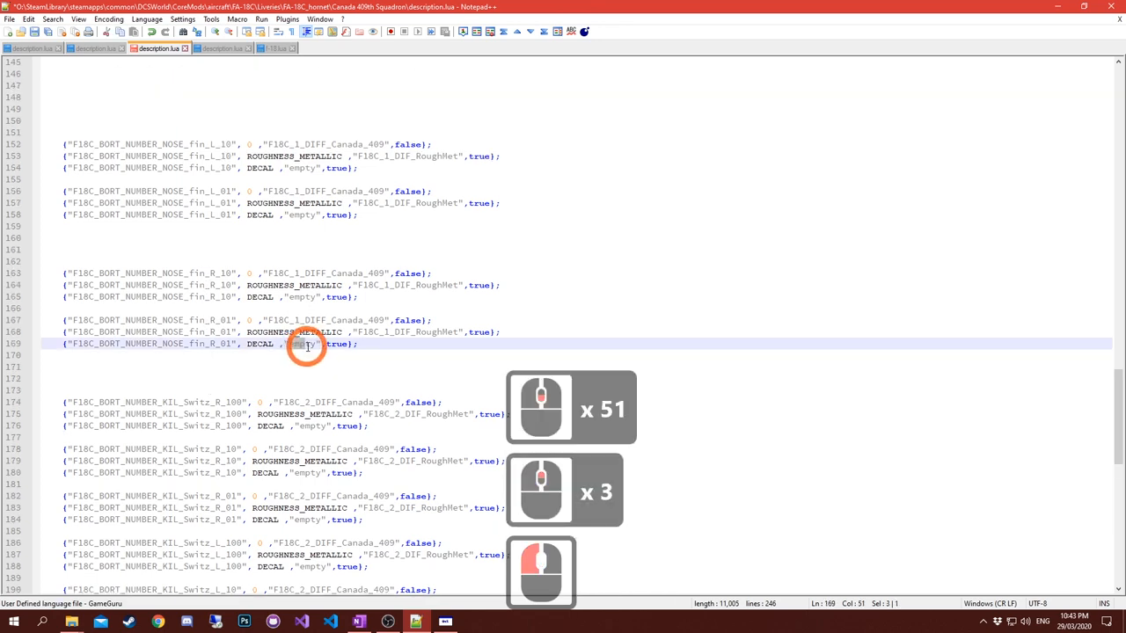
pyautogui.scroll(-3)
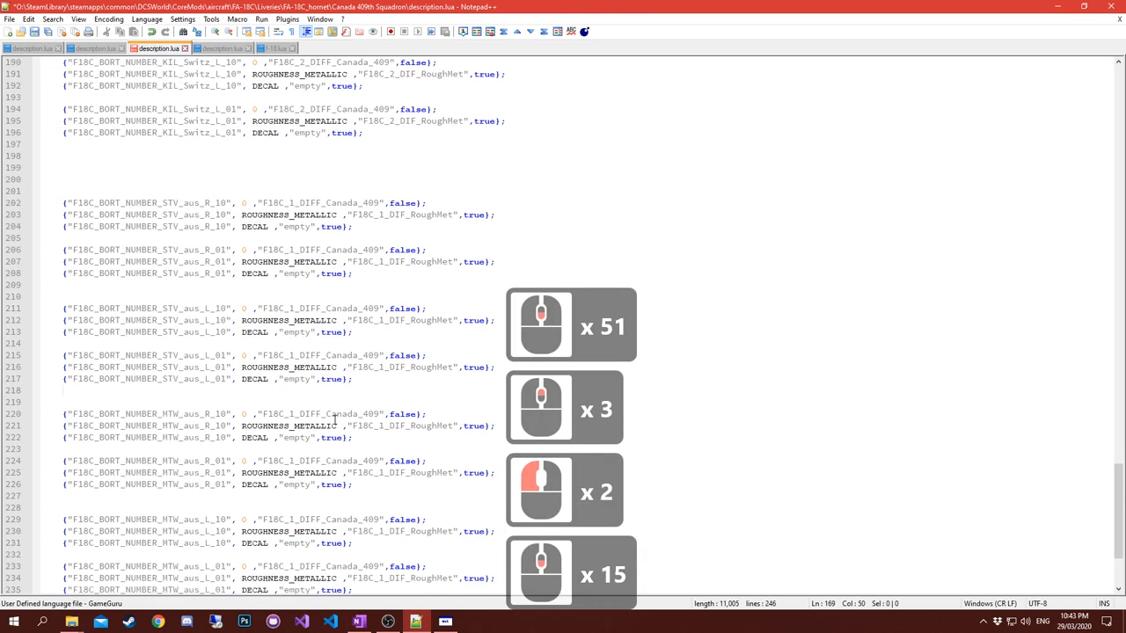
pyautogui.scroll(-3)
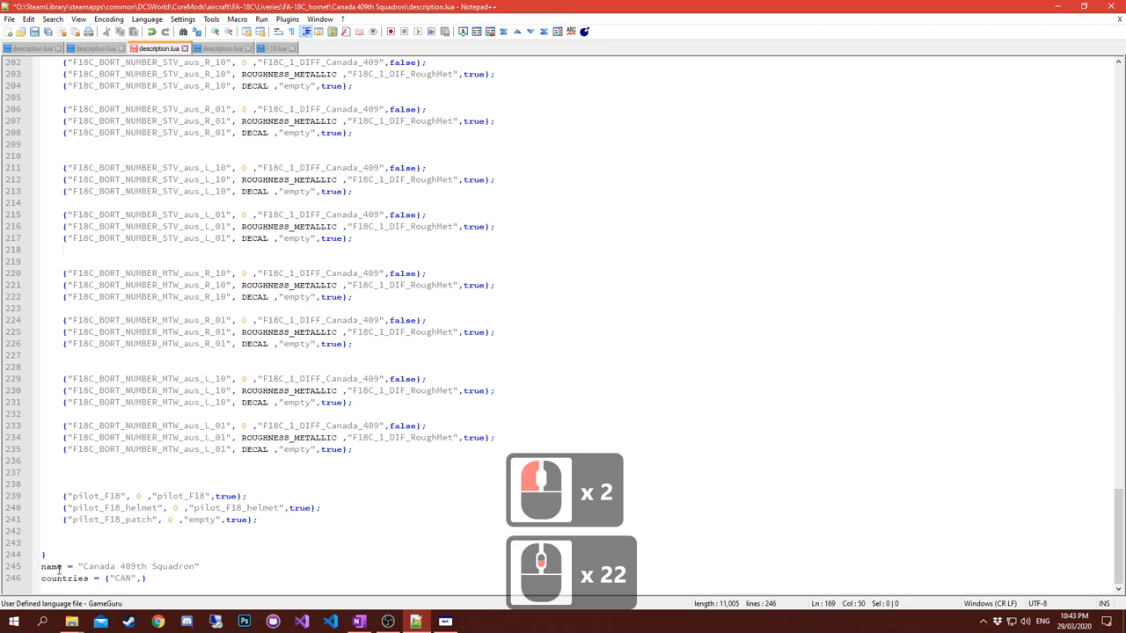
pyautogui.tripleClick(123, 567)
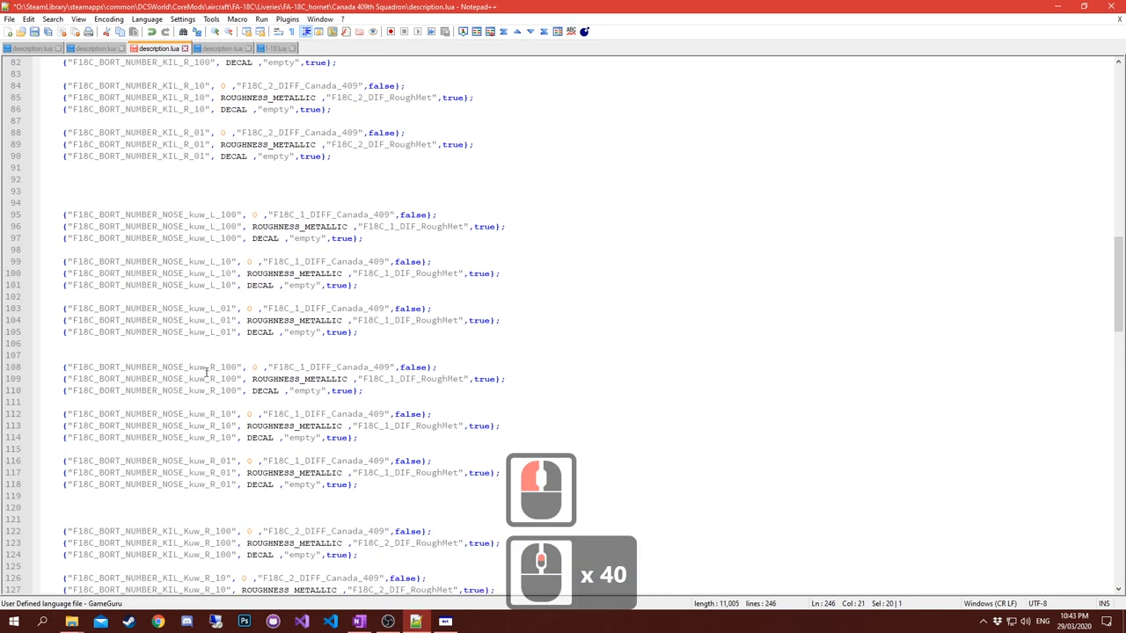
pyautogui.scroll(3)
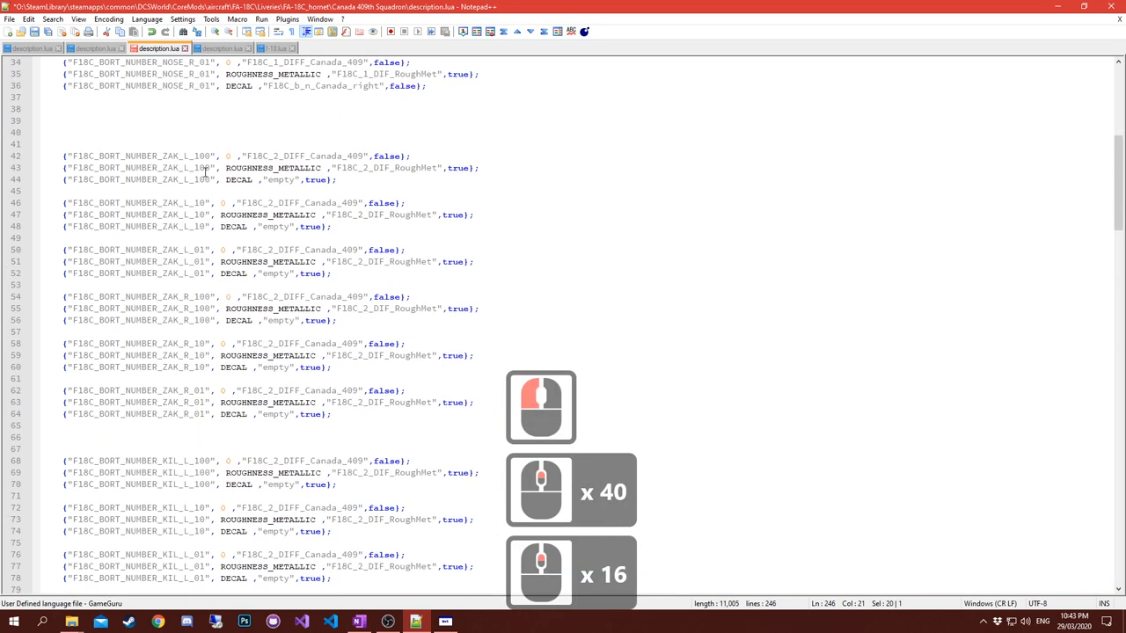
# Switch to the default F/A-18C livery file and highlight the PSIO flame lines 174 to 181.
pyautogui.click(274, 47)
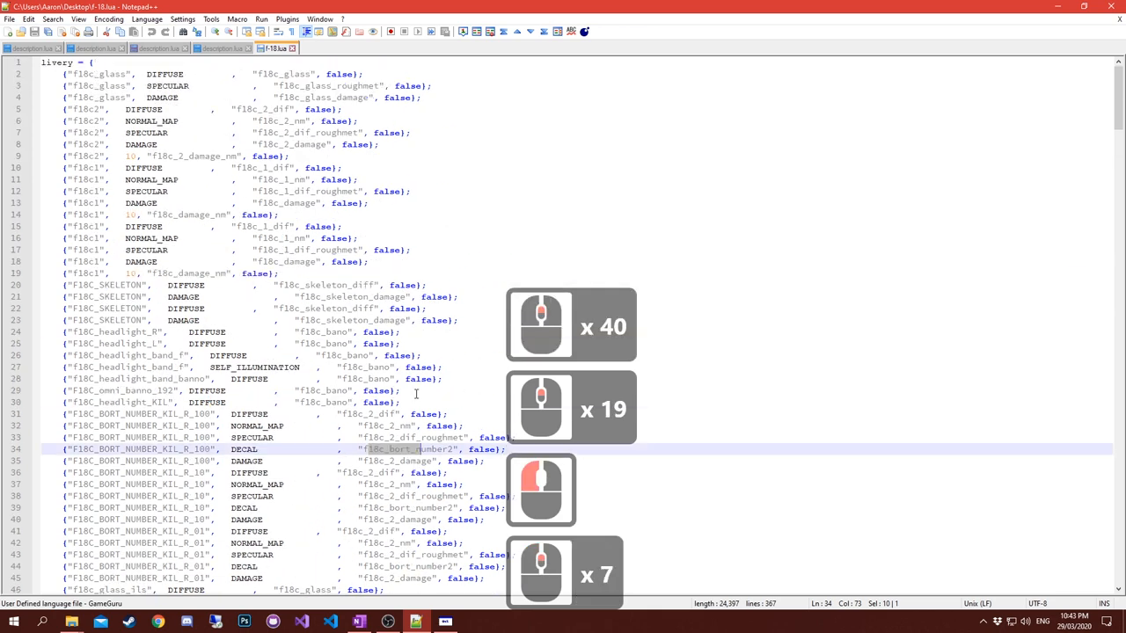
pyautogui.scroll(-3)
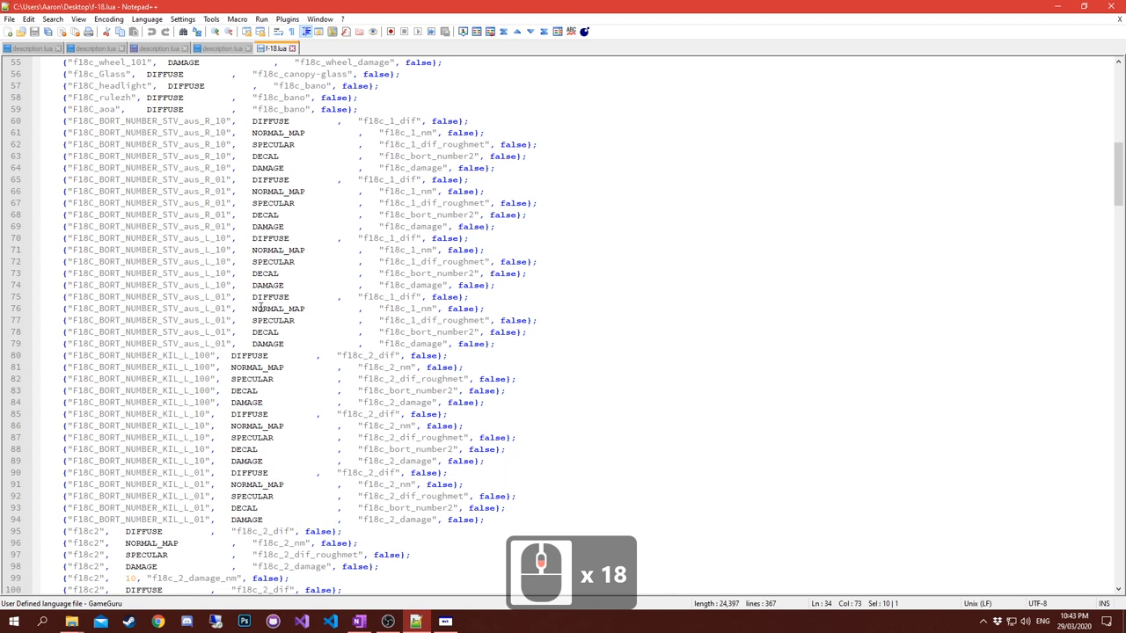
pyautogui.click(281, 273)
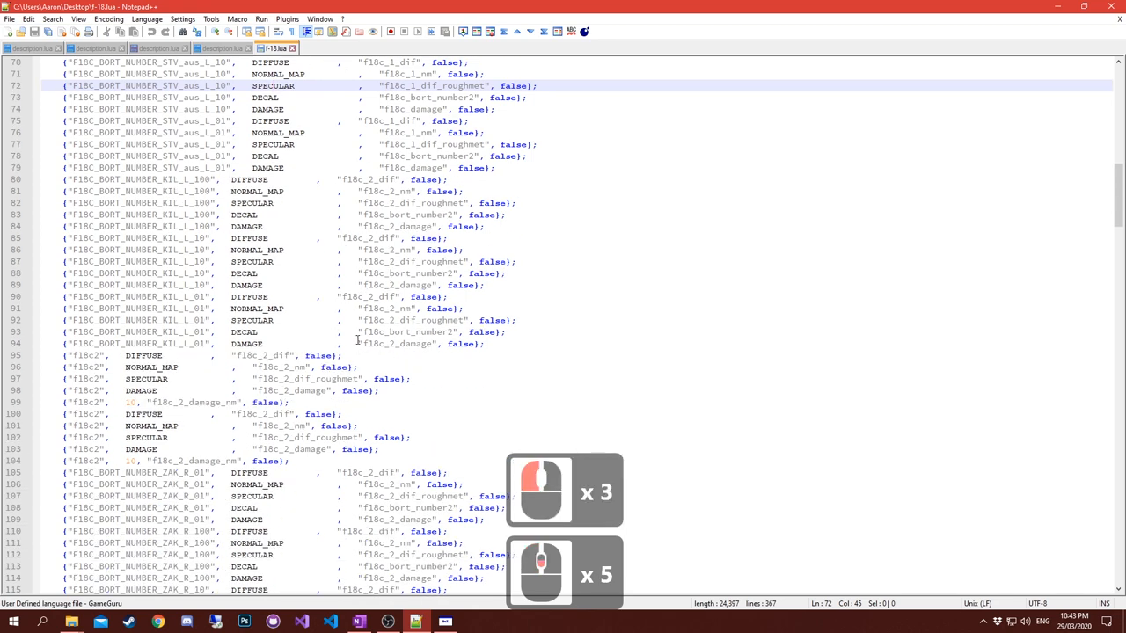
pyautogui.scroll(-3)
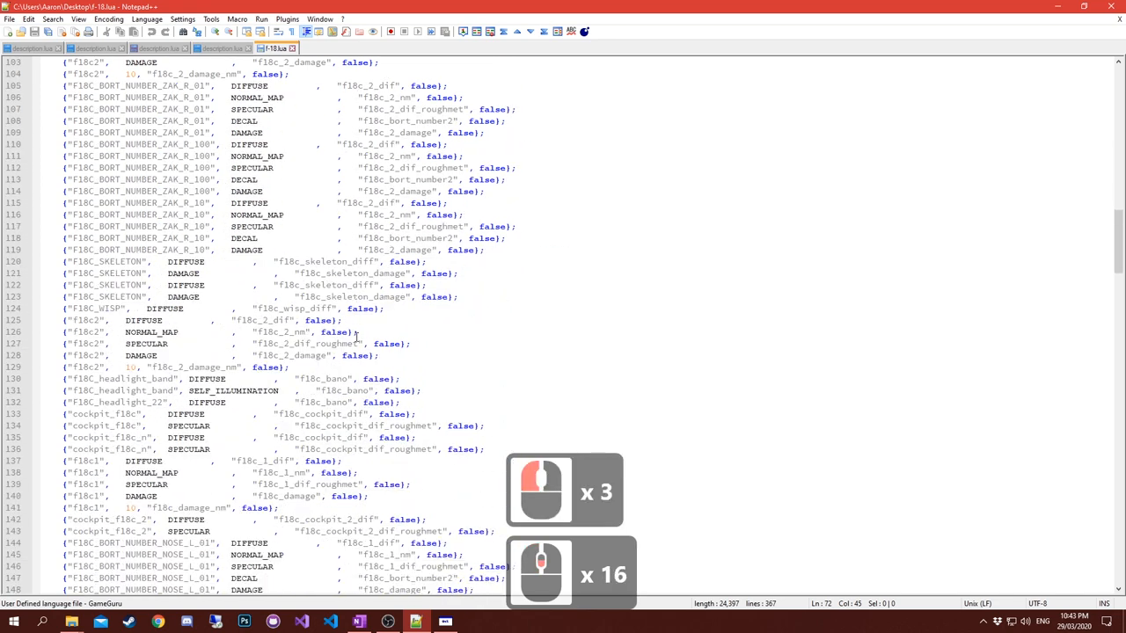
pyautogui.scroll(-3)
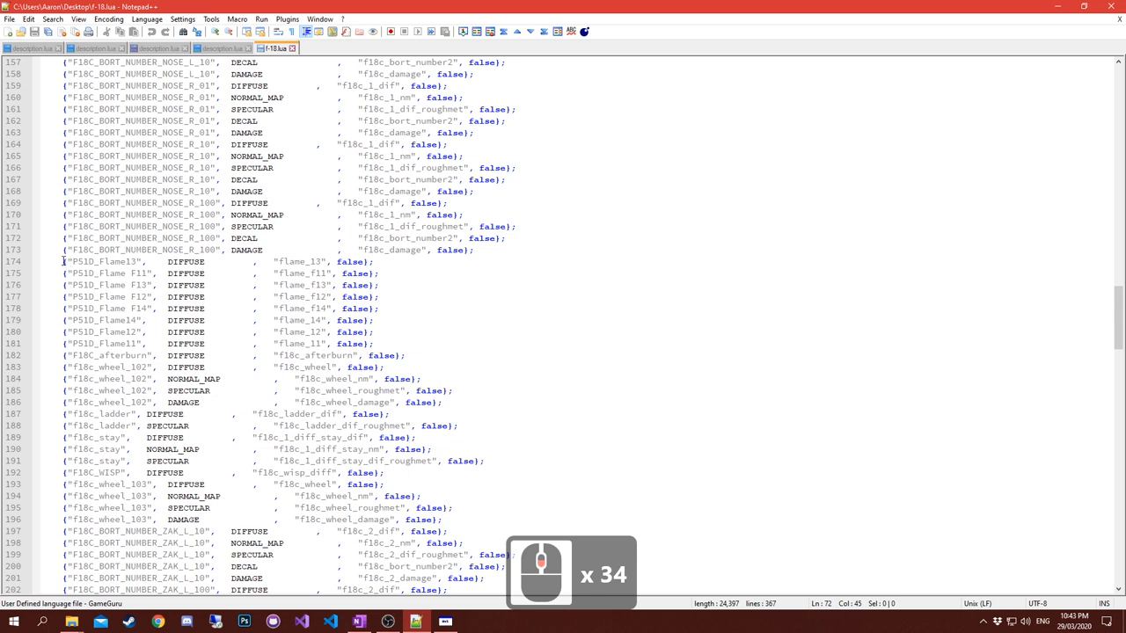
pyautogui.moveTo(61, 260); pyautogui.dragTo(370, 344)
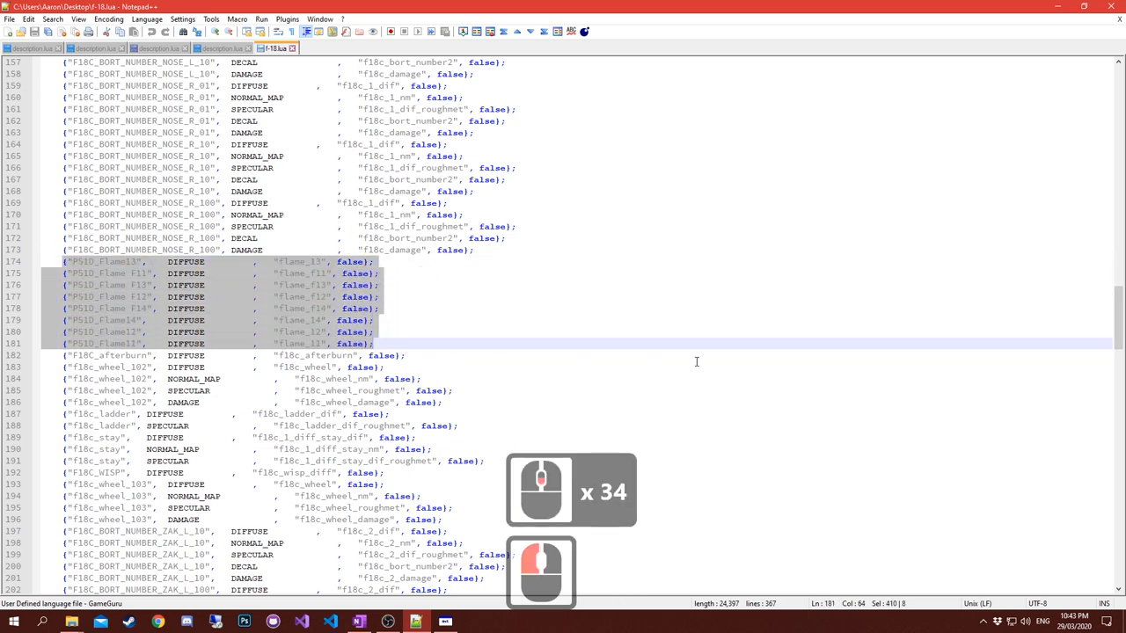
pyautogui.click(246, 332)
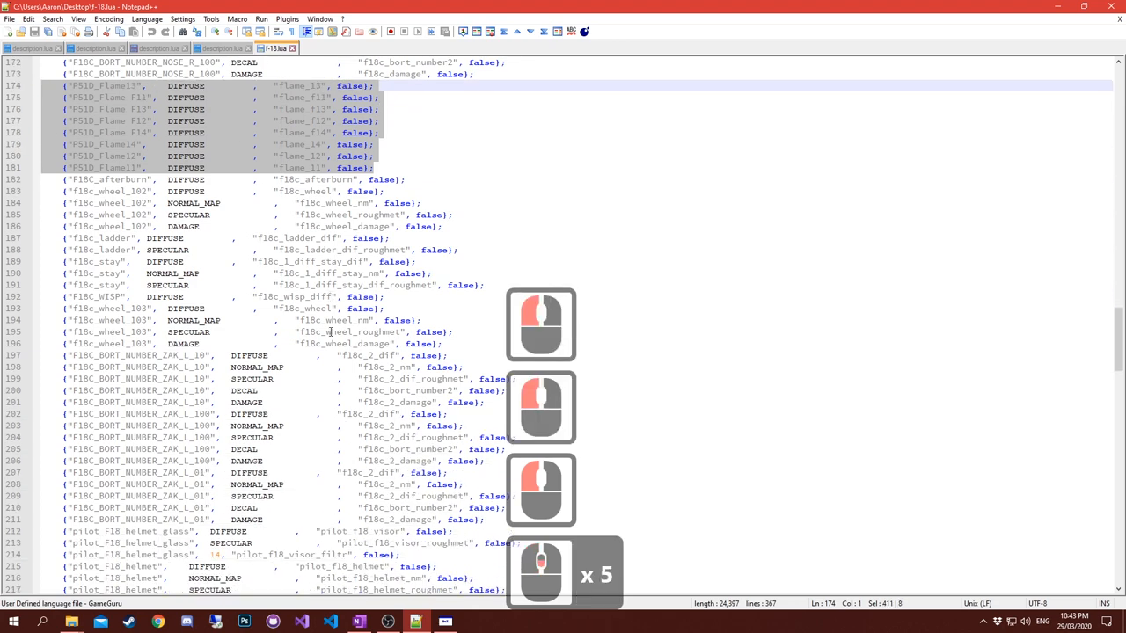
# Point out the ZAK bort number DECAL line, scroll through the nose and KIL entries, and return to the top.
pyautogui.scroll(-3)
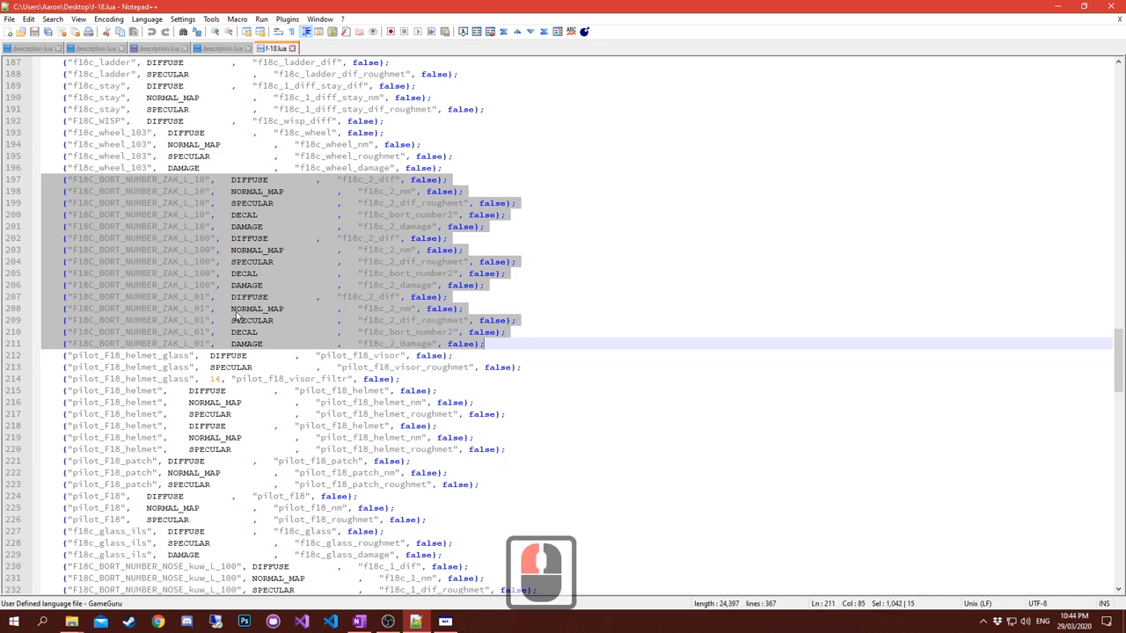
pyautogui.click(532, 190)
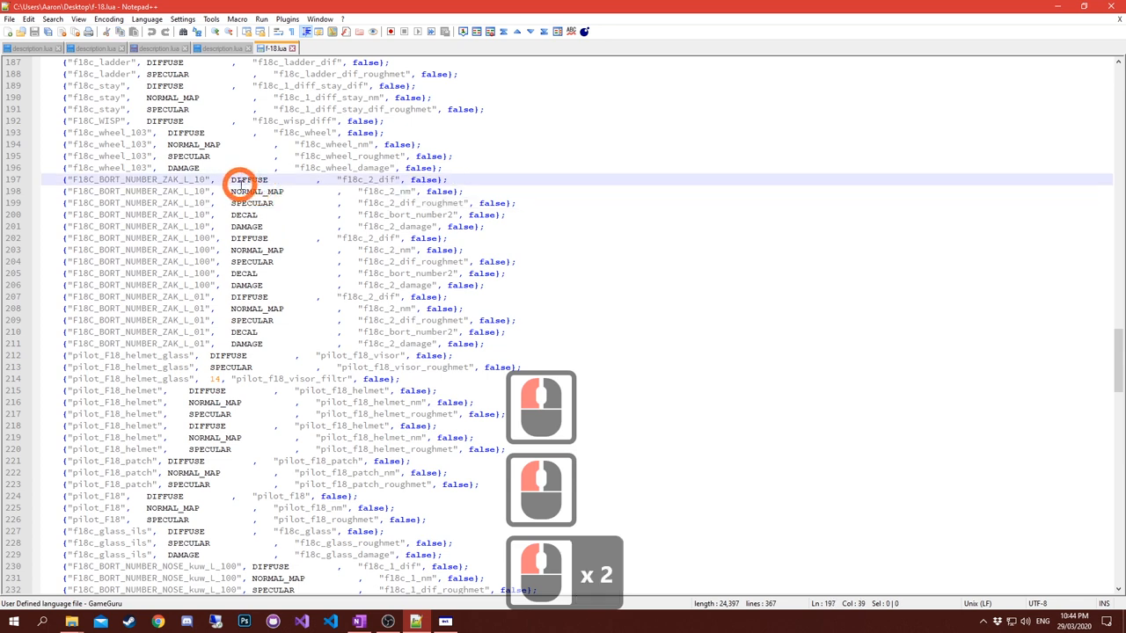
pyautogui.click(245, 214)
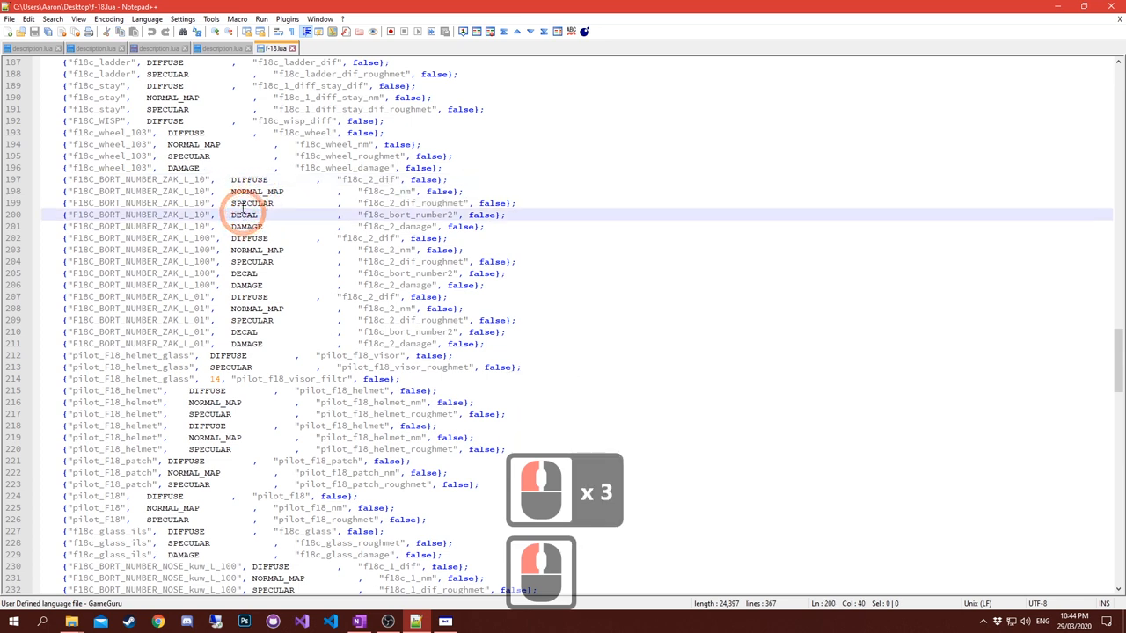
pyautogui.click(243, 214)
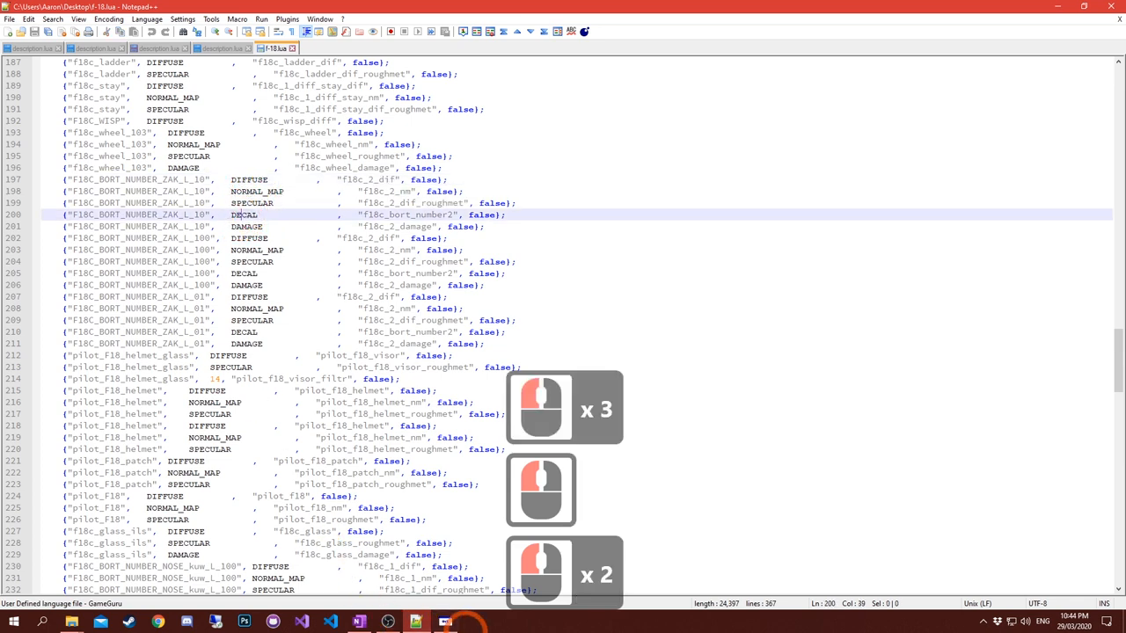
pyautogui.scroll(-3)
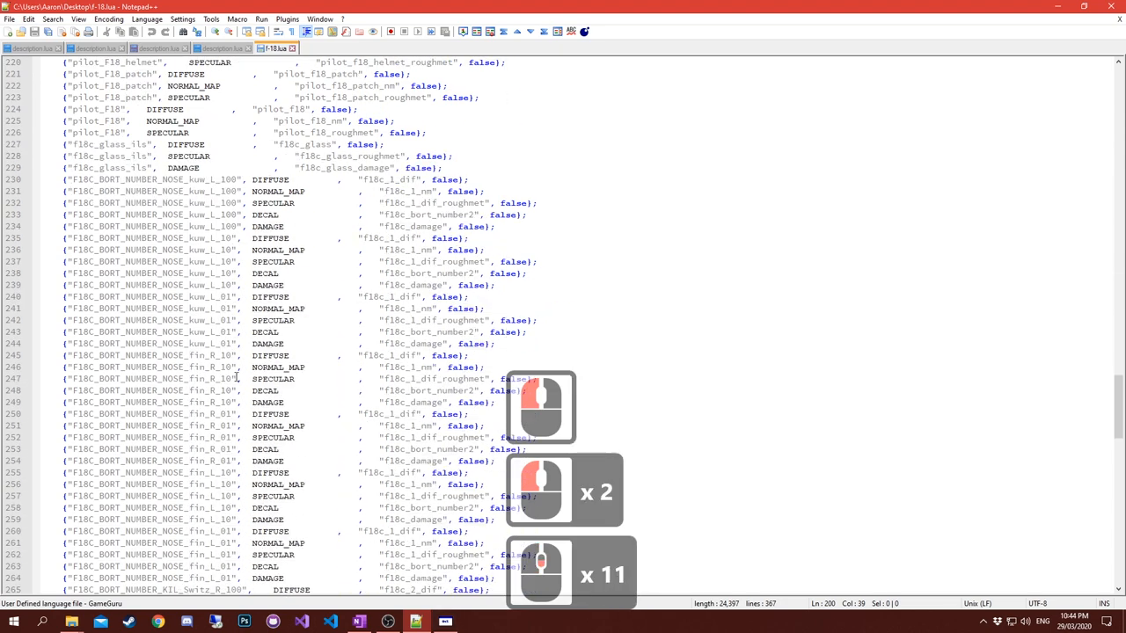
pyautogui.scroll(-3)
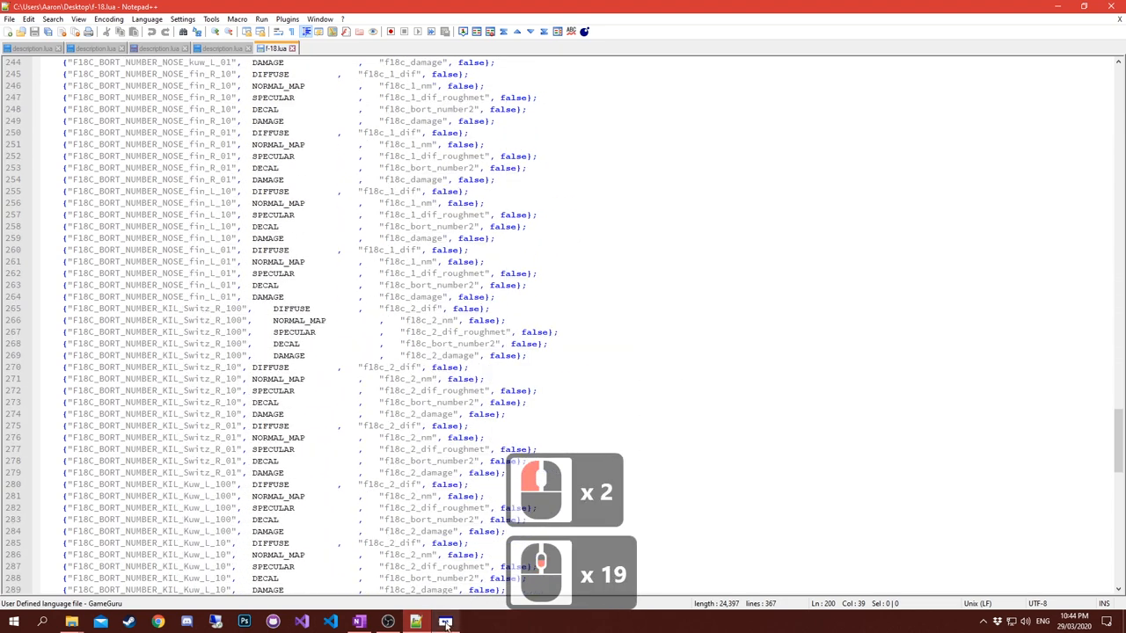
pyautogui.click(444, 623)
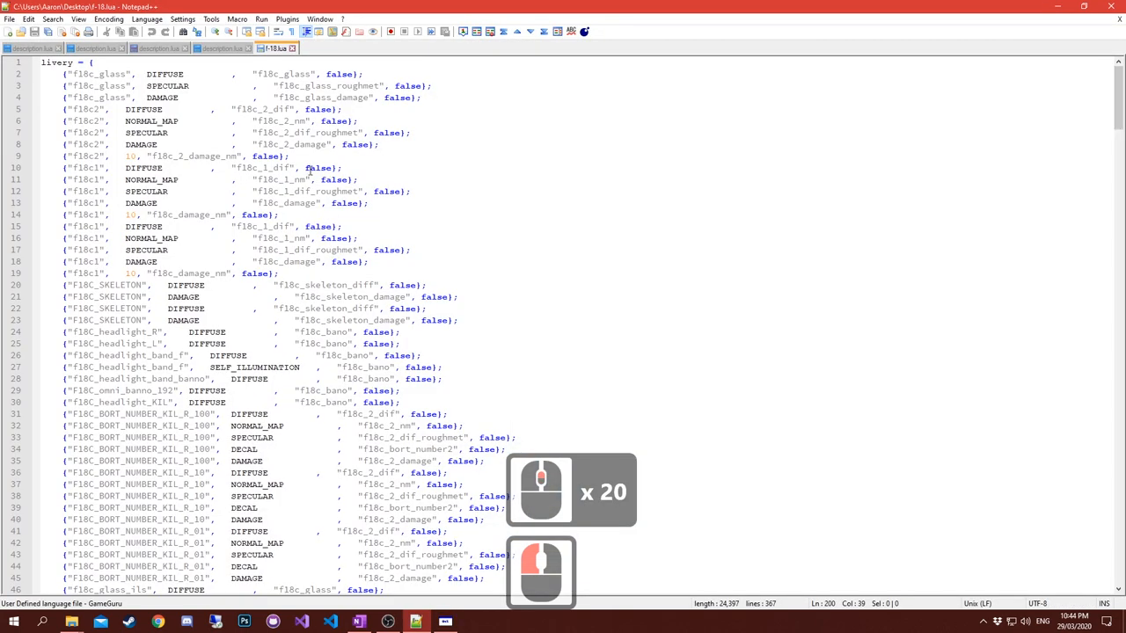
pyautogui.doubleClick(85, 74)
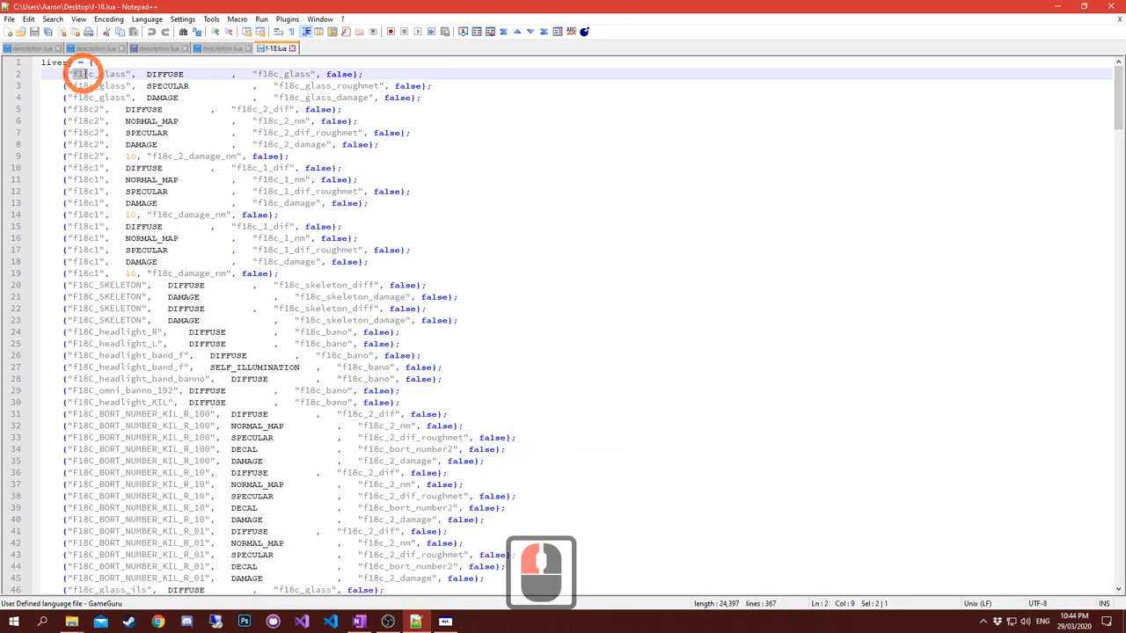
pyautogui.doubleClick(88, 74)
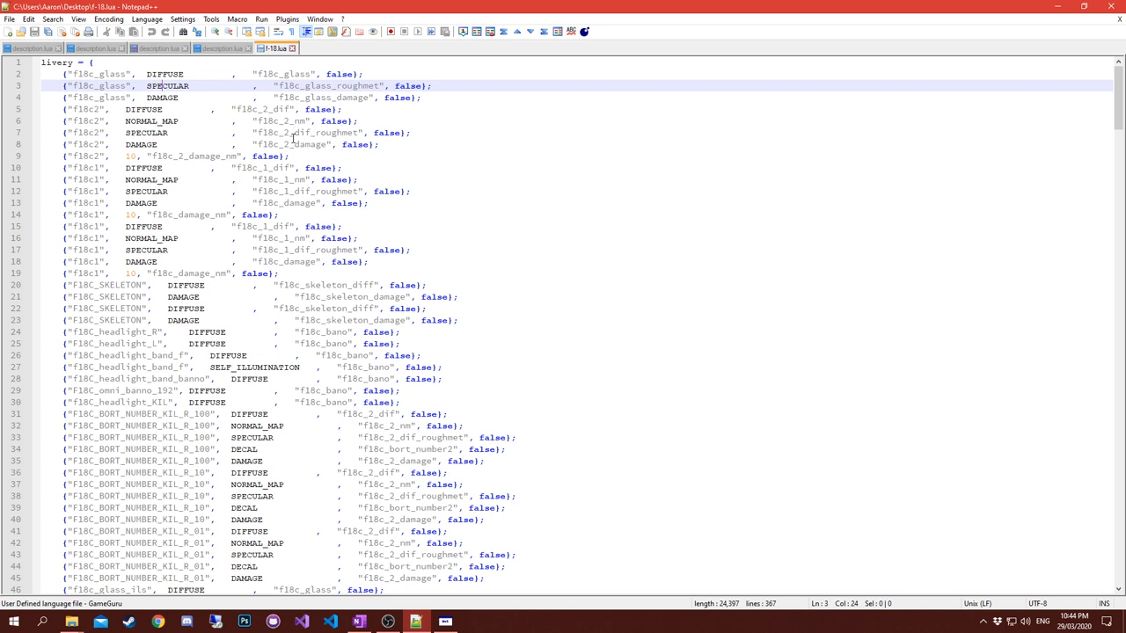
pyautogui.moveTo(217, 120)
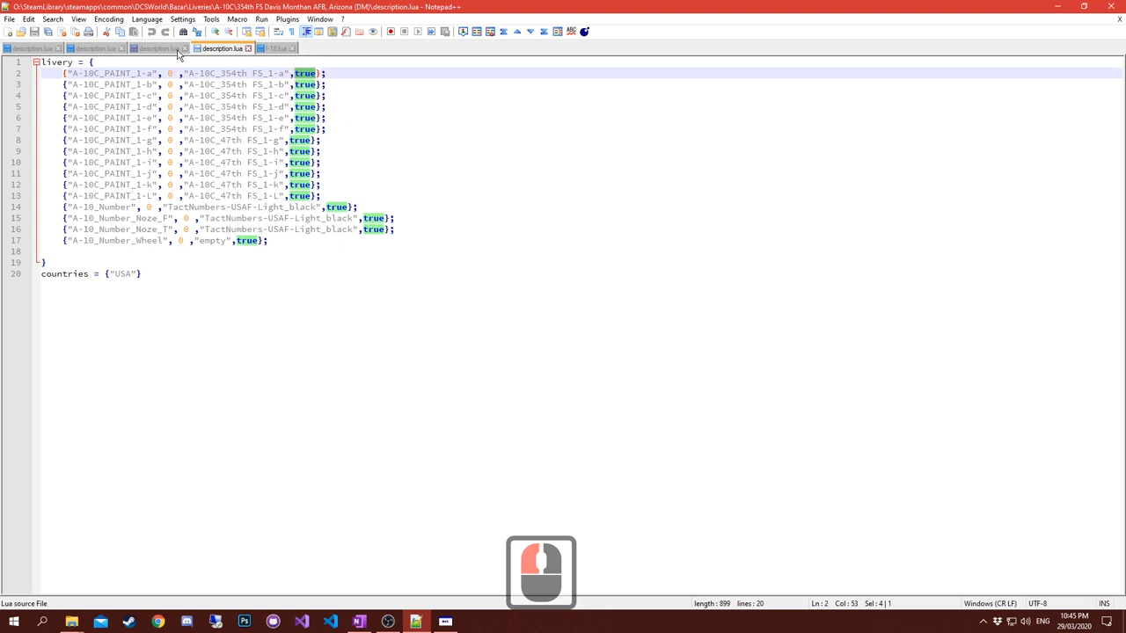
pyautogui.moveTo(159, 49)
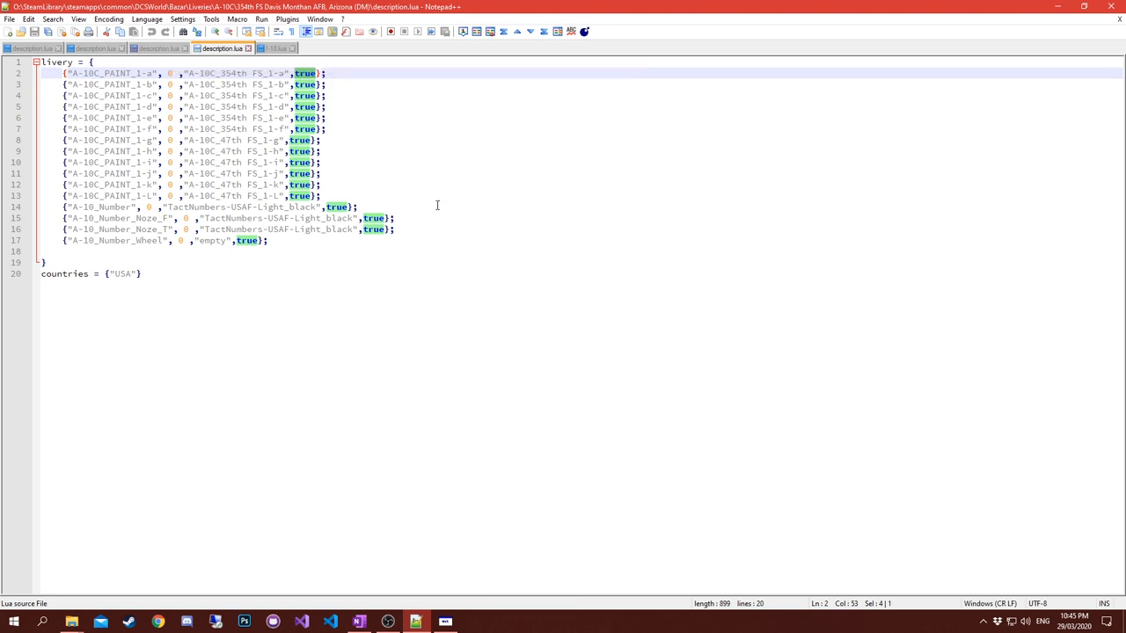
pyautogui.moveTo(458, 287)
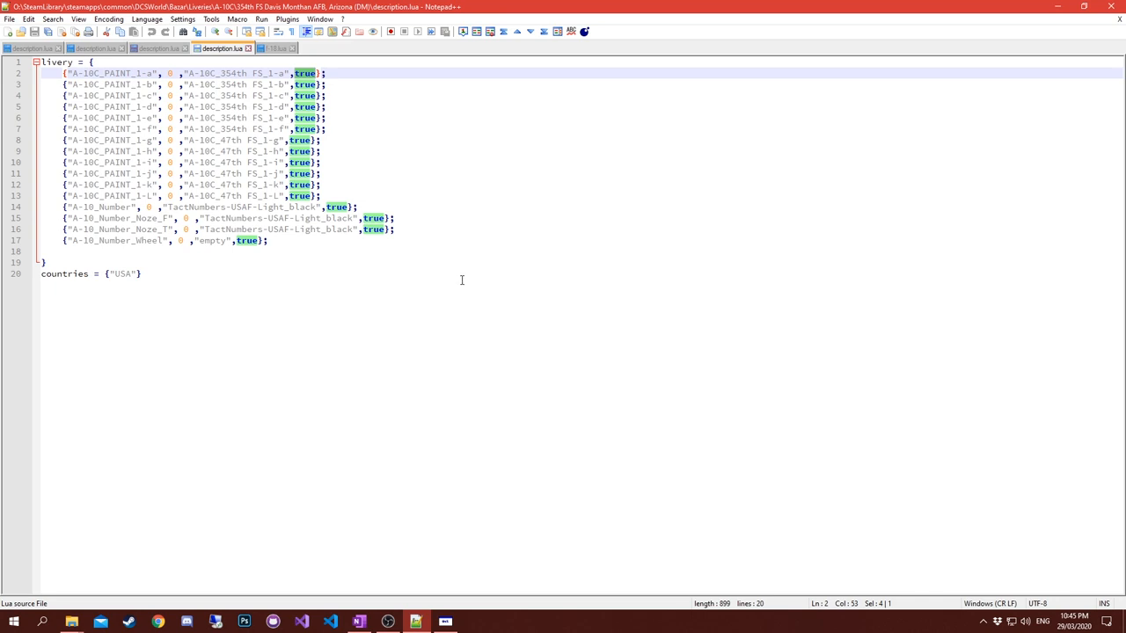
pyautogui.moveTo(465, 278)
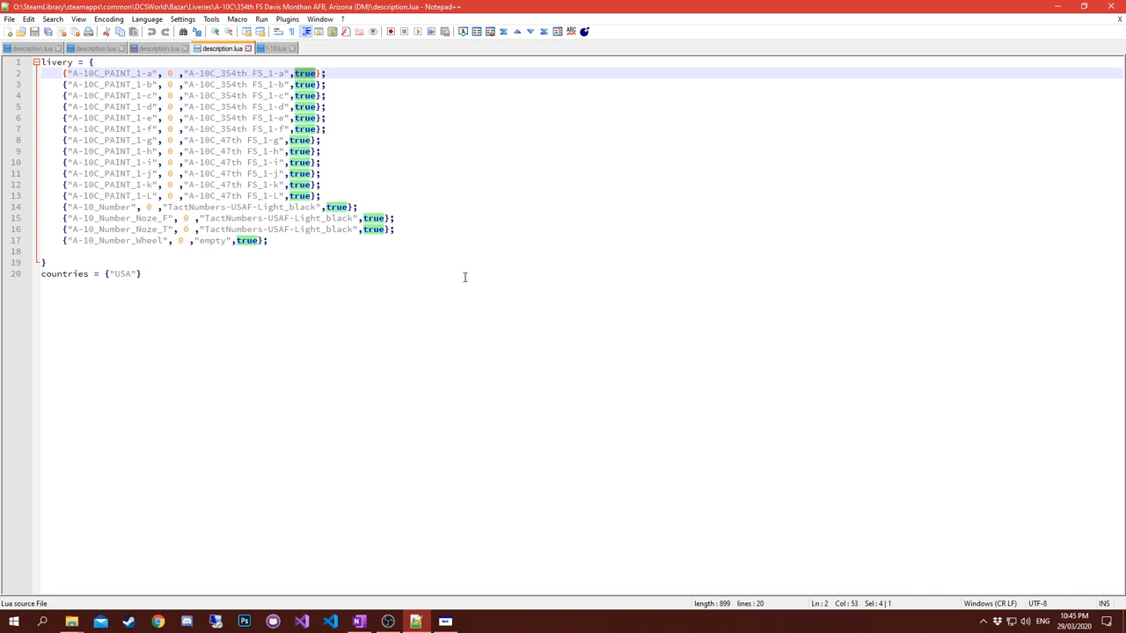
pyautogui.moveTo(331, 185)
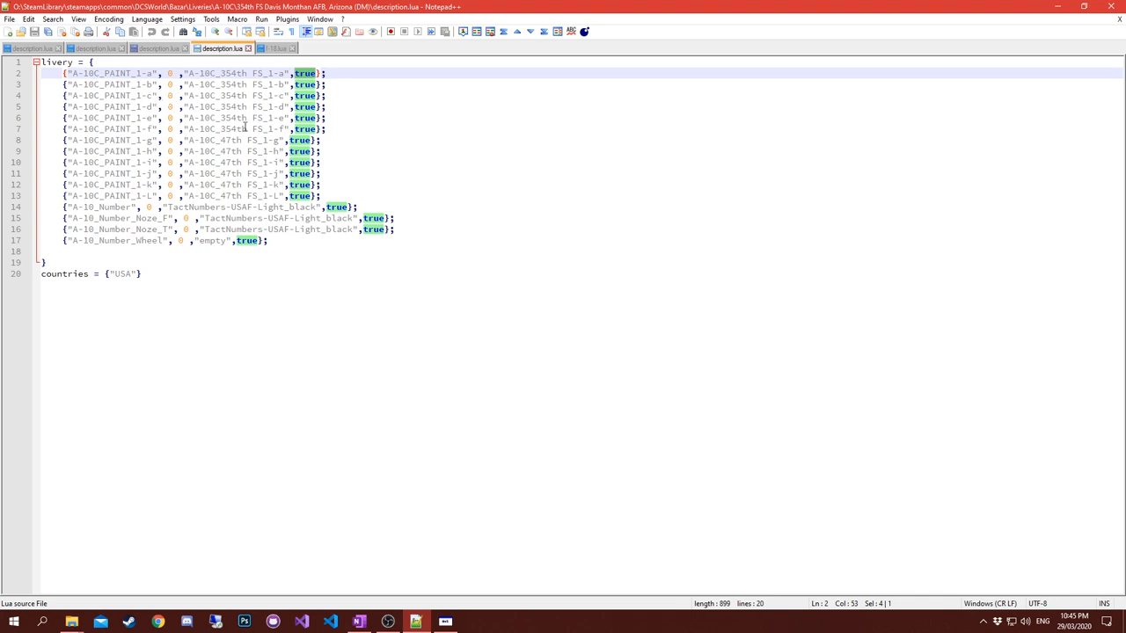
pyautogui.moveTo(612, 218)
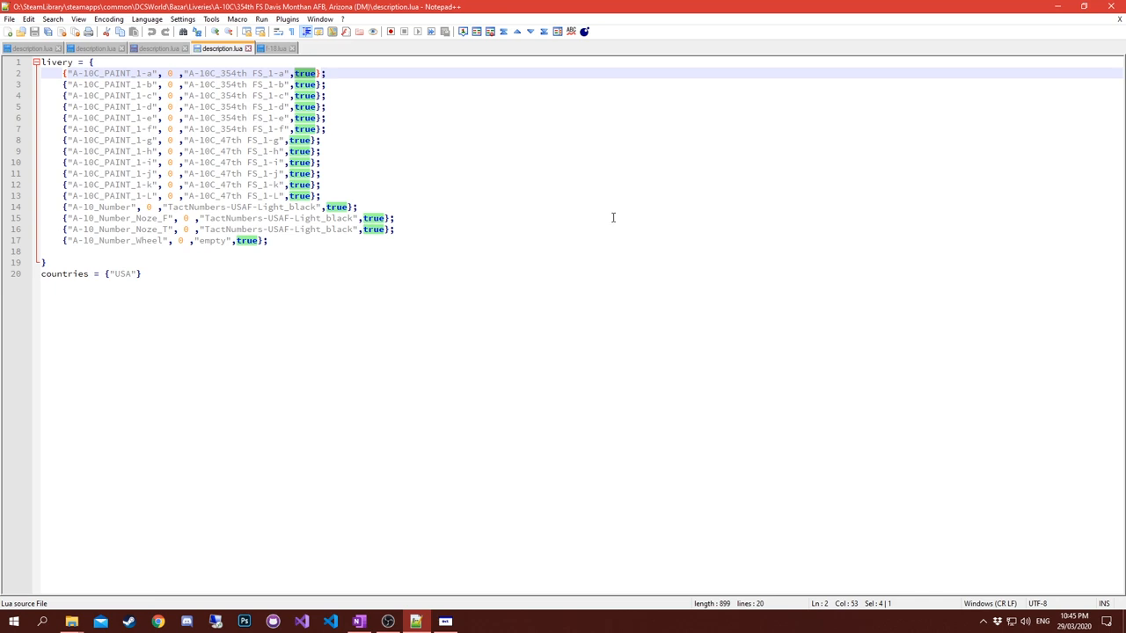
pyautogui.moveTo(616, 204)
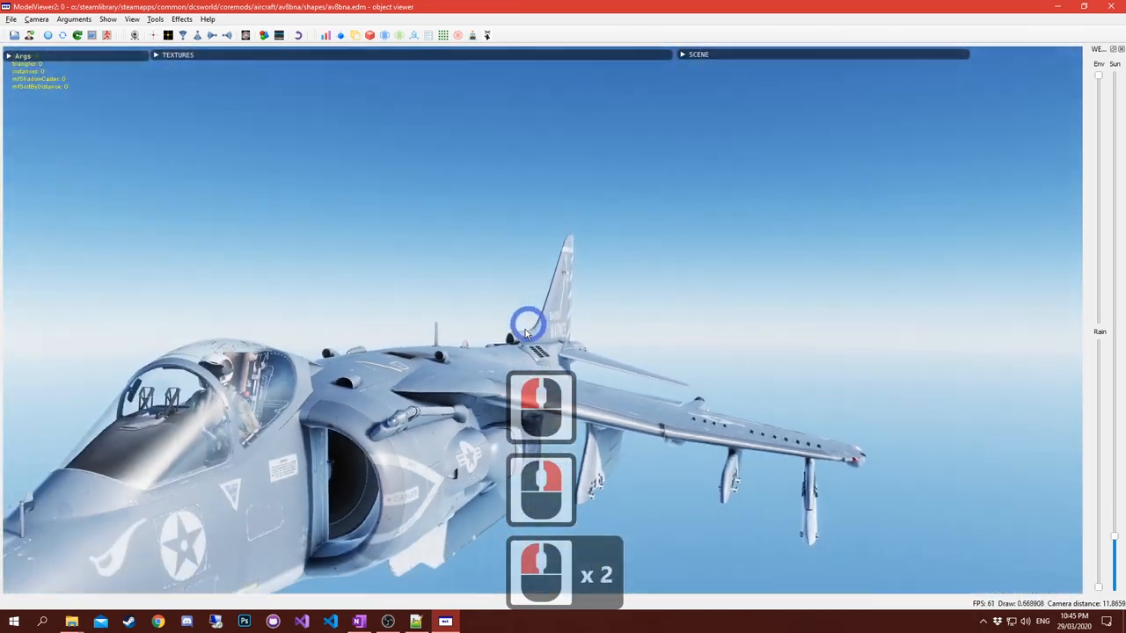
# Zoom and turn the AV-8B Harrier to show its MARINES tail lettering and bort number.
pyautogui.scroll(-3)
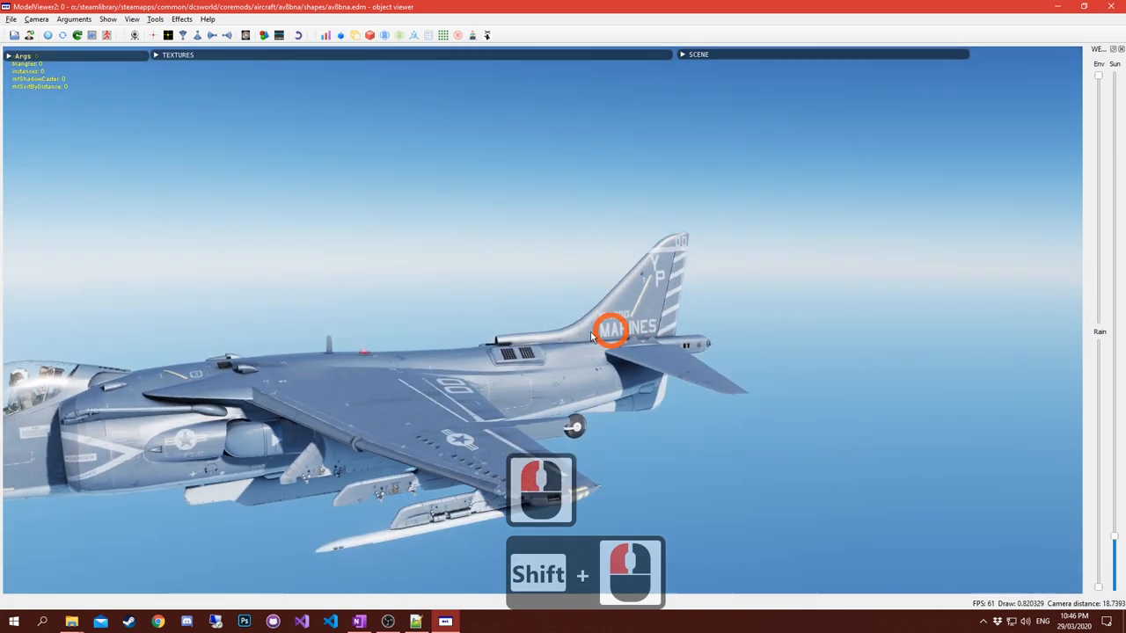
pyautogui.moveTo(613, 331); pyautogui.dragTo(356, 319)
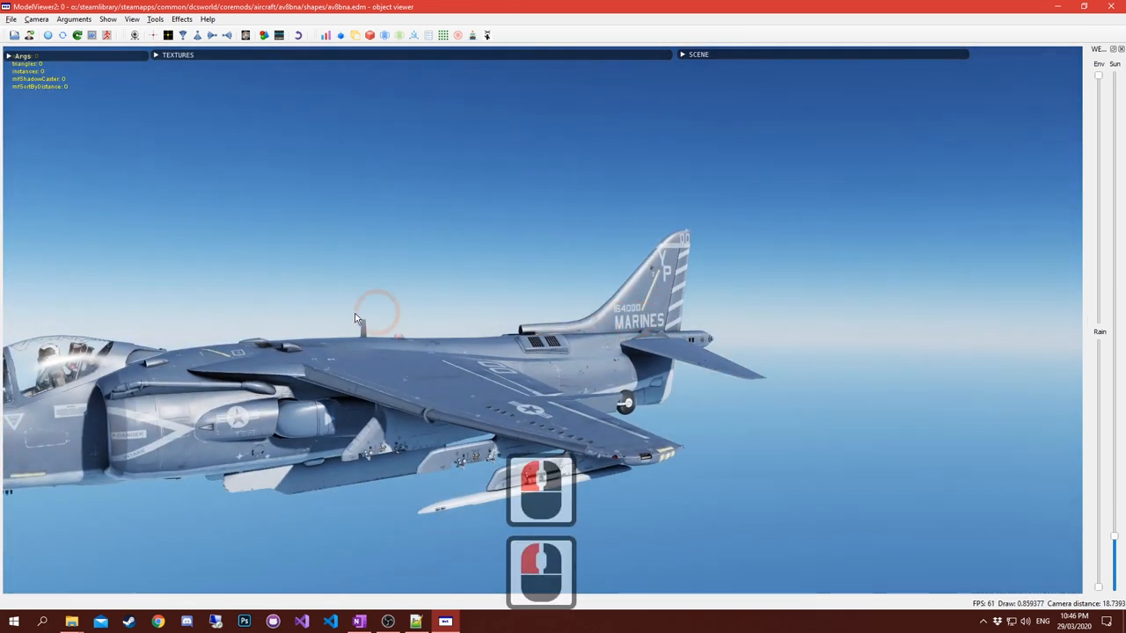